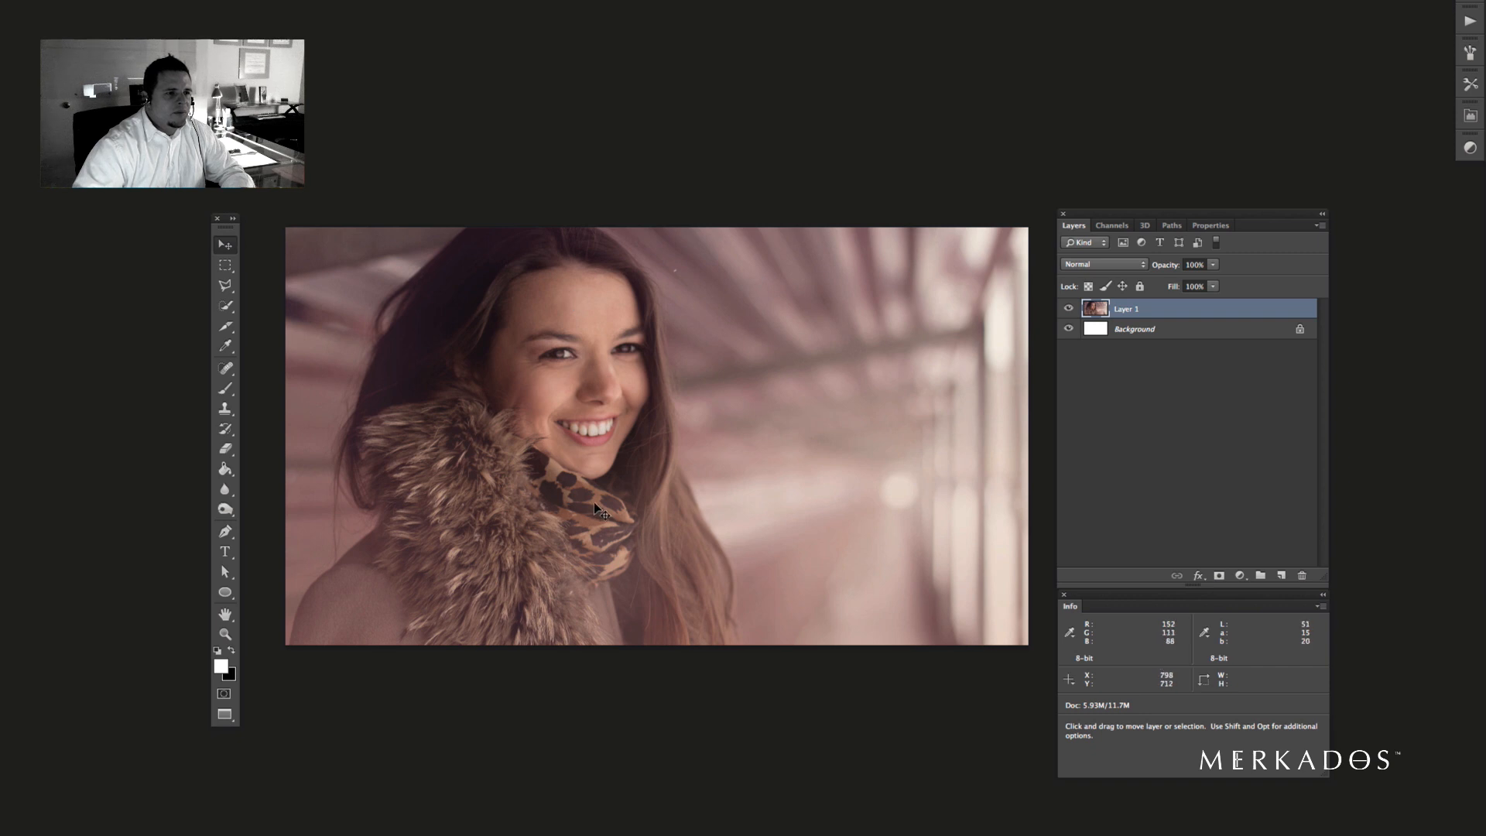
{"action": "mouse_move", "coordinate": [637, 529]}
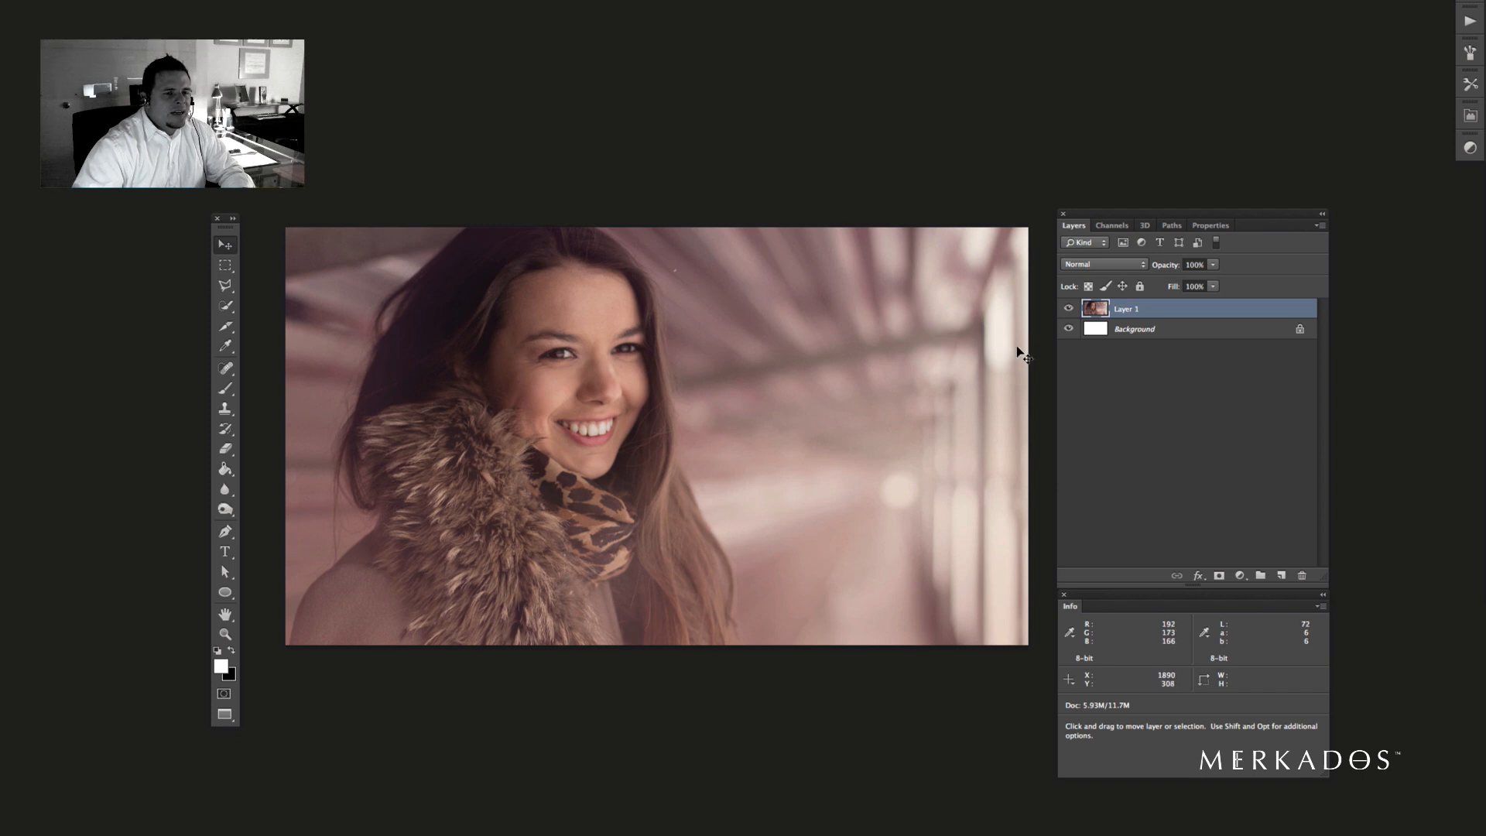
{"action": "mouse_move", "coordinate": [664, 343]}
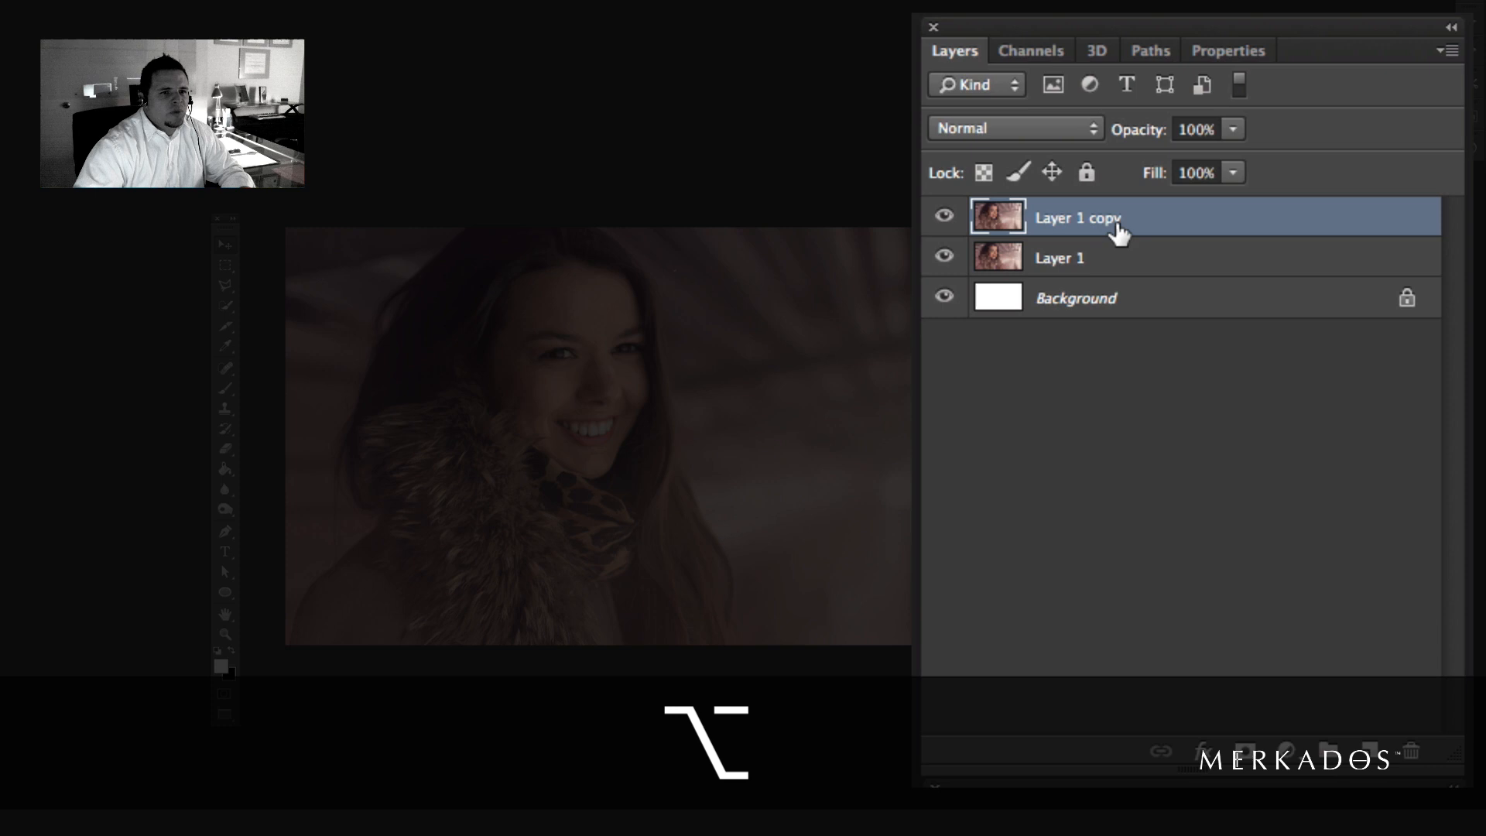
- Rename the duplicated Layer 1 copy so it can be sharpened separately
{"action": "double_click", "coordinate": [1077, 218]}
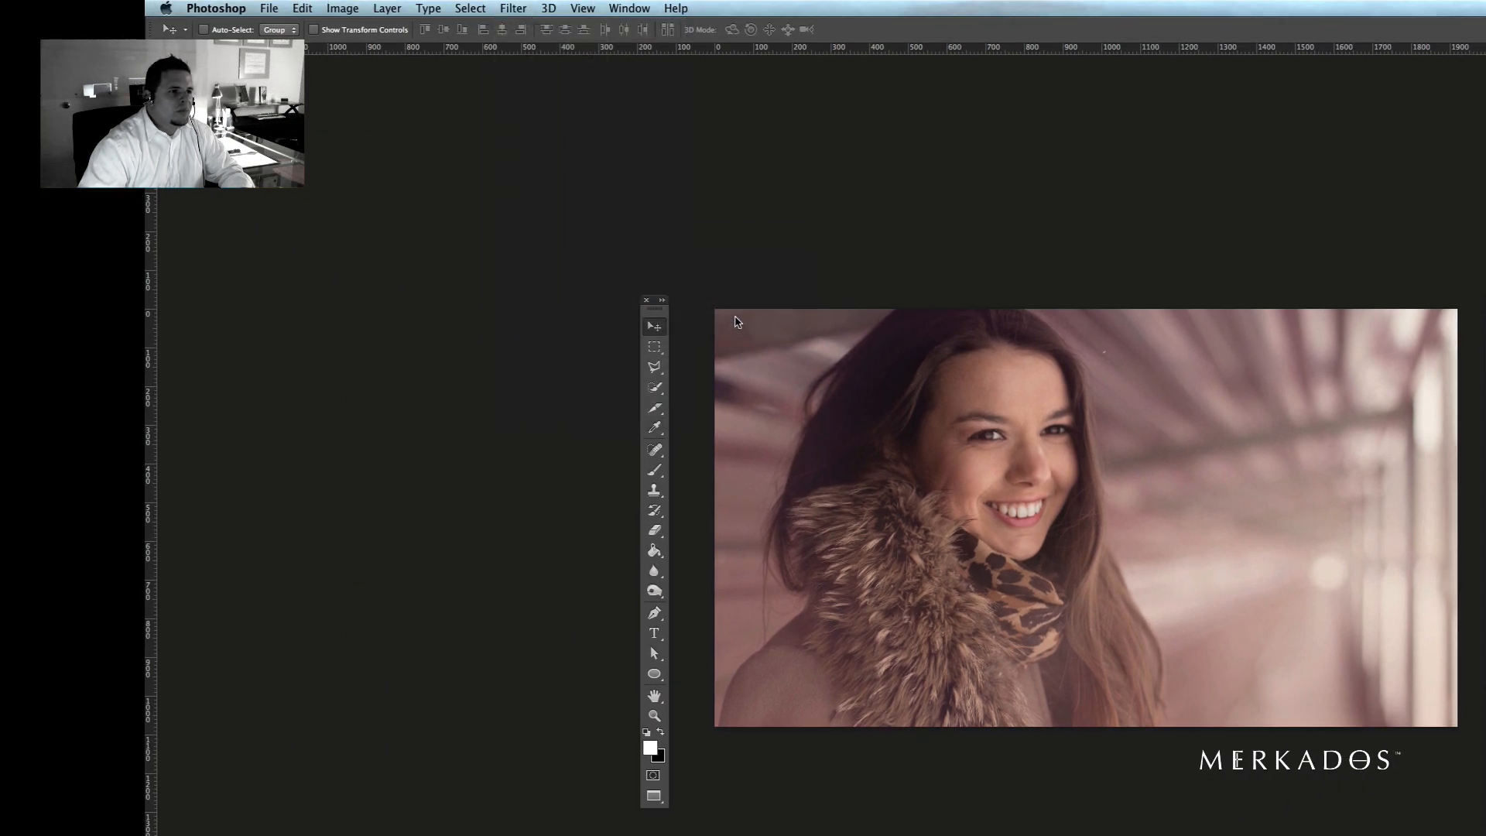
- Bring up Unsharp Mask and inspect the teeth, eye and nose in its preview with and without sharpening
{"action": "left_click", "coordinate": [512, 8]}
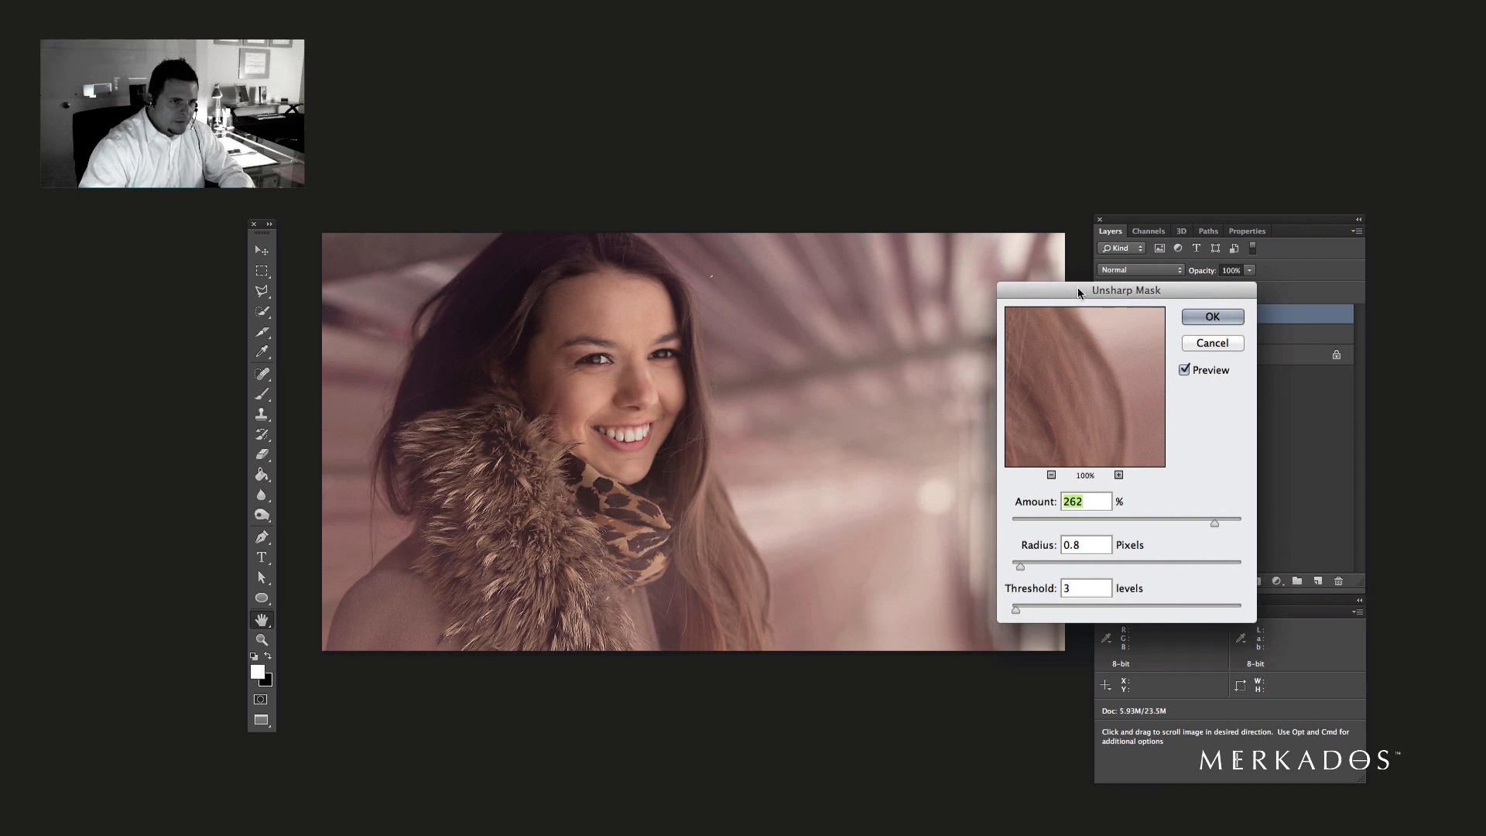
{"action": "left_click_drag", "start_coordinate": [1126, 289], "coordinate": [959, 255]}
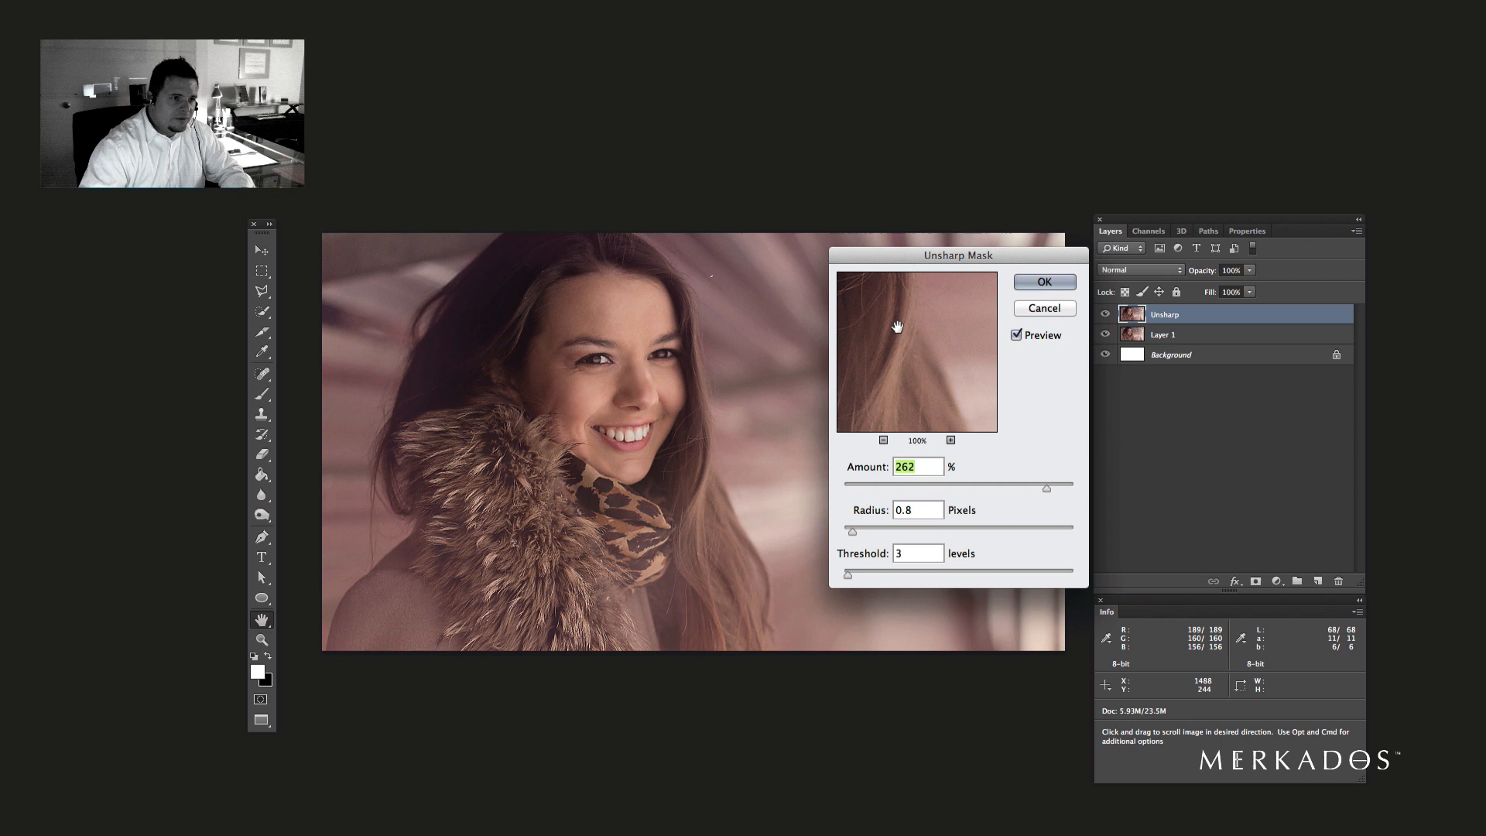
{"action": "left_click_drag", "start_coordinate": [896, 327], "coordinate": [972, 379]}
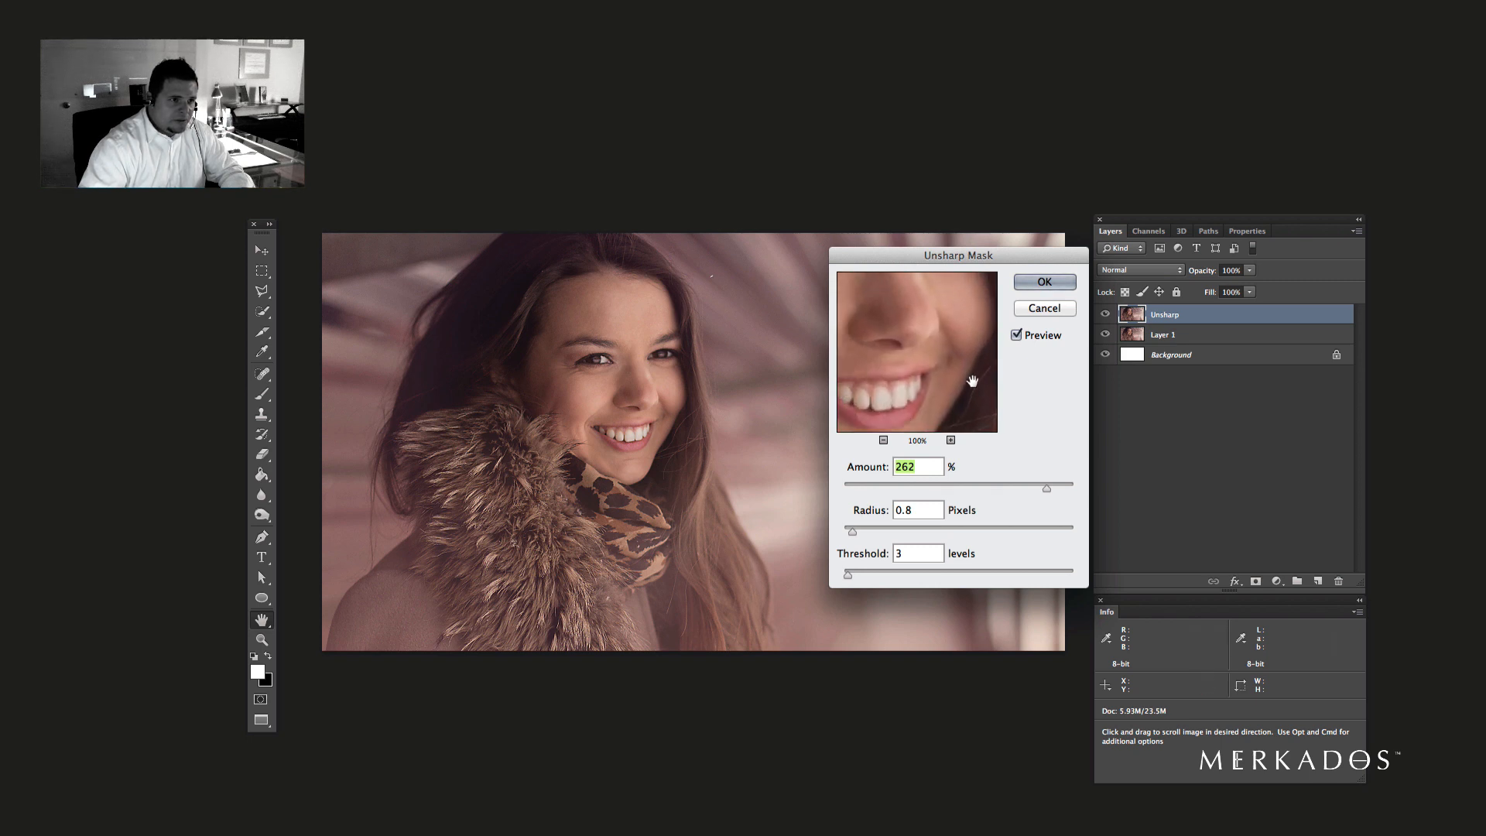
{"action": "left_click_drag", "start_coordinate": [972, 379], "coordinate": [919, 348]}
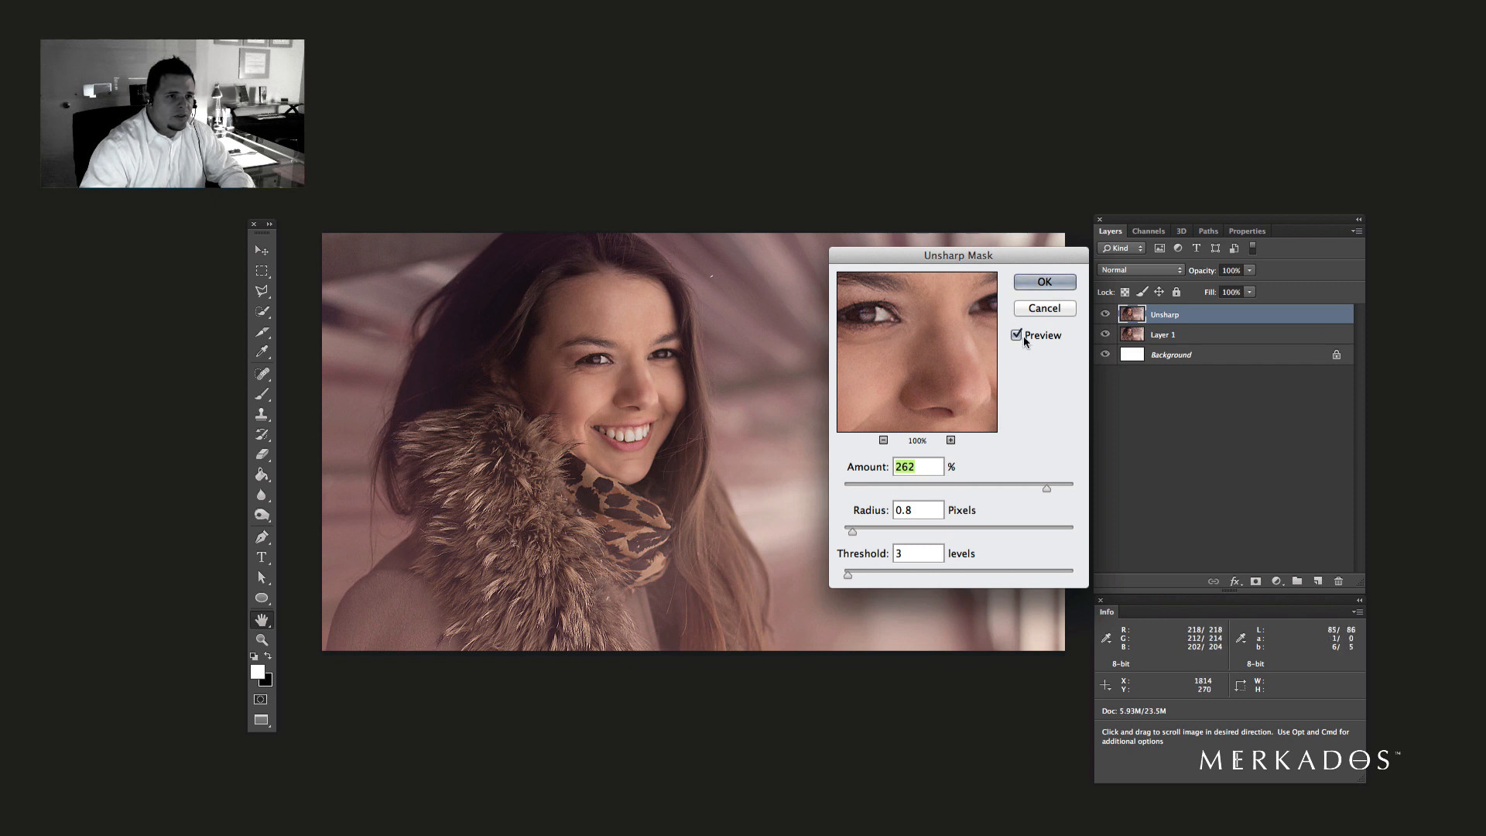
{"action": "left_click", "coordinate": [1015, 334]}
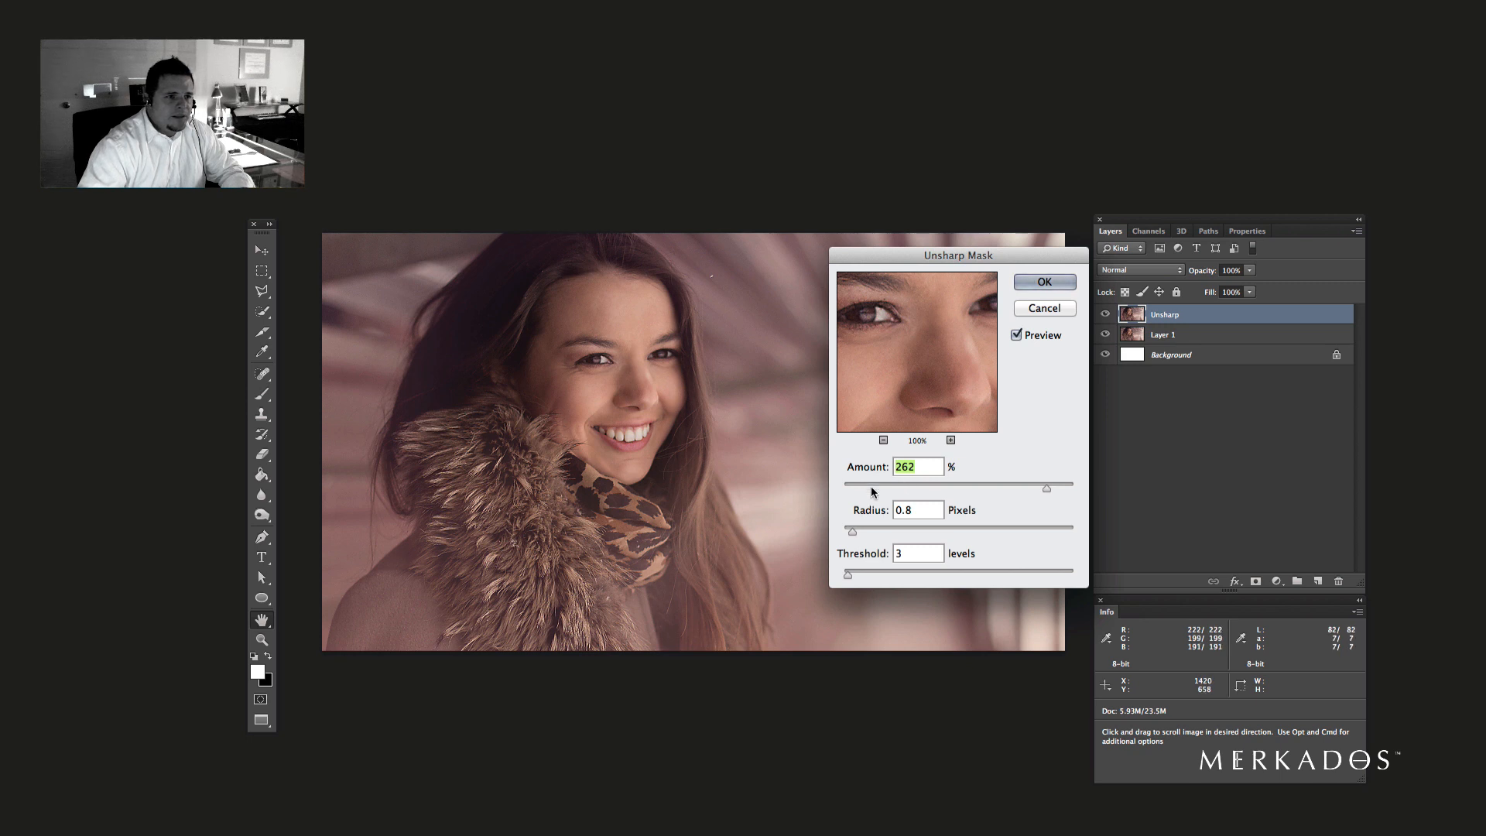
- Settle the Unsharp Mask amount at about 199% with 0.8 px radius, threshold 3, and apply it
{"action": "left_click_drag", "start_coordinate": [1046, 487], "coordinate": [1023, 488]}
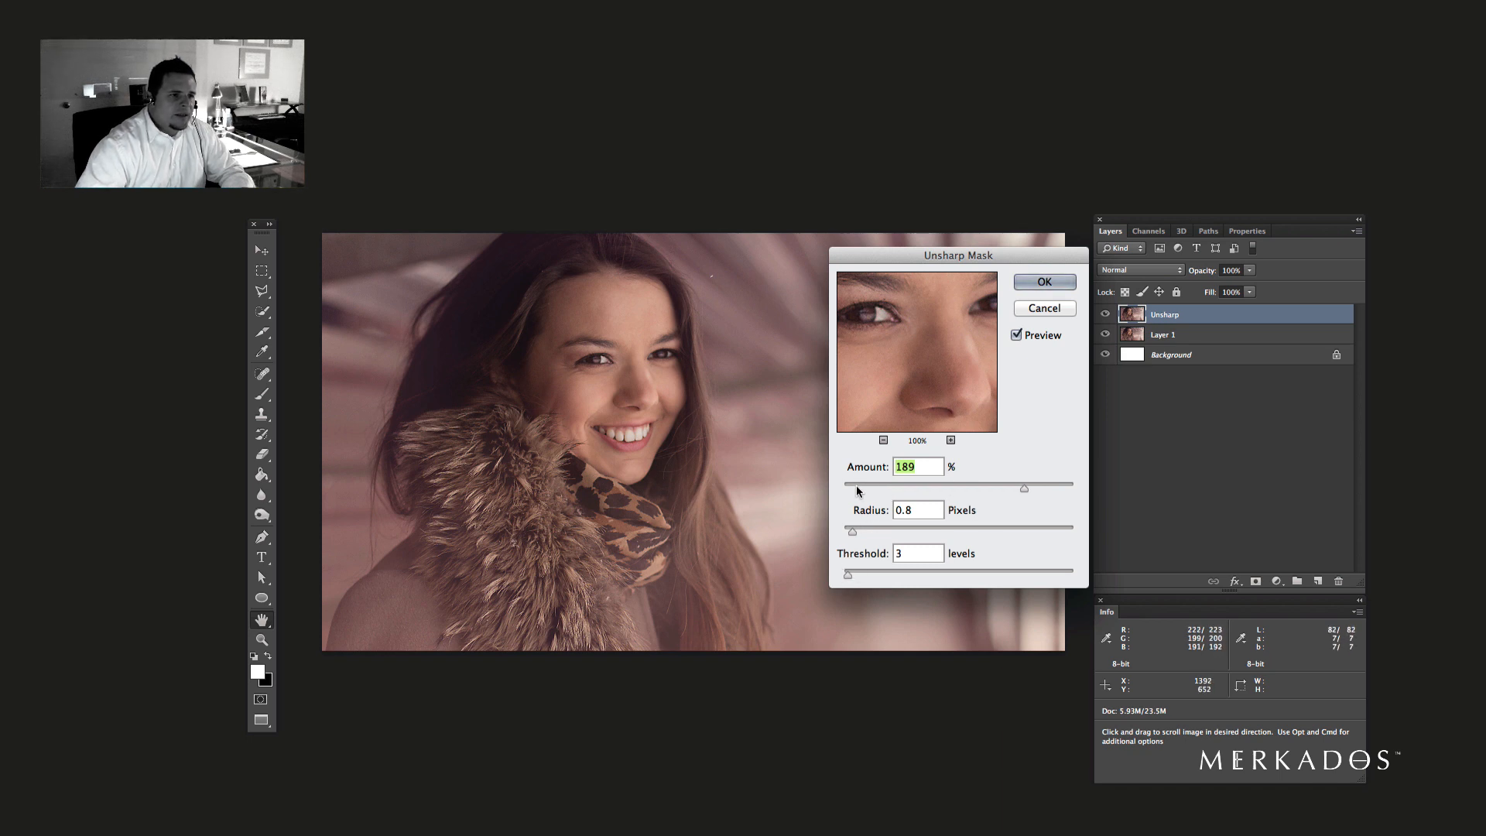
{"action": "left_click_drag", "start_coordinate": [1023, 487], "coordinate": [1004, 487]}
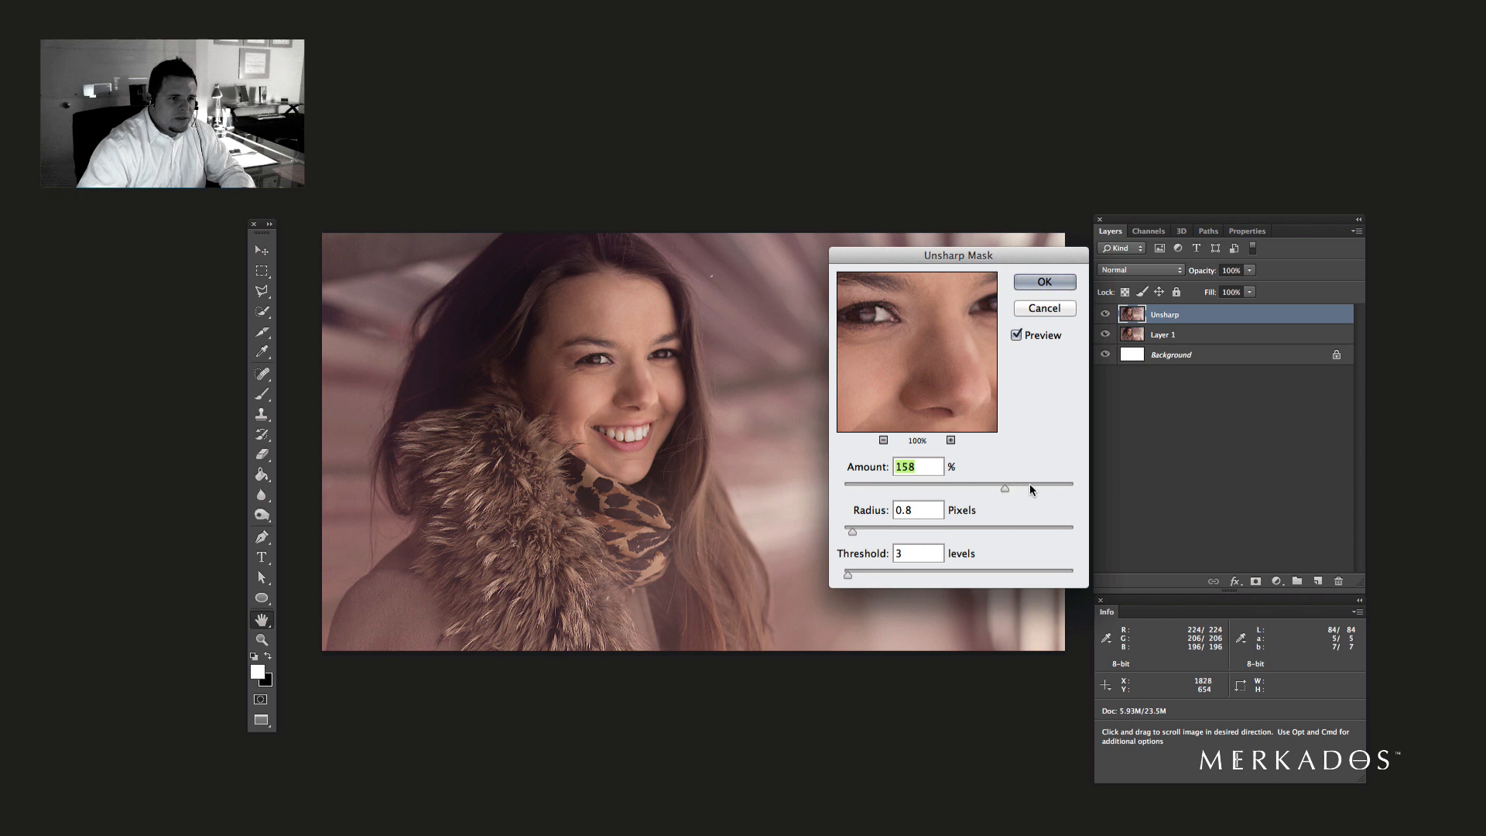
{"action": "left_click_drag", "start_coordinate": [1004, 488], "coordinate": [1029, 487]}
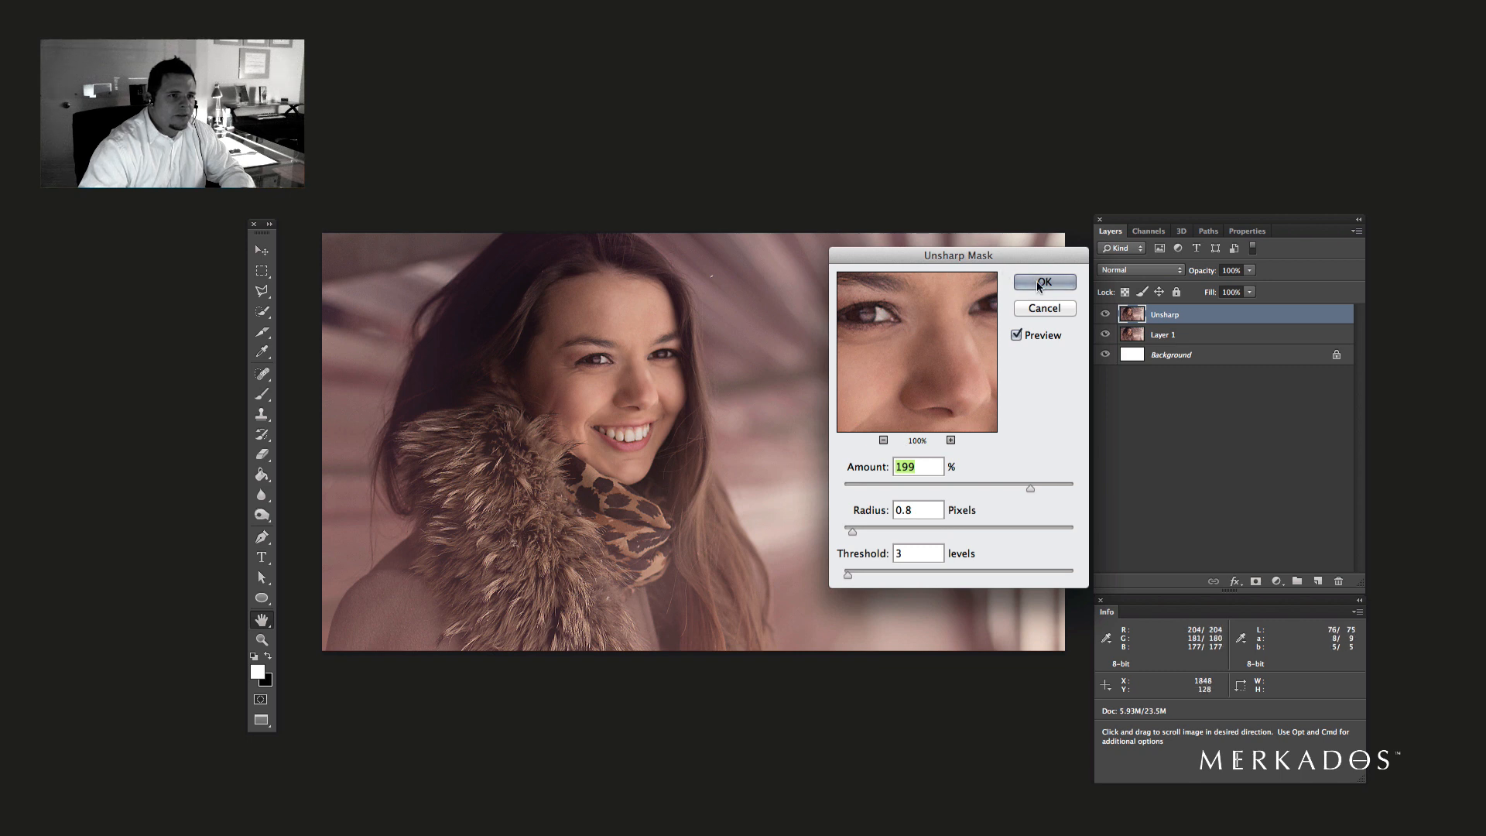
{"action": "left_click", "coordinate": [1043, 282]}
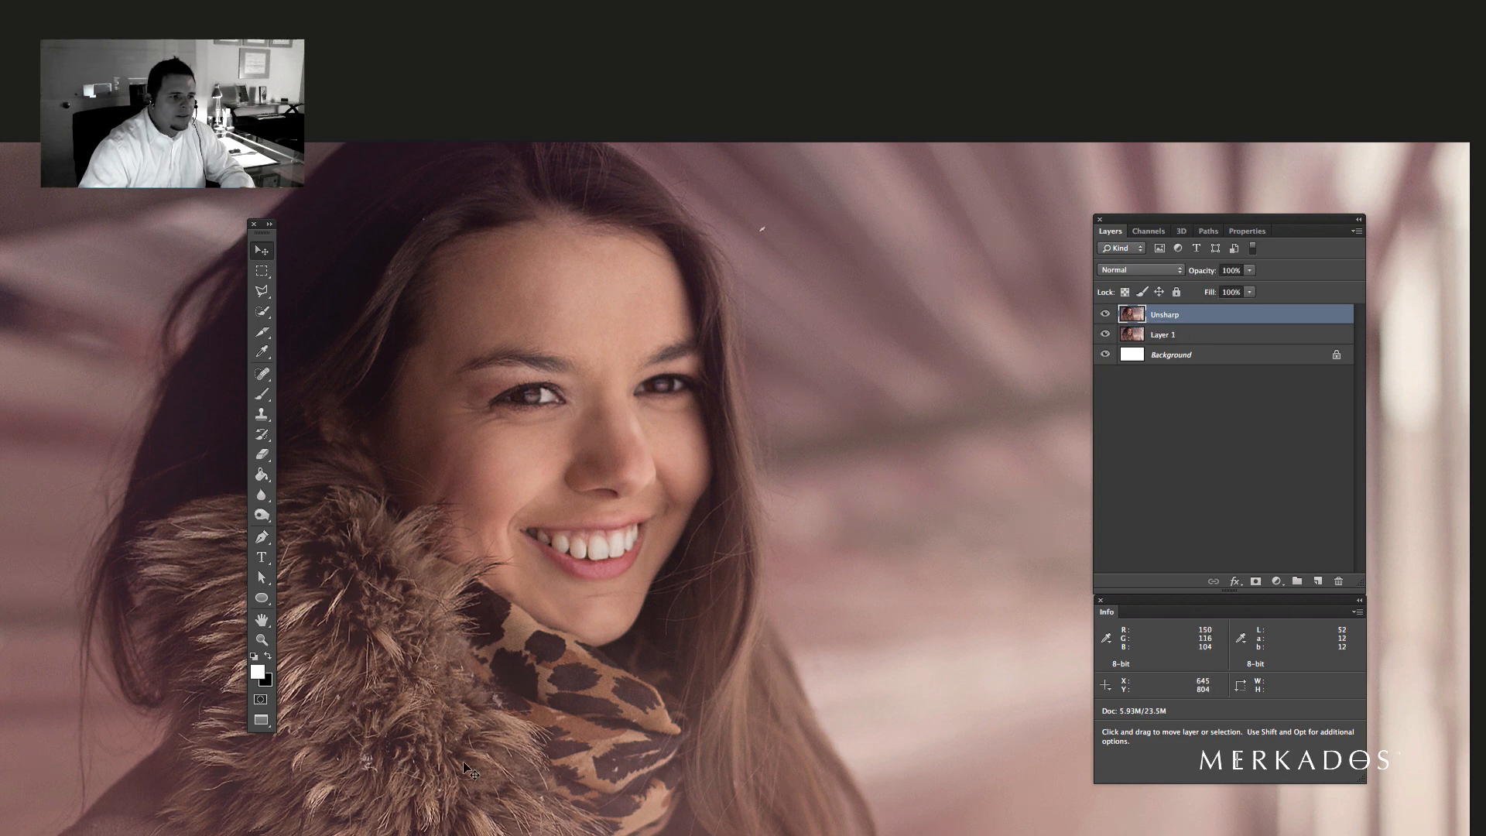
{"action": "left_click", "coordinate": [1105, 314]}
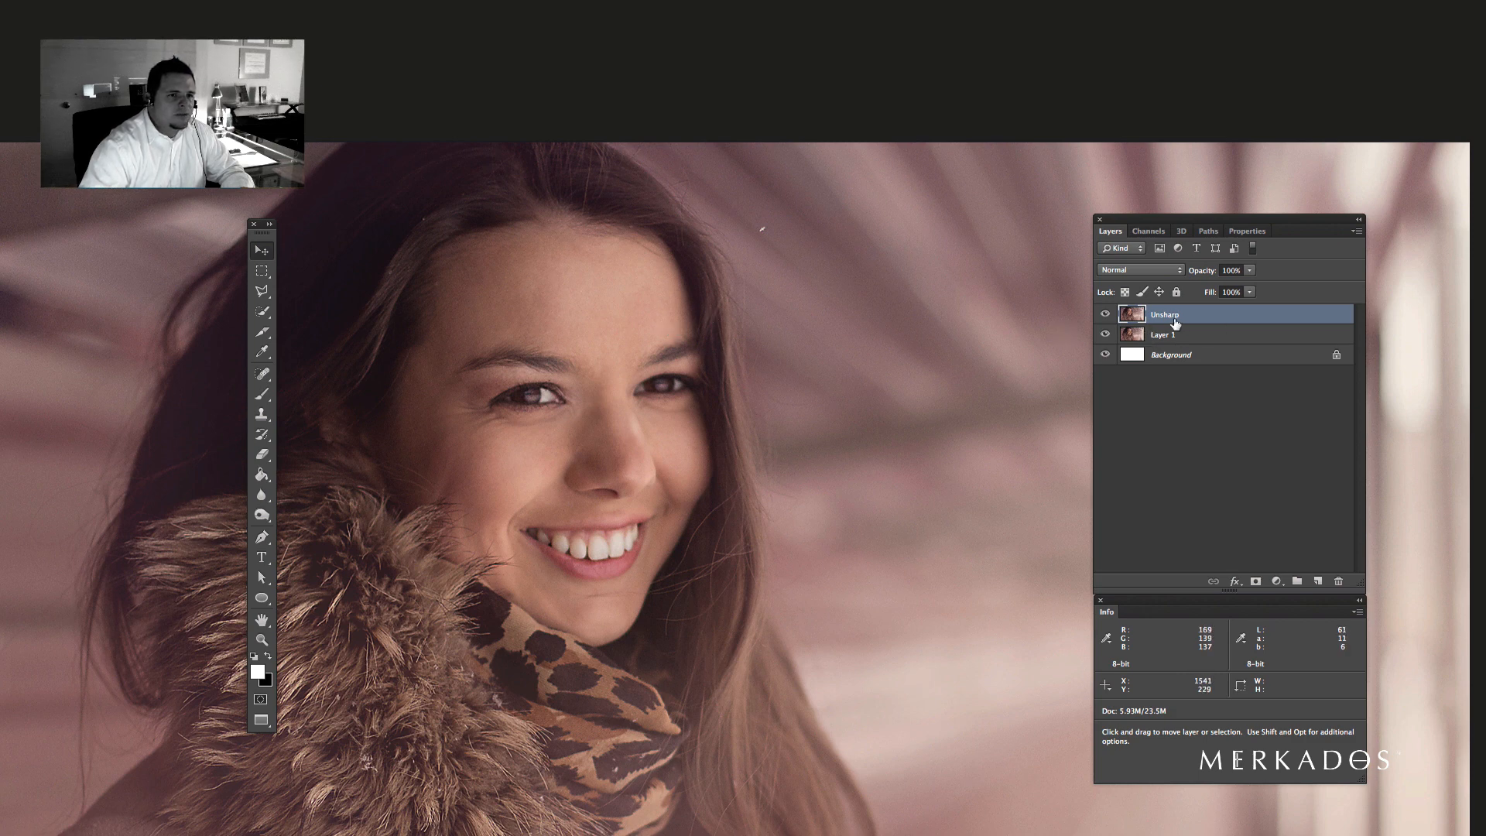
{"action": "left_click", "coordinate": [1105, 315]}
{"action": "type", "text": "HighPass"}
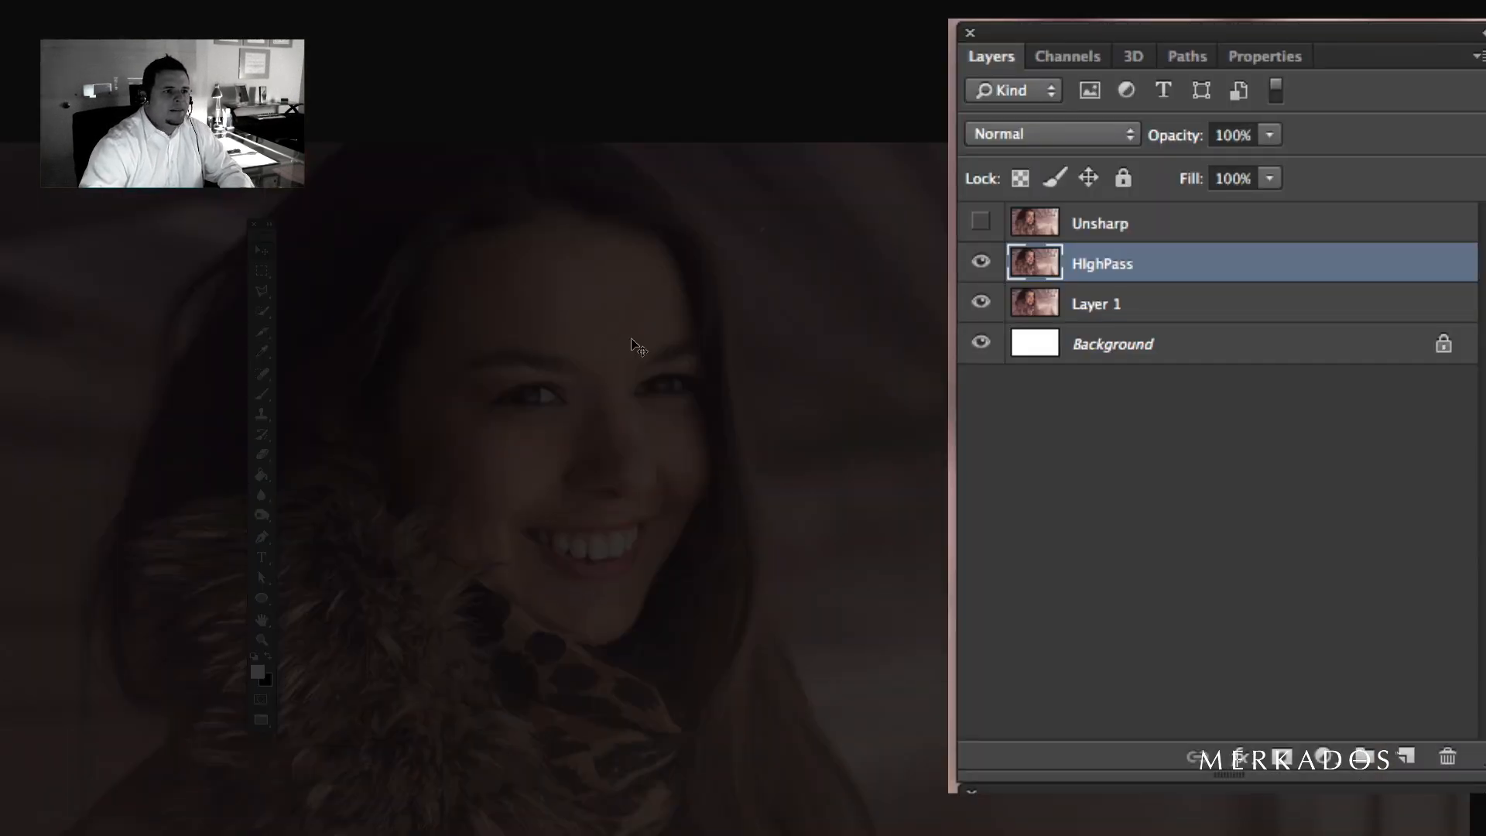
- Bring up the Filter menu to reach High Pass for the HighPass layer
{"action": "left_click", "coordinate": [540, 9]}
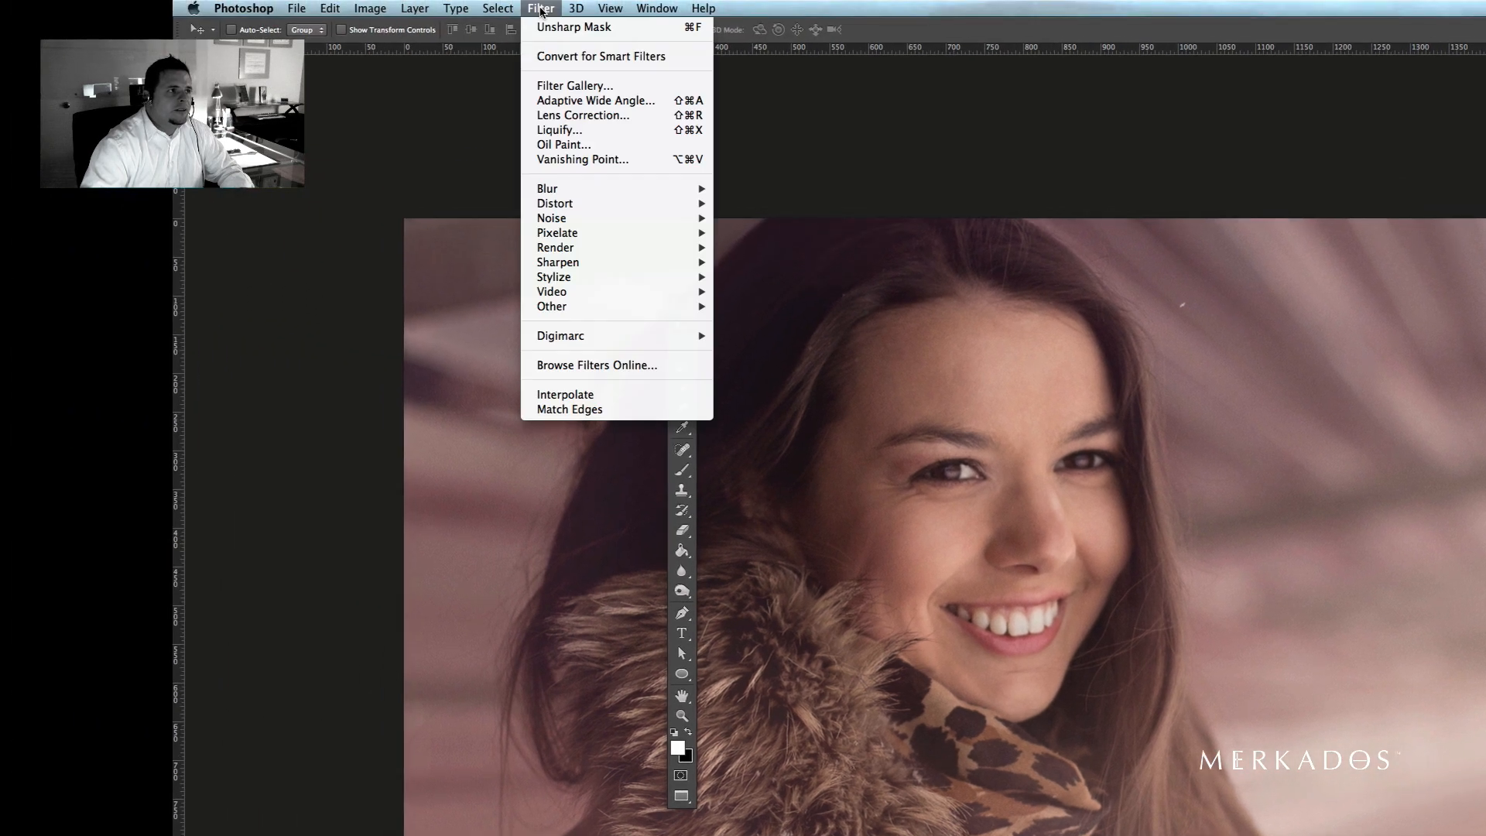
{"action": "mouse_move", "coordinate": [593, 291]}
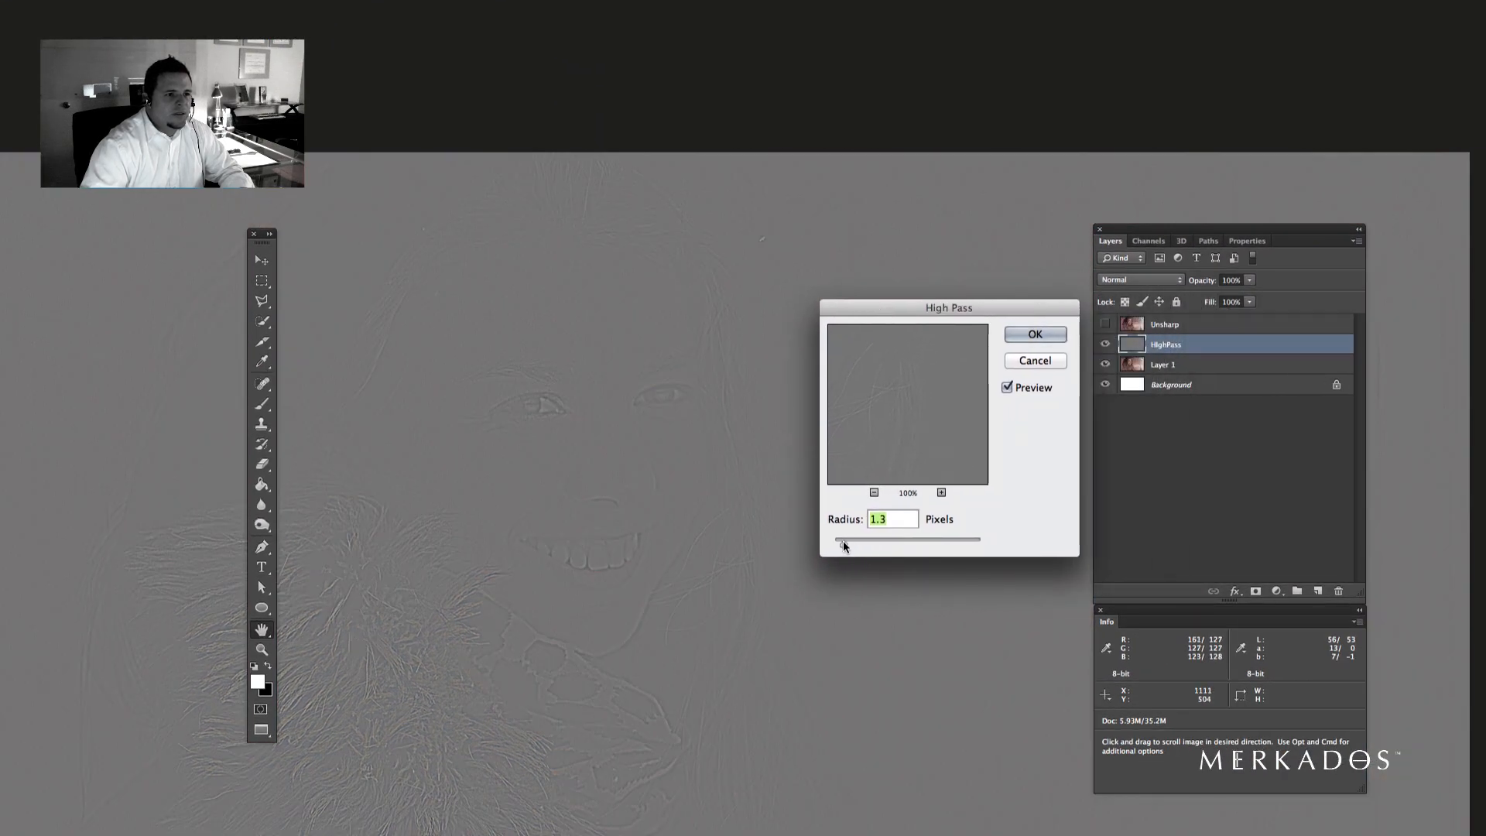
- Try High Pass radii of 1.7, 3.3 and 1.2 px, settle on 1.4 px and apply it
{"action": "left_click_drag", "start_coordinate": [843, 540], "coordinate": [848, 543]}
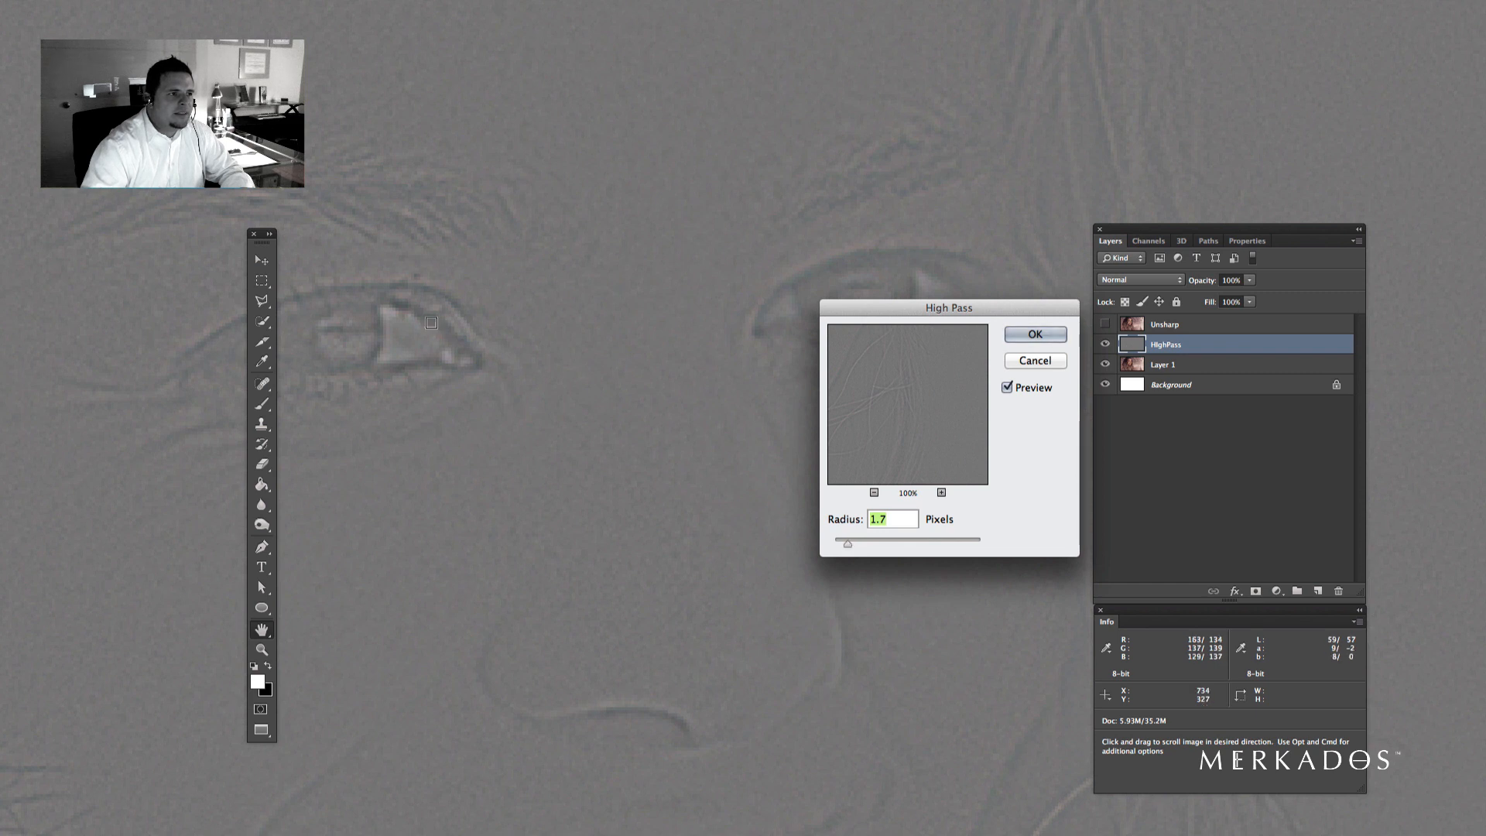
{"action": "mouse_move", "coordinate": [407, 287]}
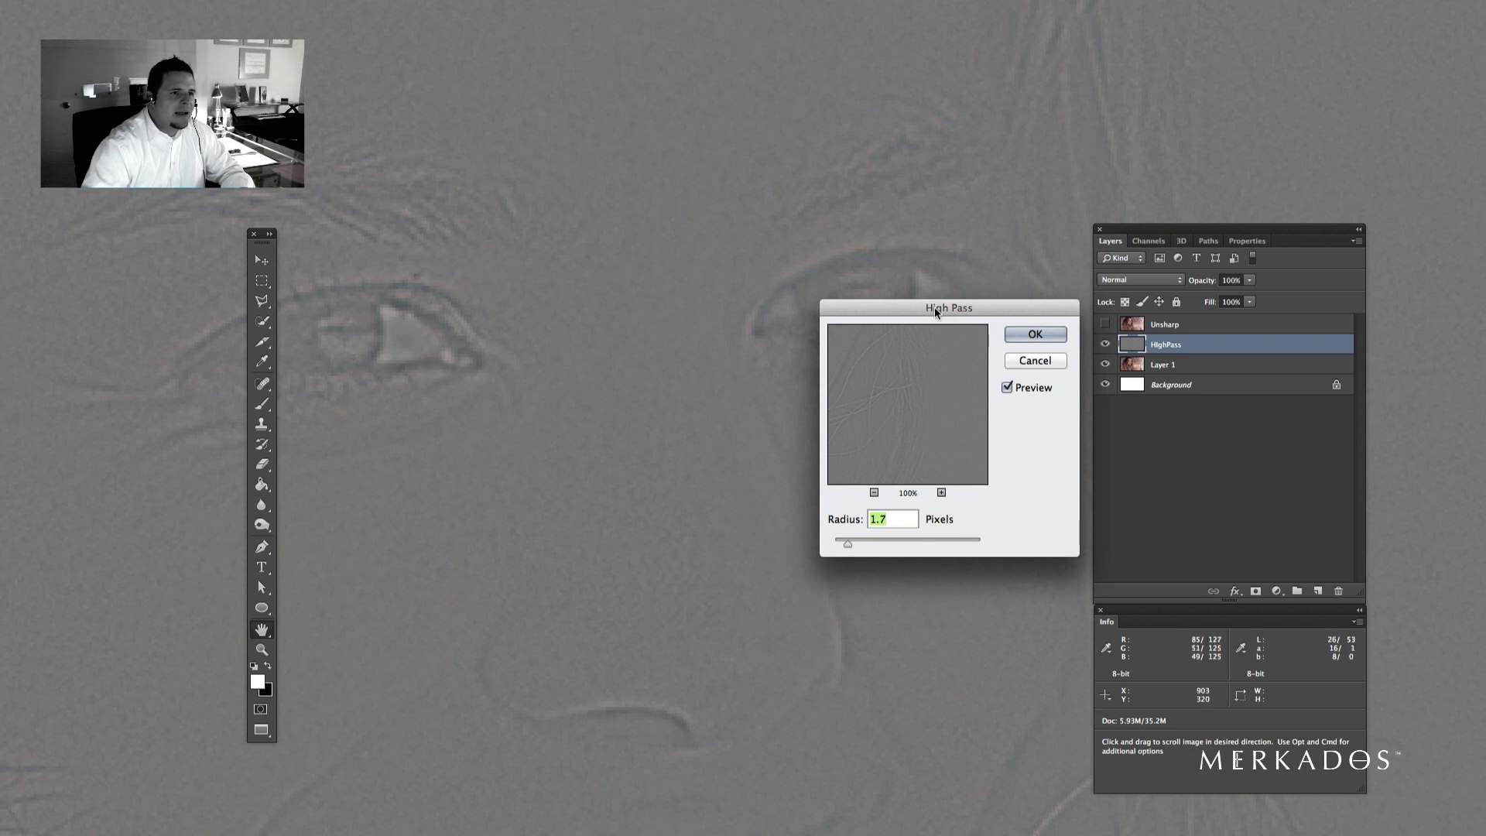
{"action": "left_click_drag", "start_coordinate": [947, 306], "coordinate": [738, 382]}
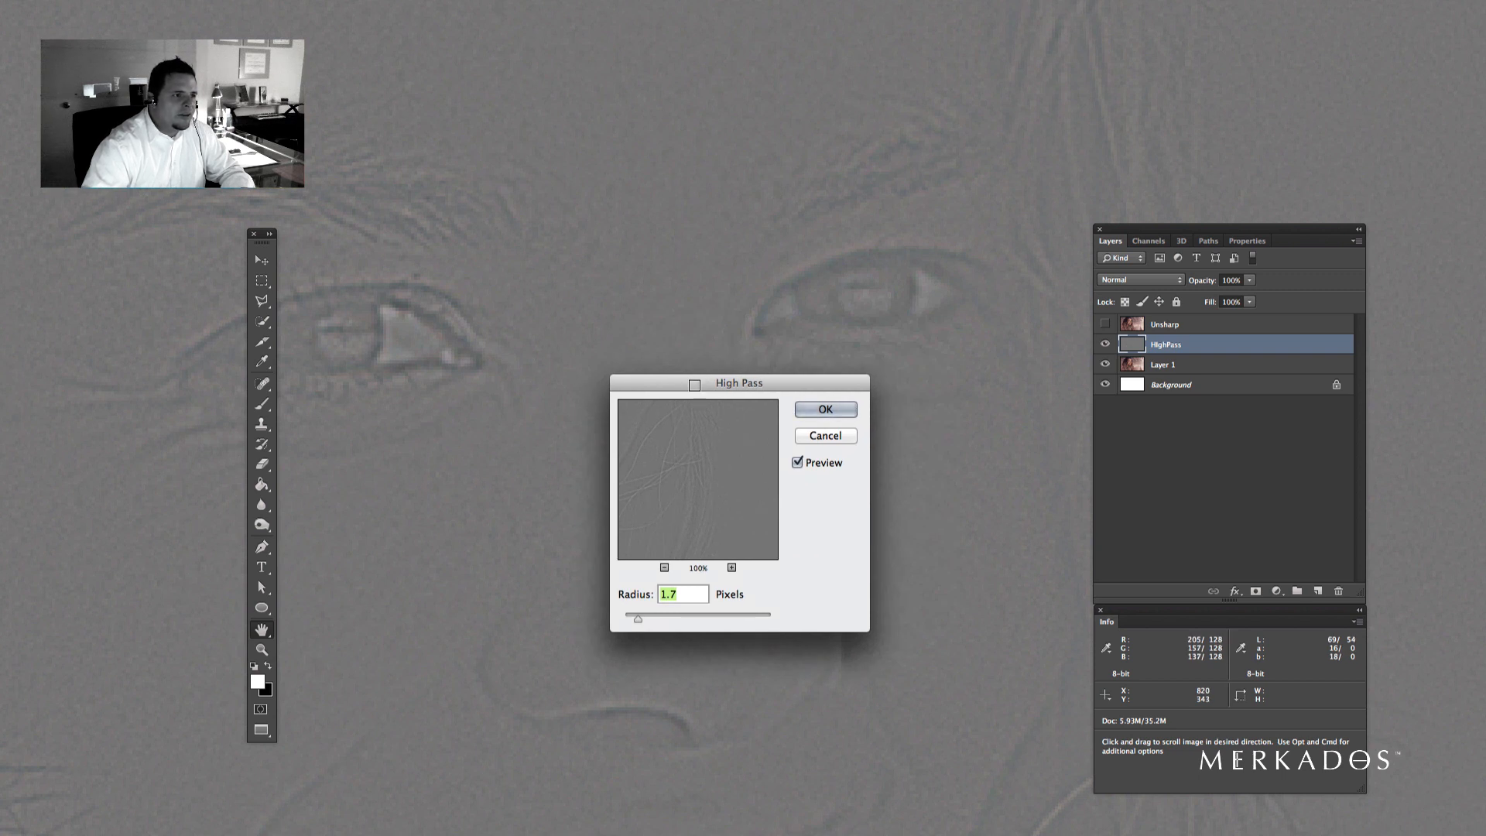
{"action": "left_click_drag", "start_coordinate": [636, 617], "coordinate": [649, 617]}
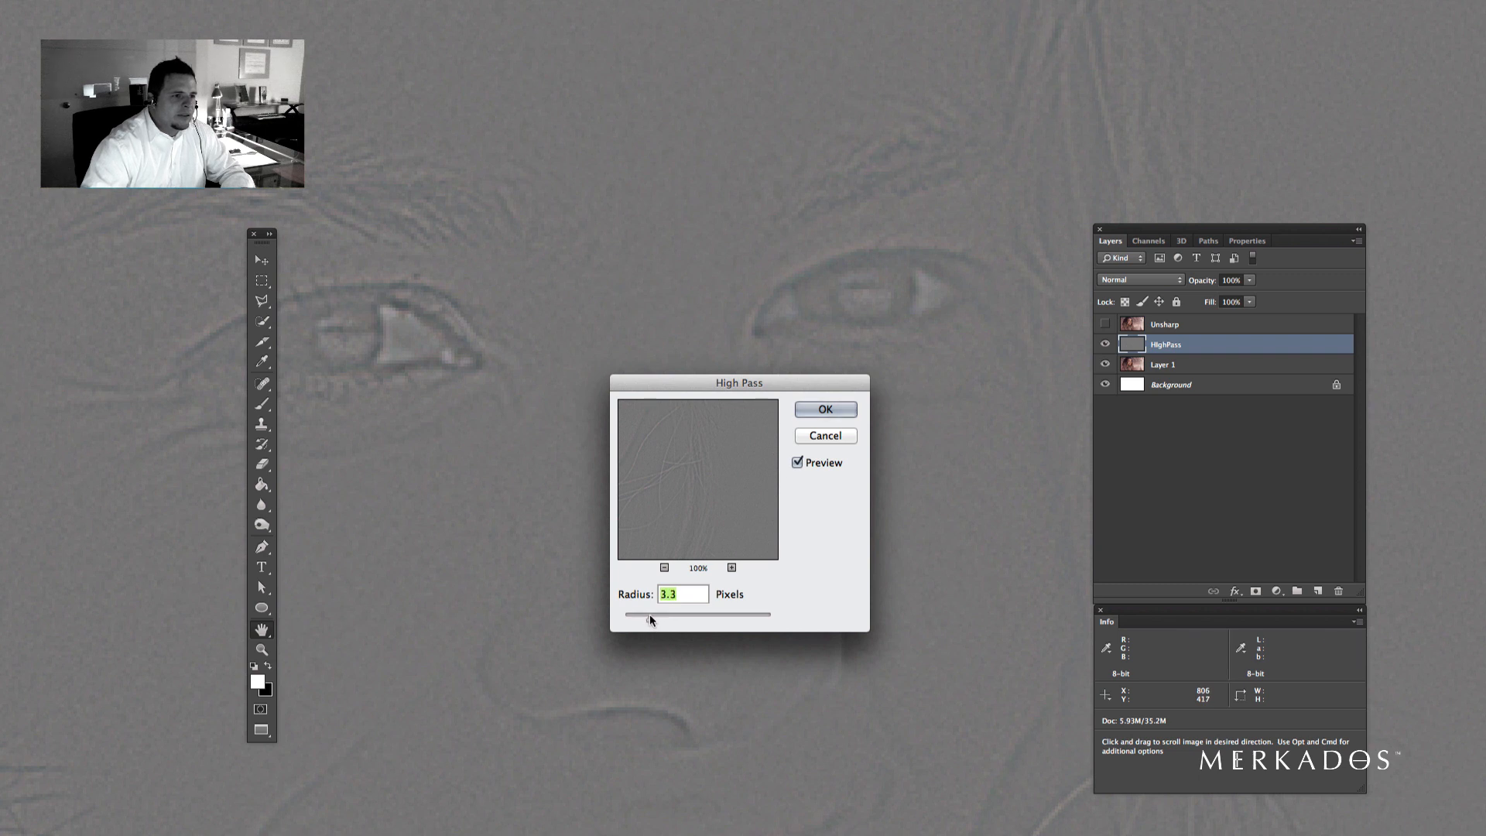
{"action": "left_click_drag", "start_coordinate": [652, 619], "coordinate": [638, 622]}
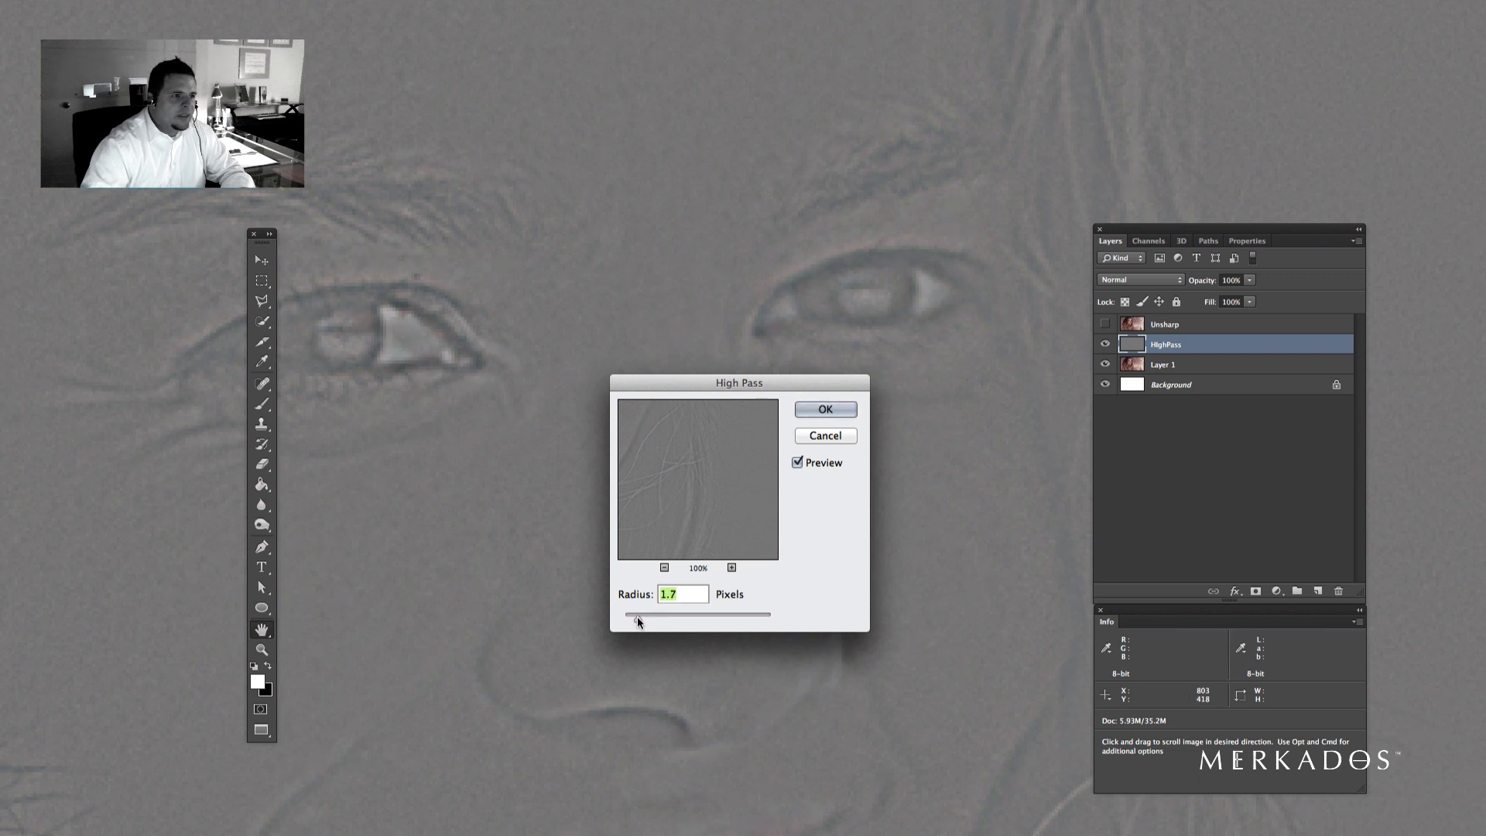
{"action": "left_click_drag", "start_coordinate": [636, 622], "coordinate": [633, 622]}
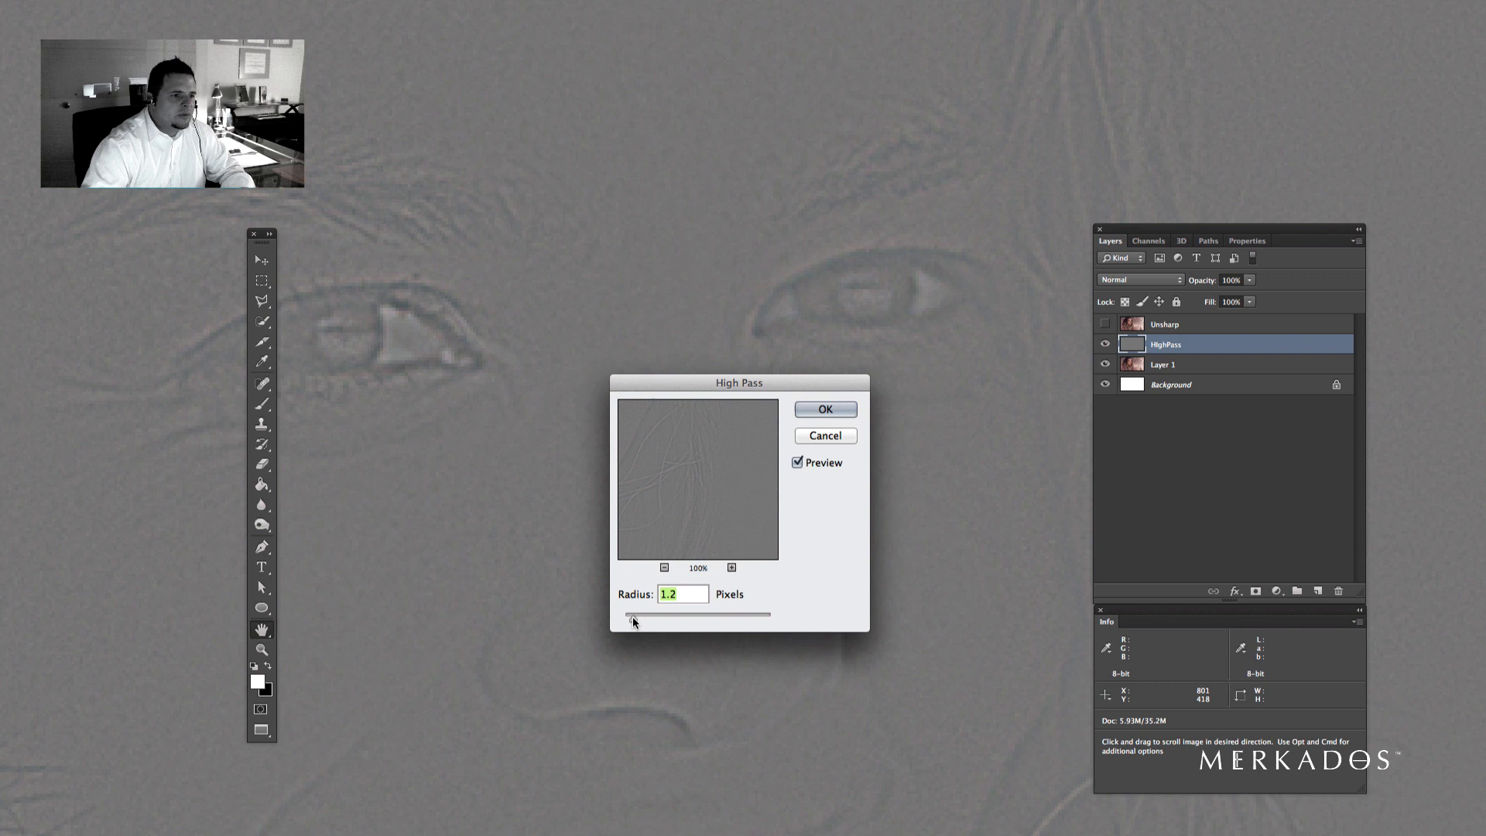
{"action": "left_click_drag", "start_coordinate": [633, 619], "coordinate": [659, 619]}
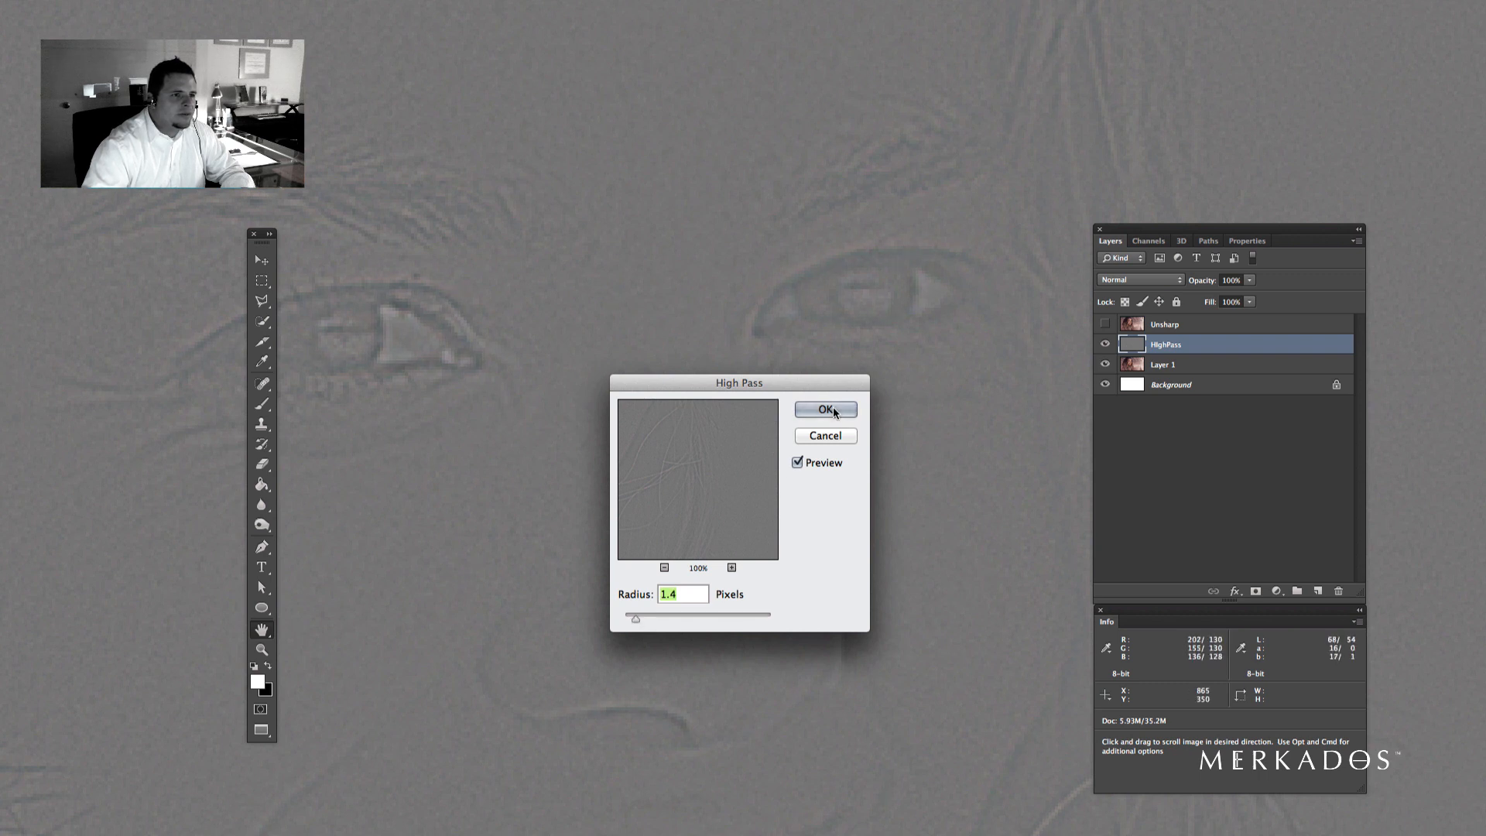
{"action": "left_click", "coordinate": [821, 408]}
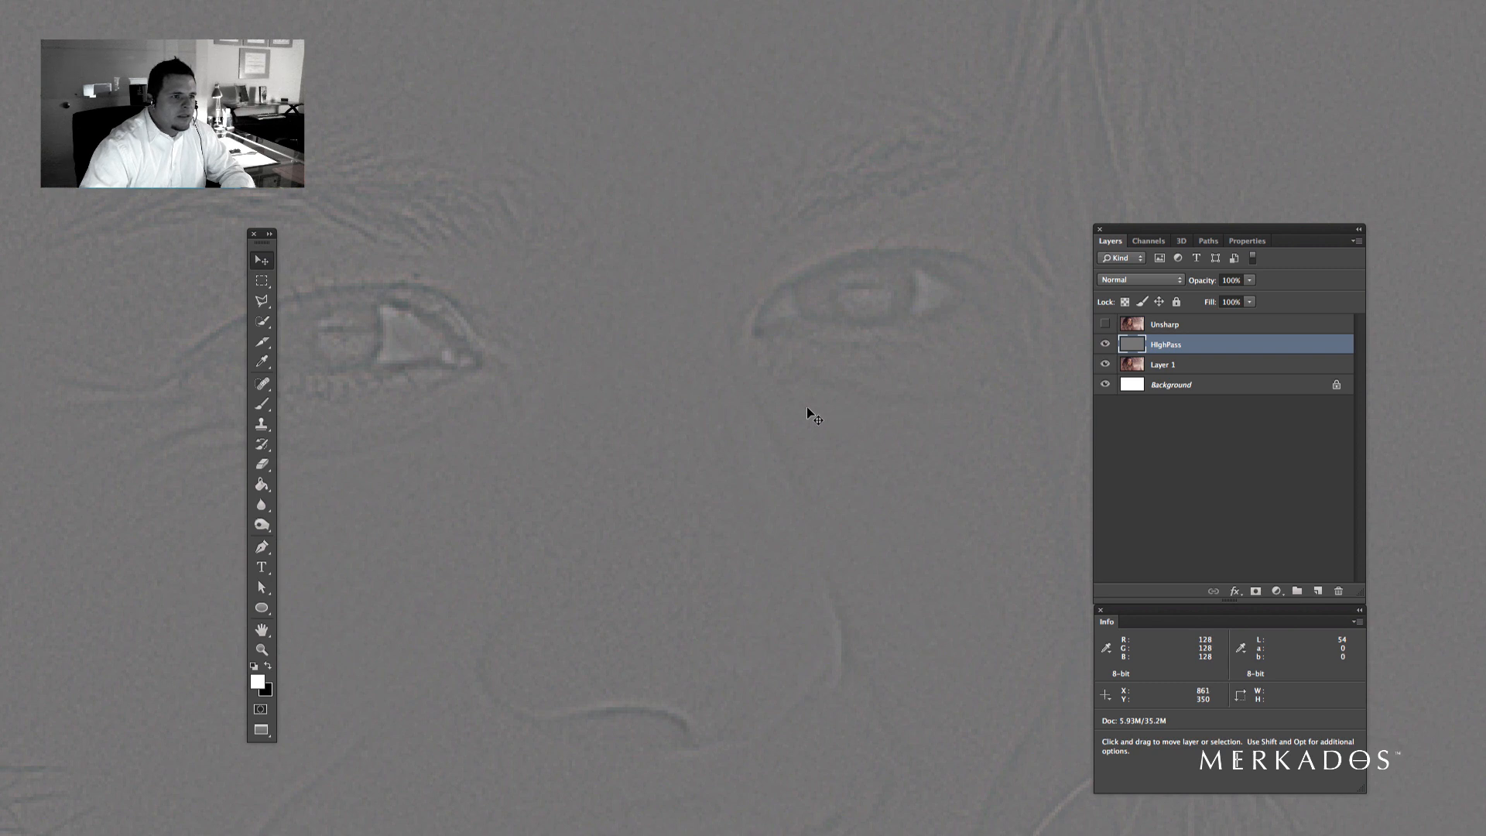
{"action": "mouse_move", "coordinate": [711, 438]}
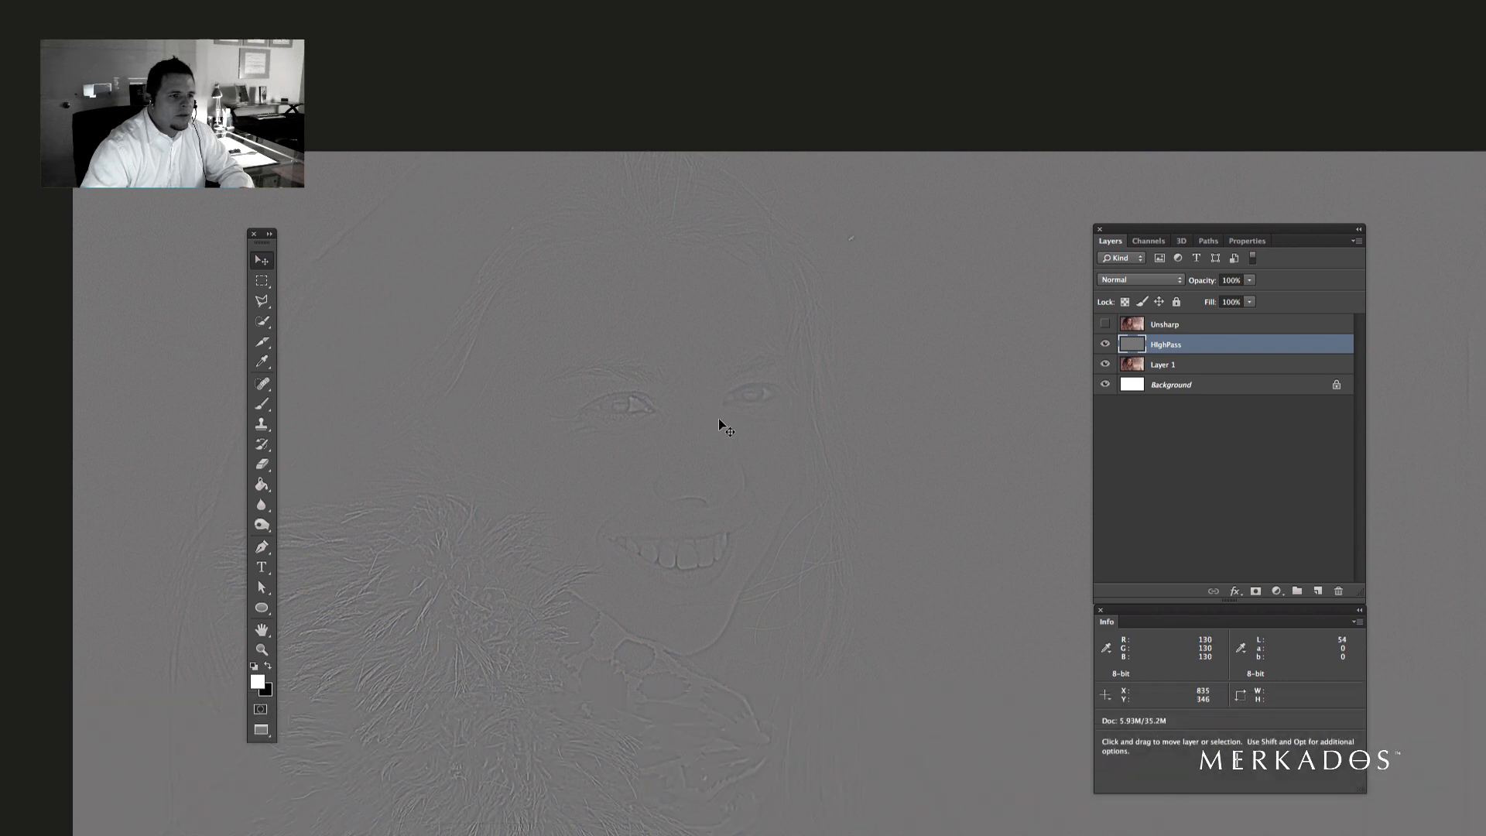
{"action": "mouse_move", "coordinate": [749, 454]}
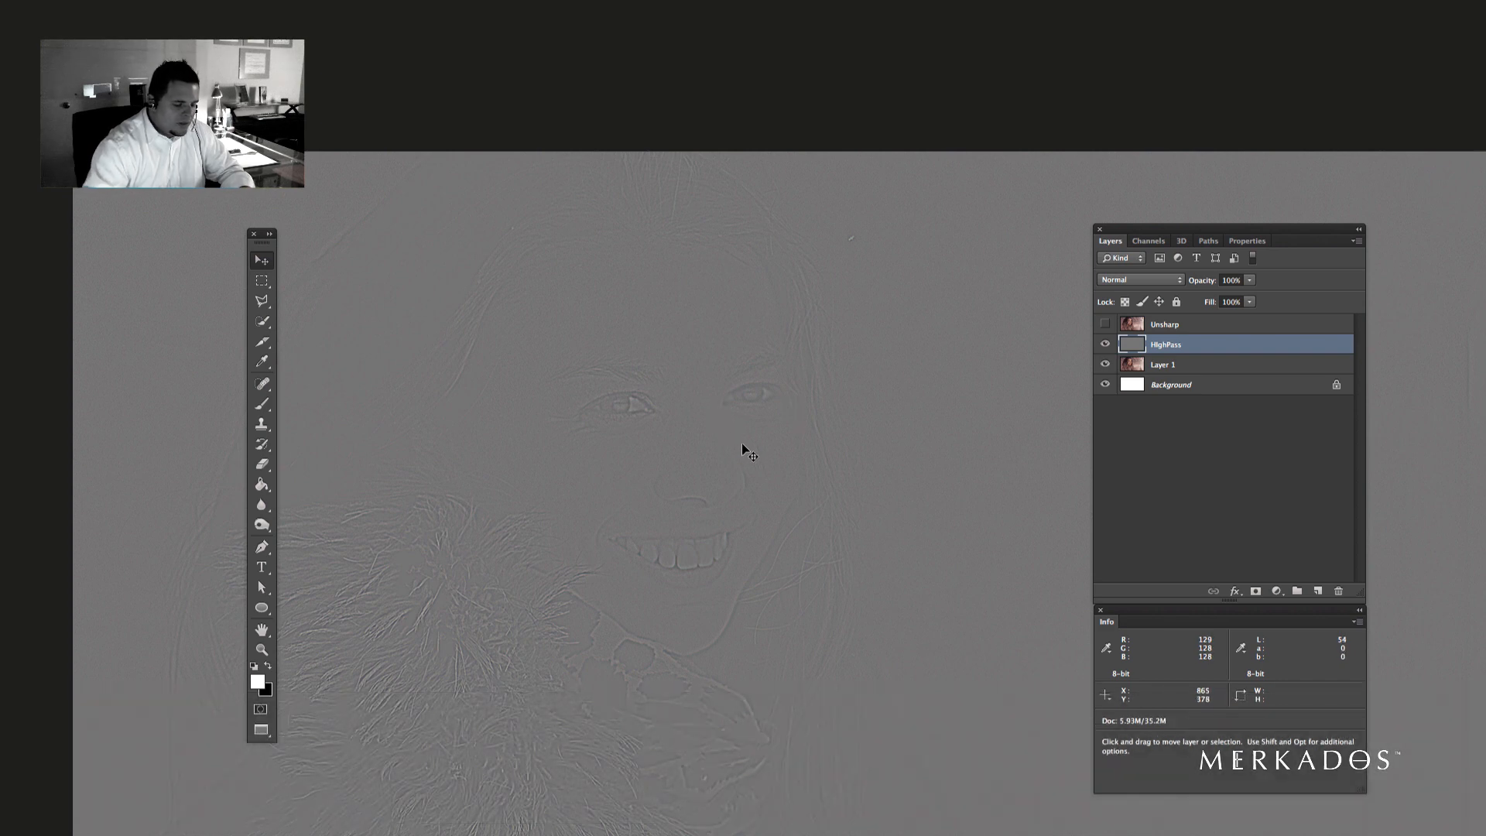
- Desaturate the HighPass layer to -100 with Hue/Saturation, leaving a neutral grey edge map
{"action": "key", "text": "cmd+u"}
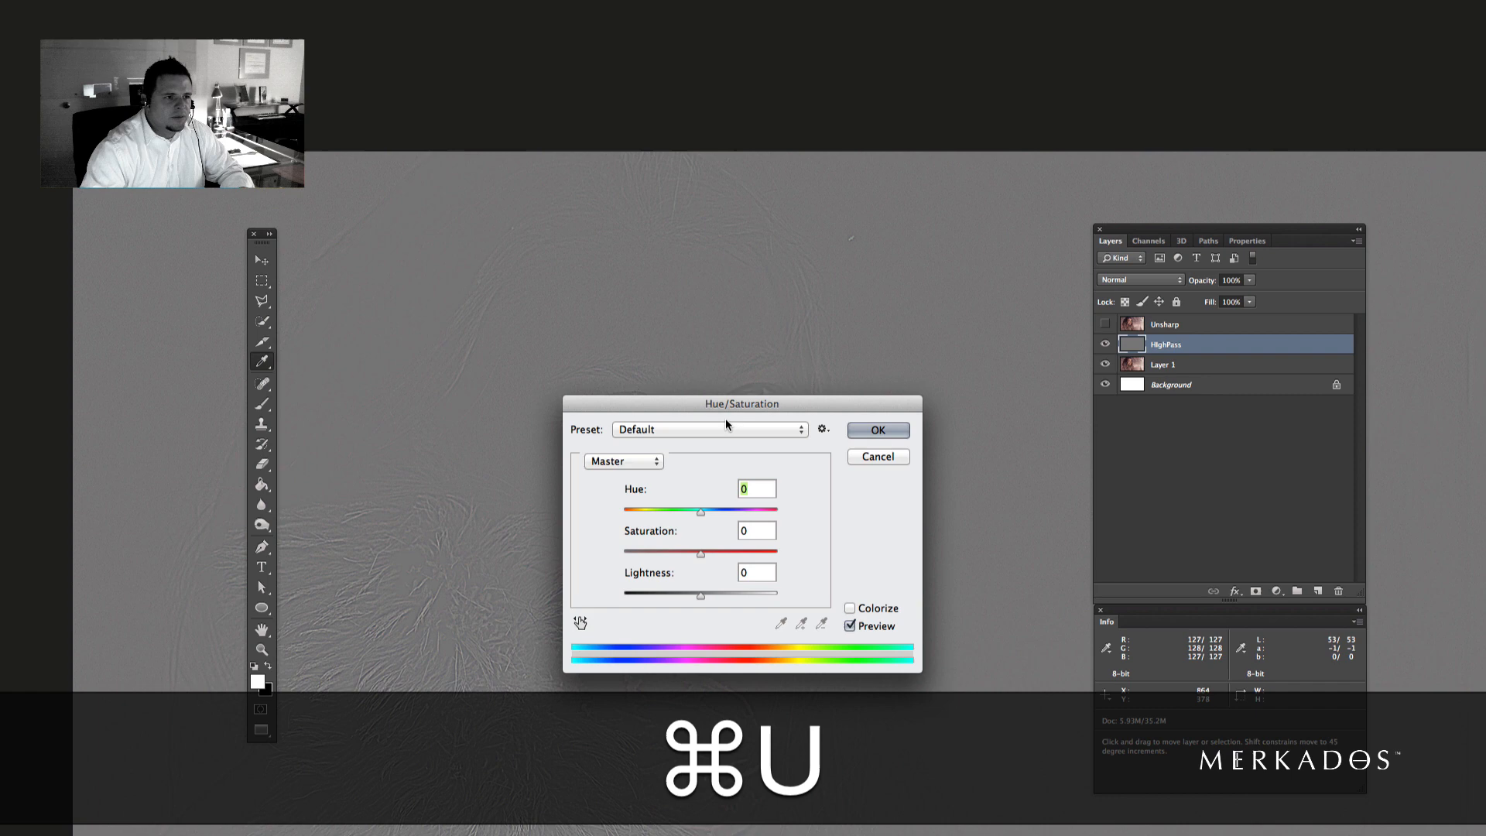
{"action": "left_click_drag", "start_coordinate": [700, 550], "coordinate": [683, 550]}
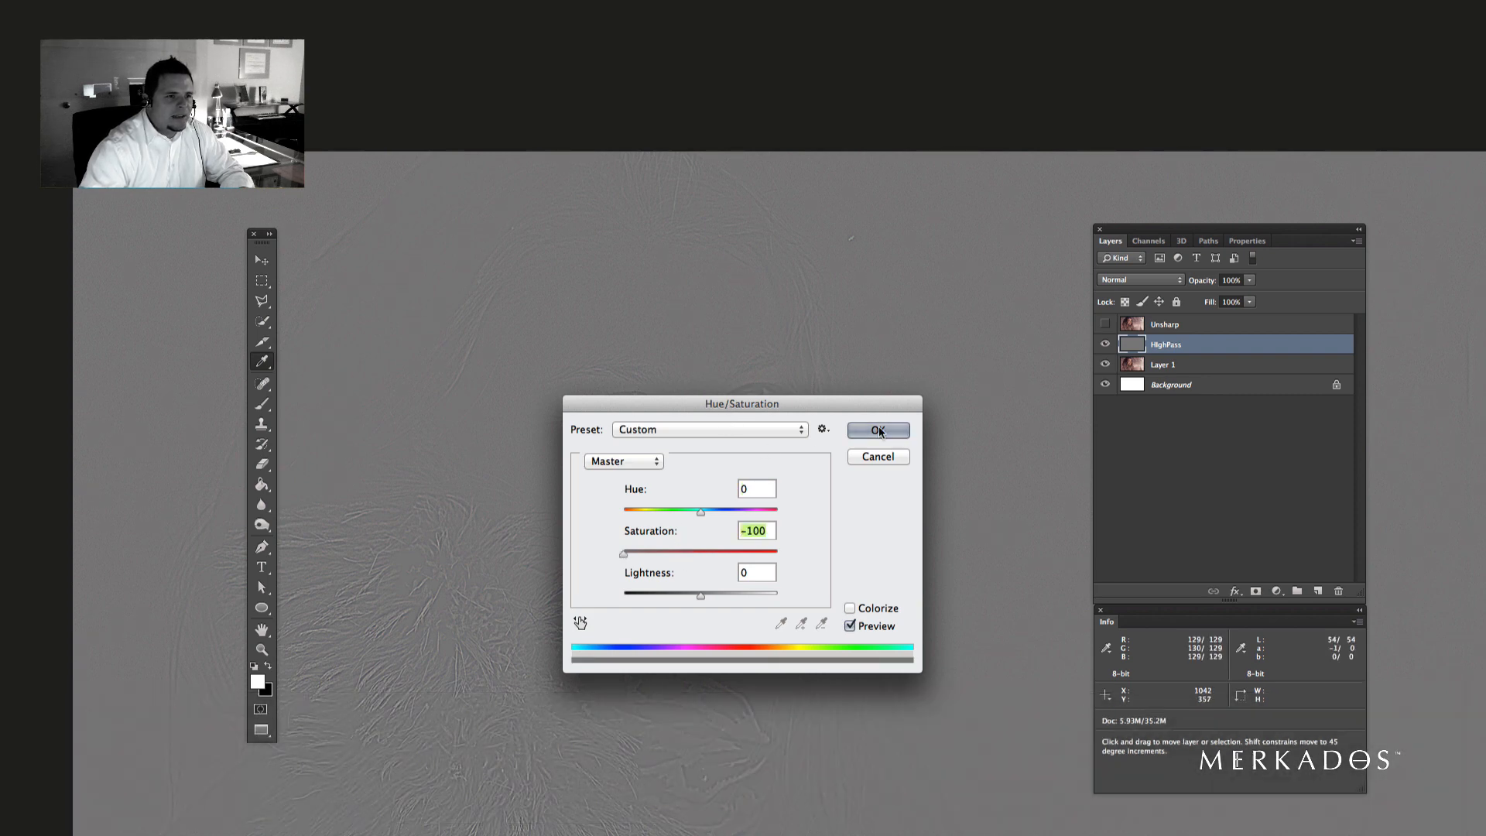
{"action": "left_click", "coordinate": [876, 430]}
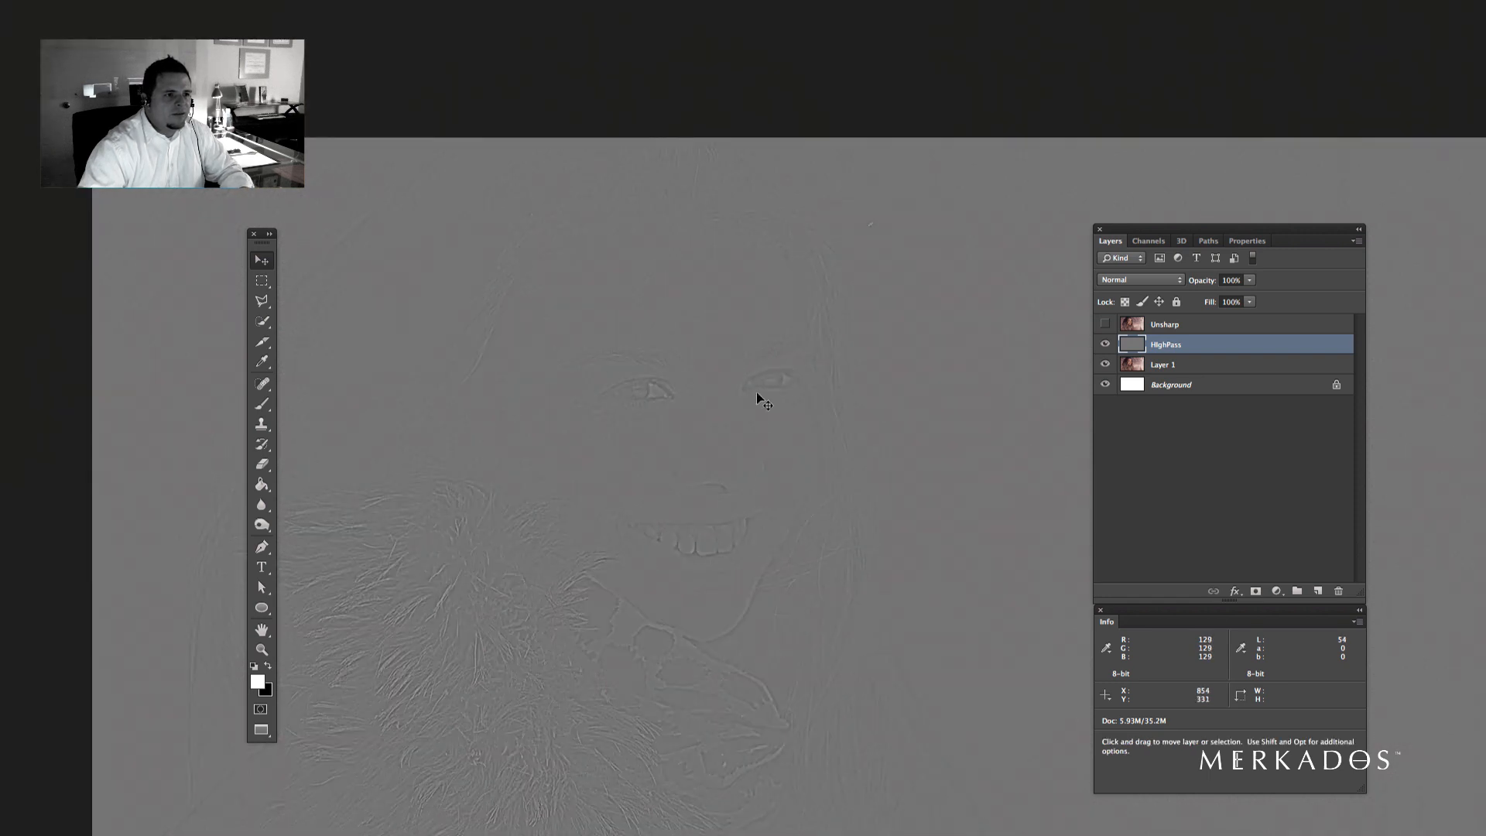
- Set the HighPass layer's blend mode to Overlay so it sharpens the portrait
{"action": "left_click", "coordinate": [1138, 278]}
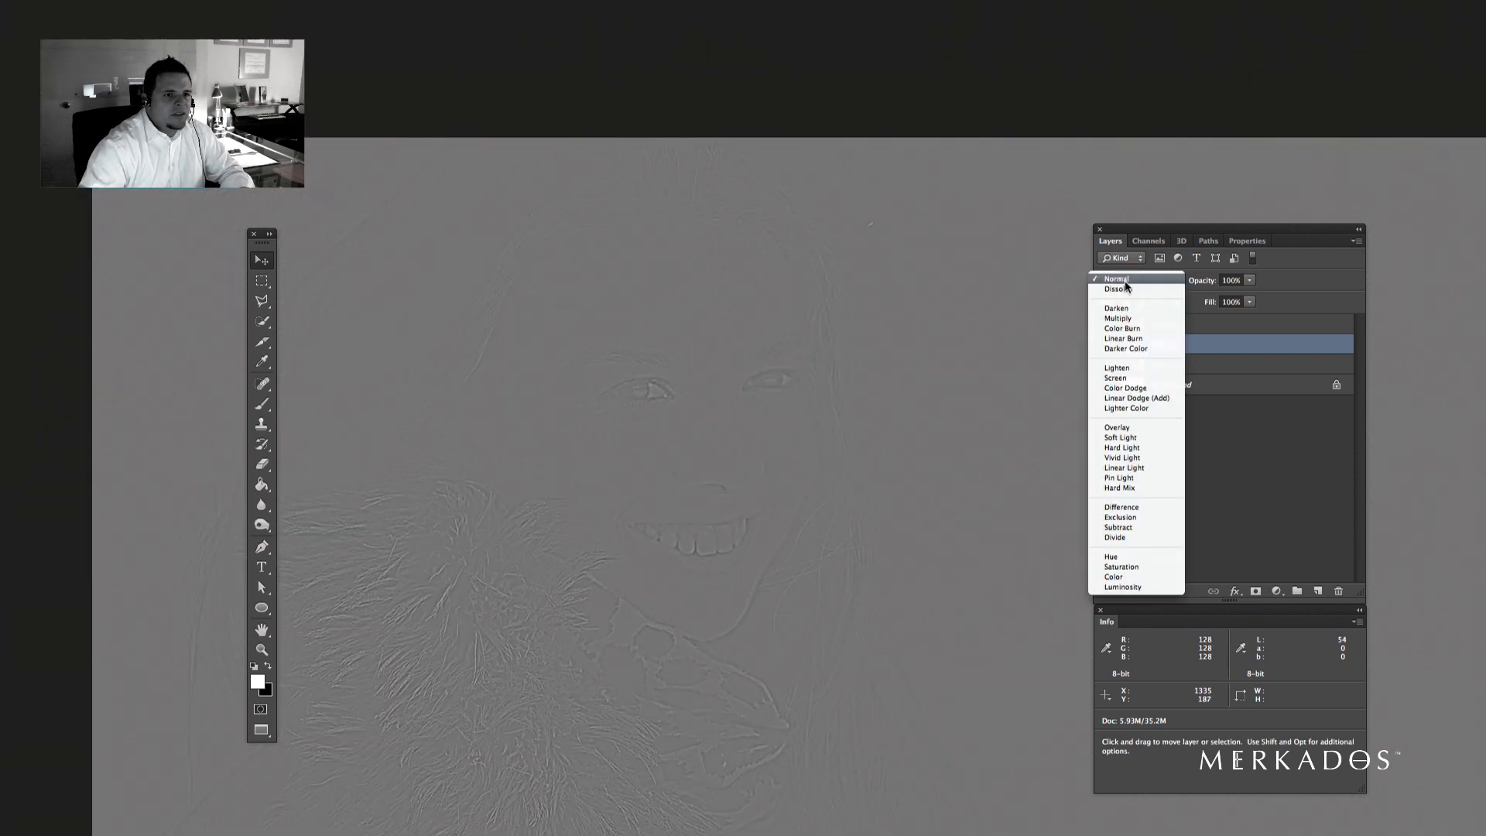
{"action": "left_click", "coordinate": [1116, 427]}
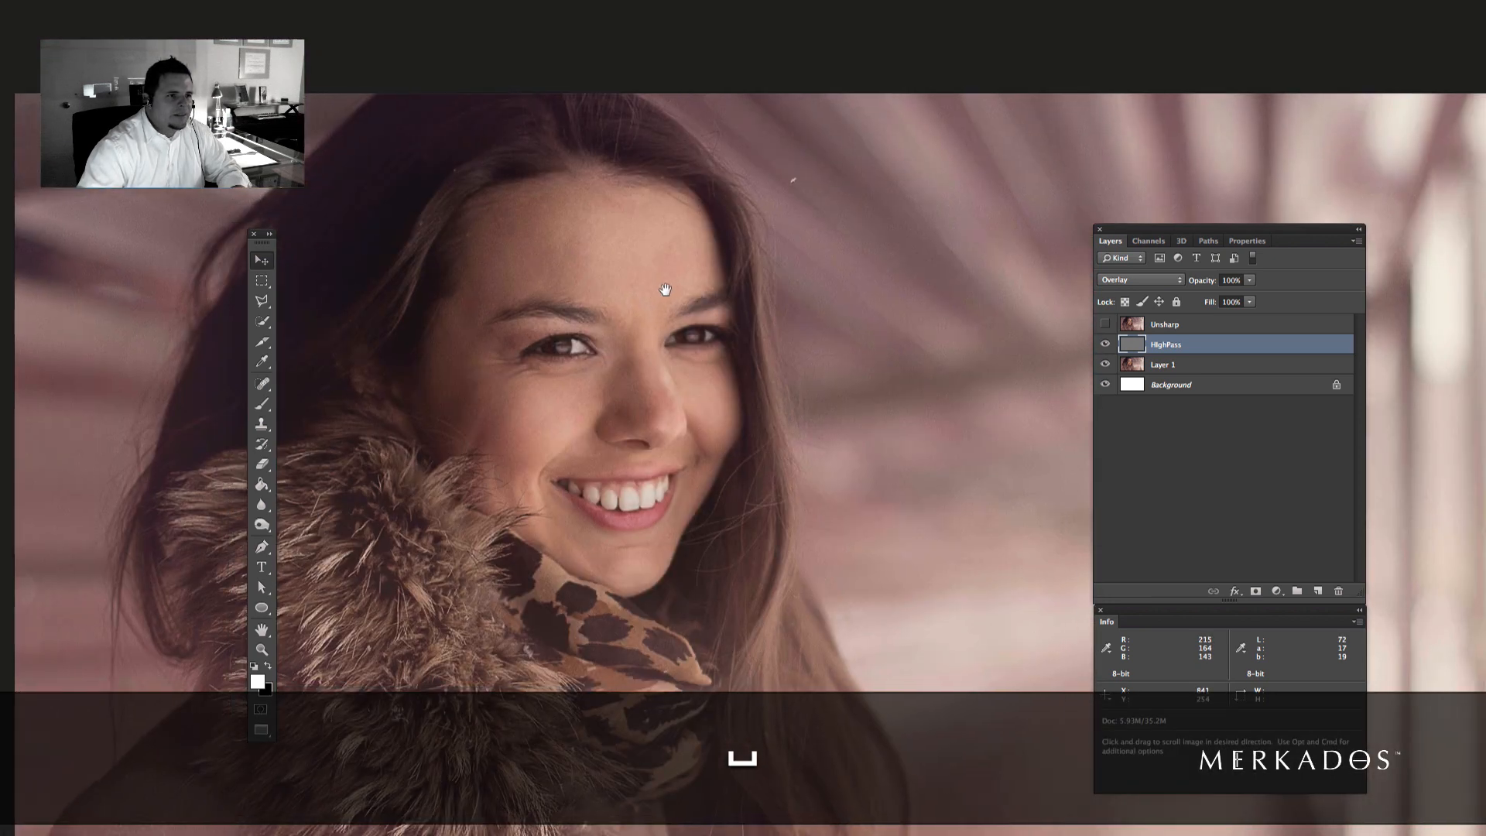
- Pan and zoom in on the face to inspect the Overlay sharpening on skin and eyes
{"action": "left_click_drag", "start_coordinate": [664, 289], "coordinate": [758, 345]}
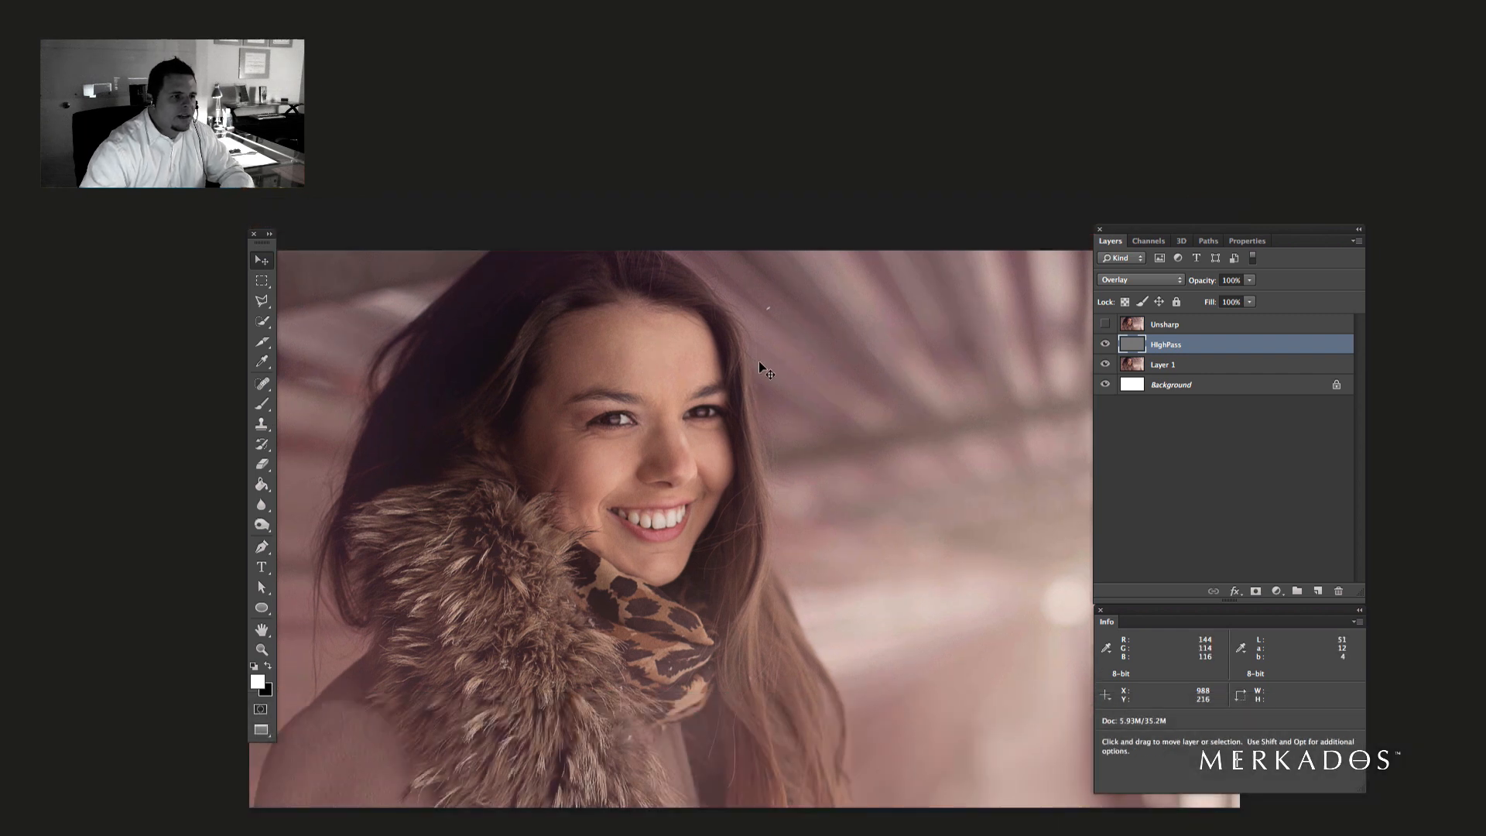
{"action": "left_click", "coordinate": [764, 368]}
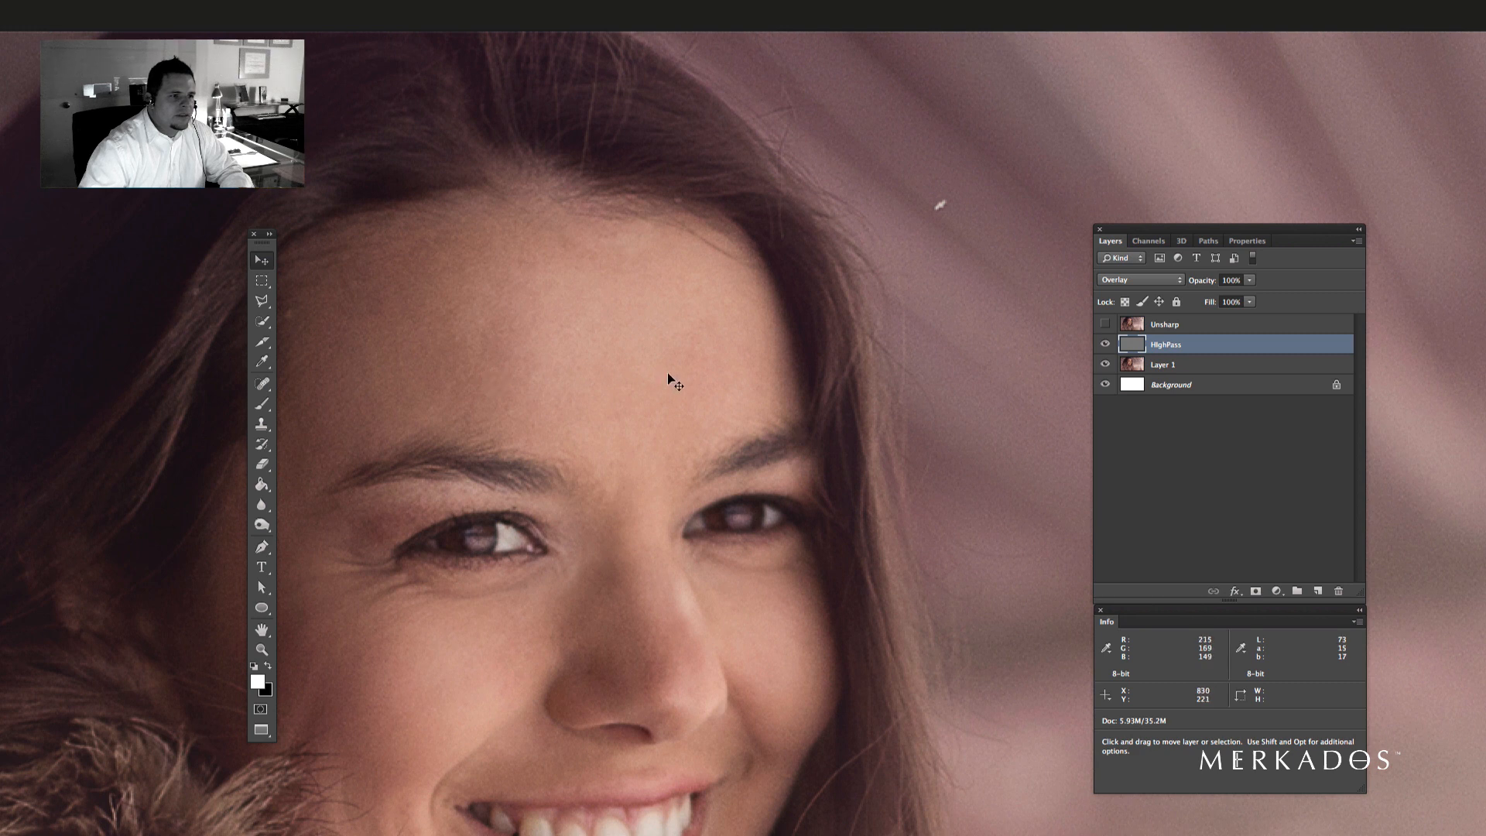
{"action": "mouse_move", "coordinate": [637, 400]}
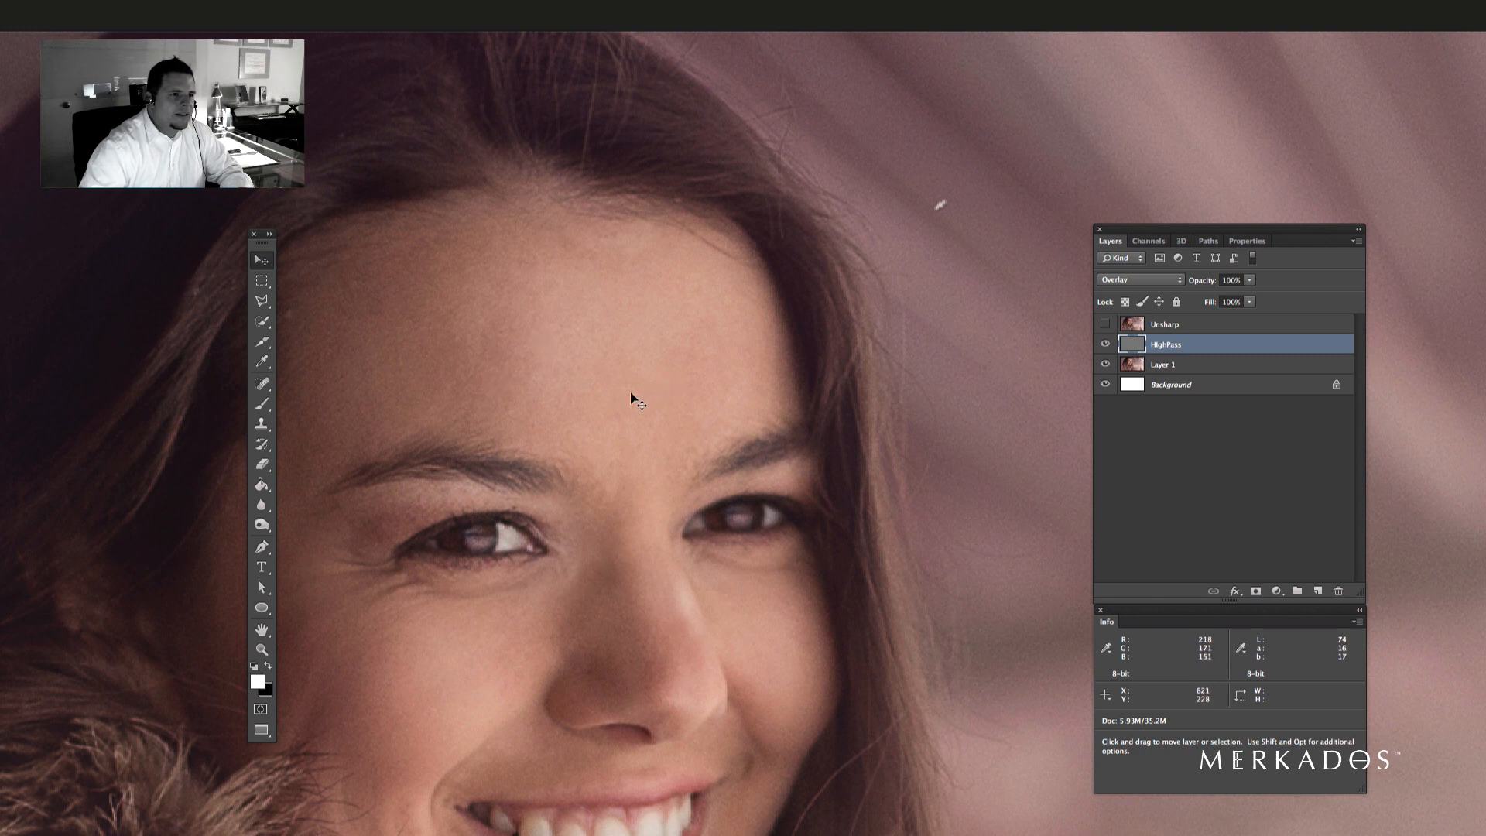
{"action": "mouse_move", "coordinate": [913, 375]}
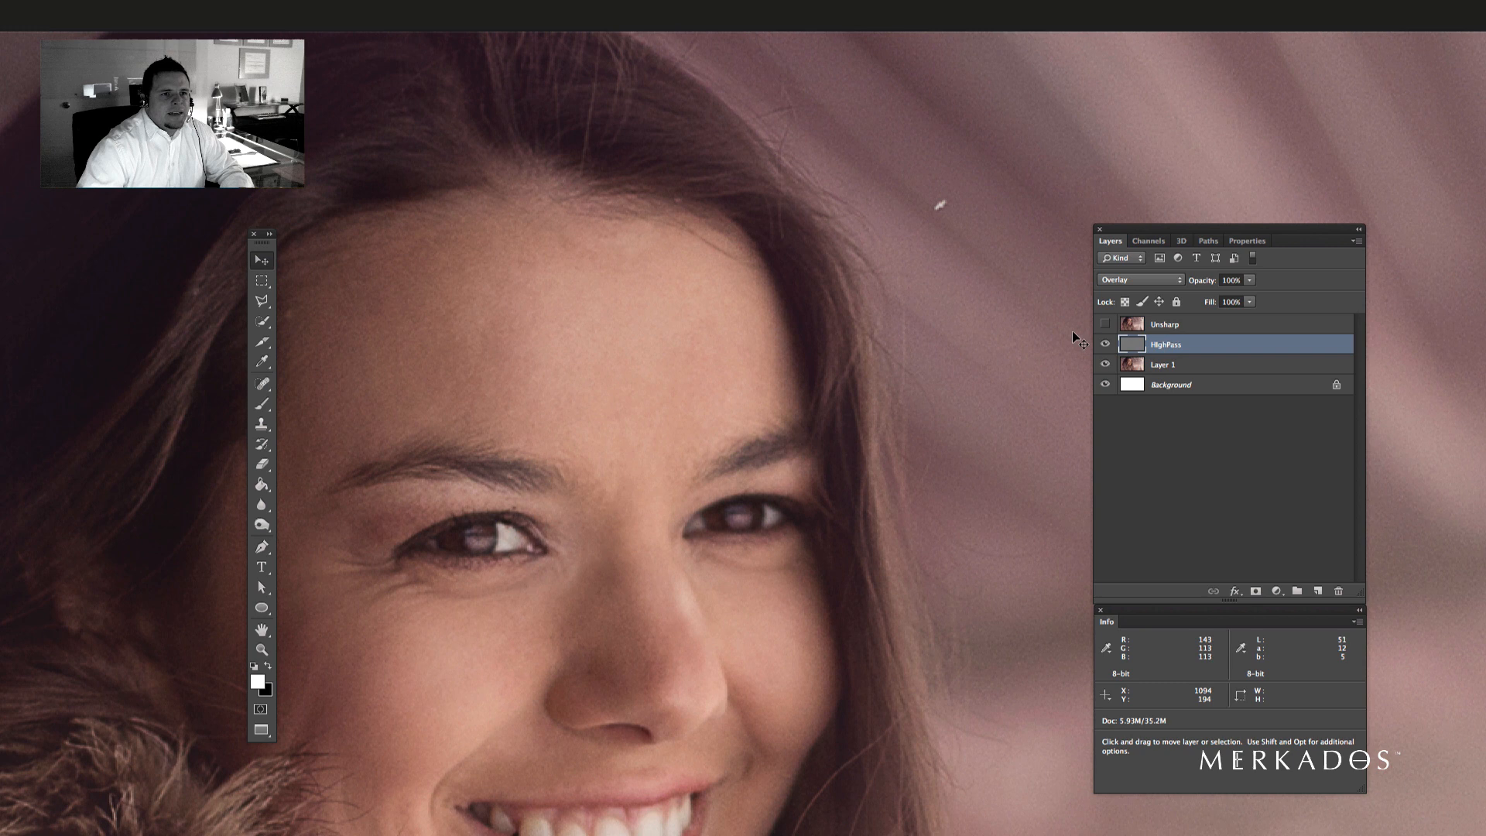
{"action": "mouse_move", "coordinate": [880, 349]}
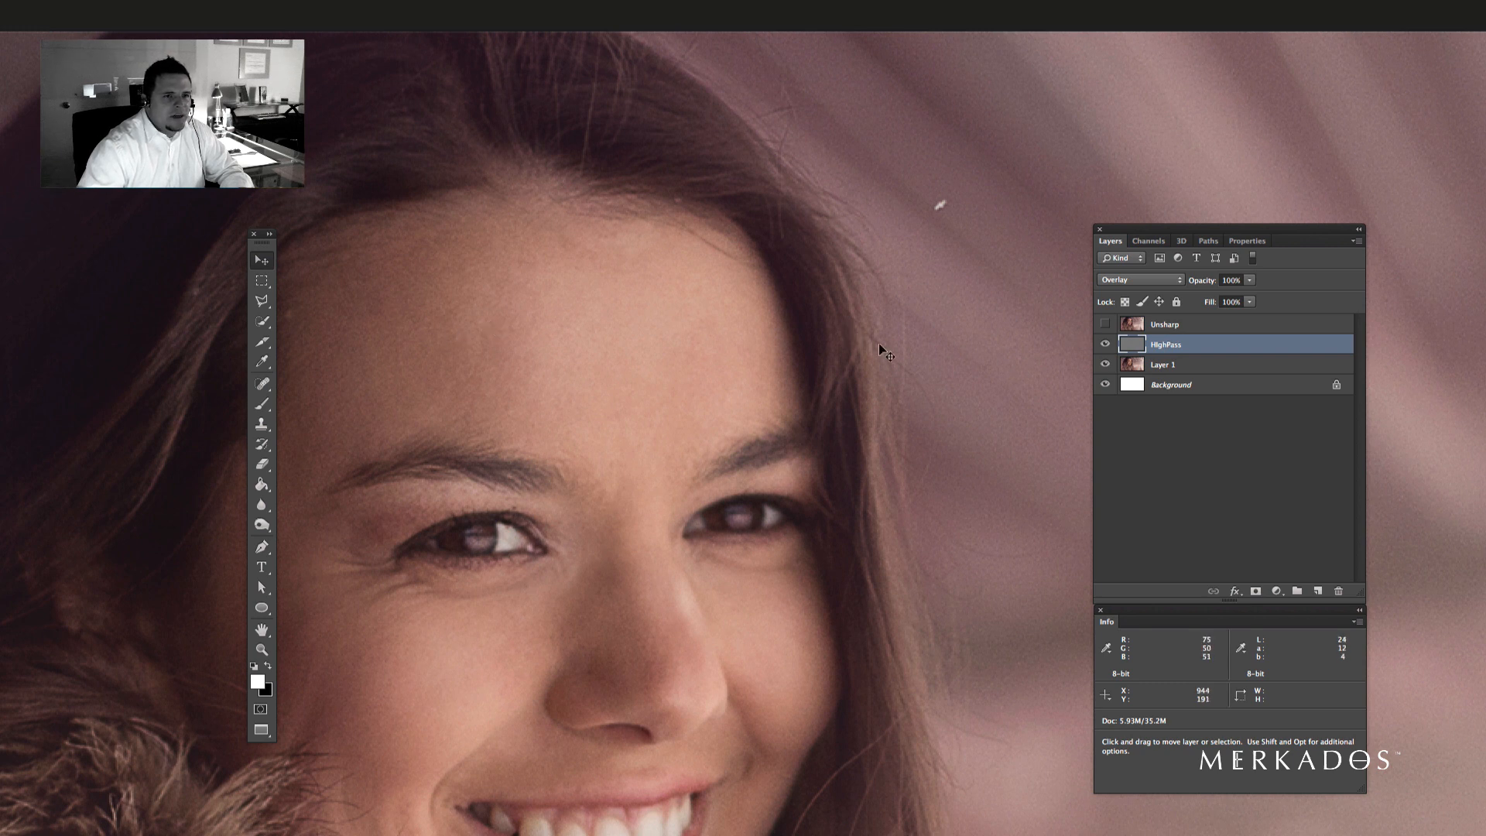
{"action": "left_click", "coordinate": [1184, 323]}
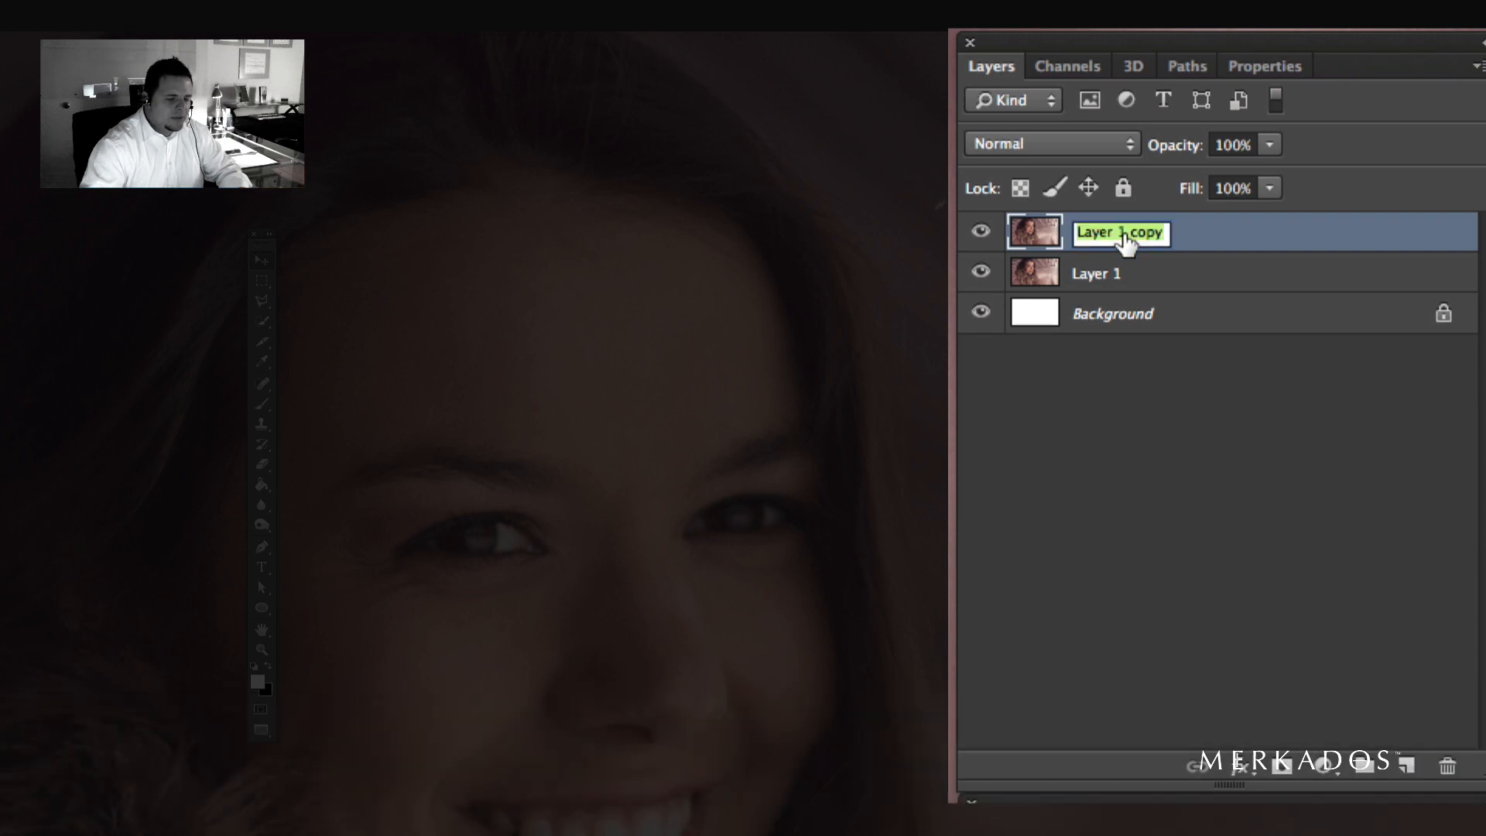
- Name the duplicated portrait layer 'Mask'
{"action": "type", "text": "Mask"}
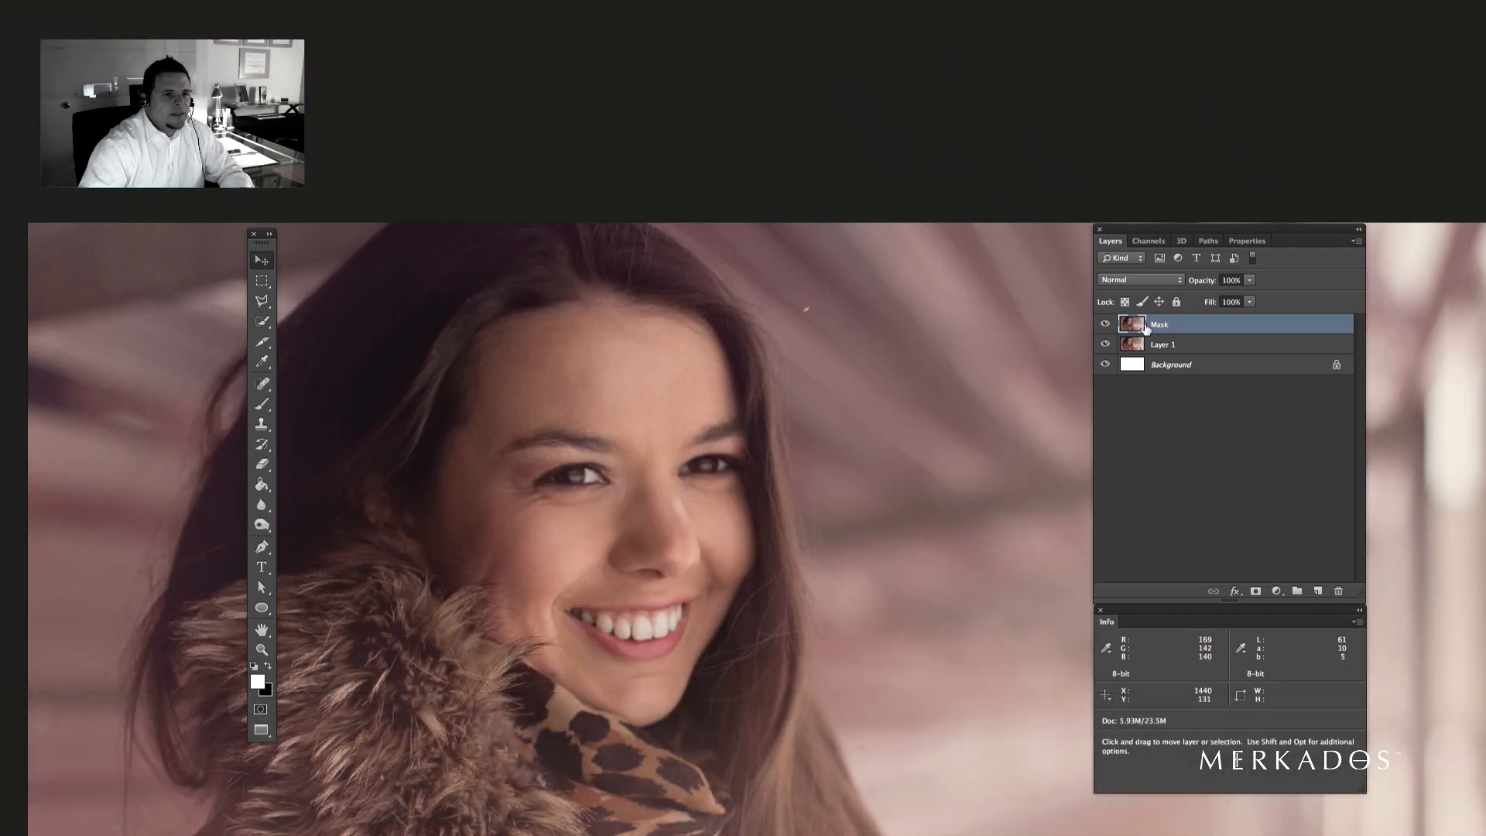
- Bring up the Filter menu to apply Find Edges to the Mask layer
{"action": "left_click", "coordinate": [542, 10]}
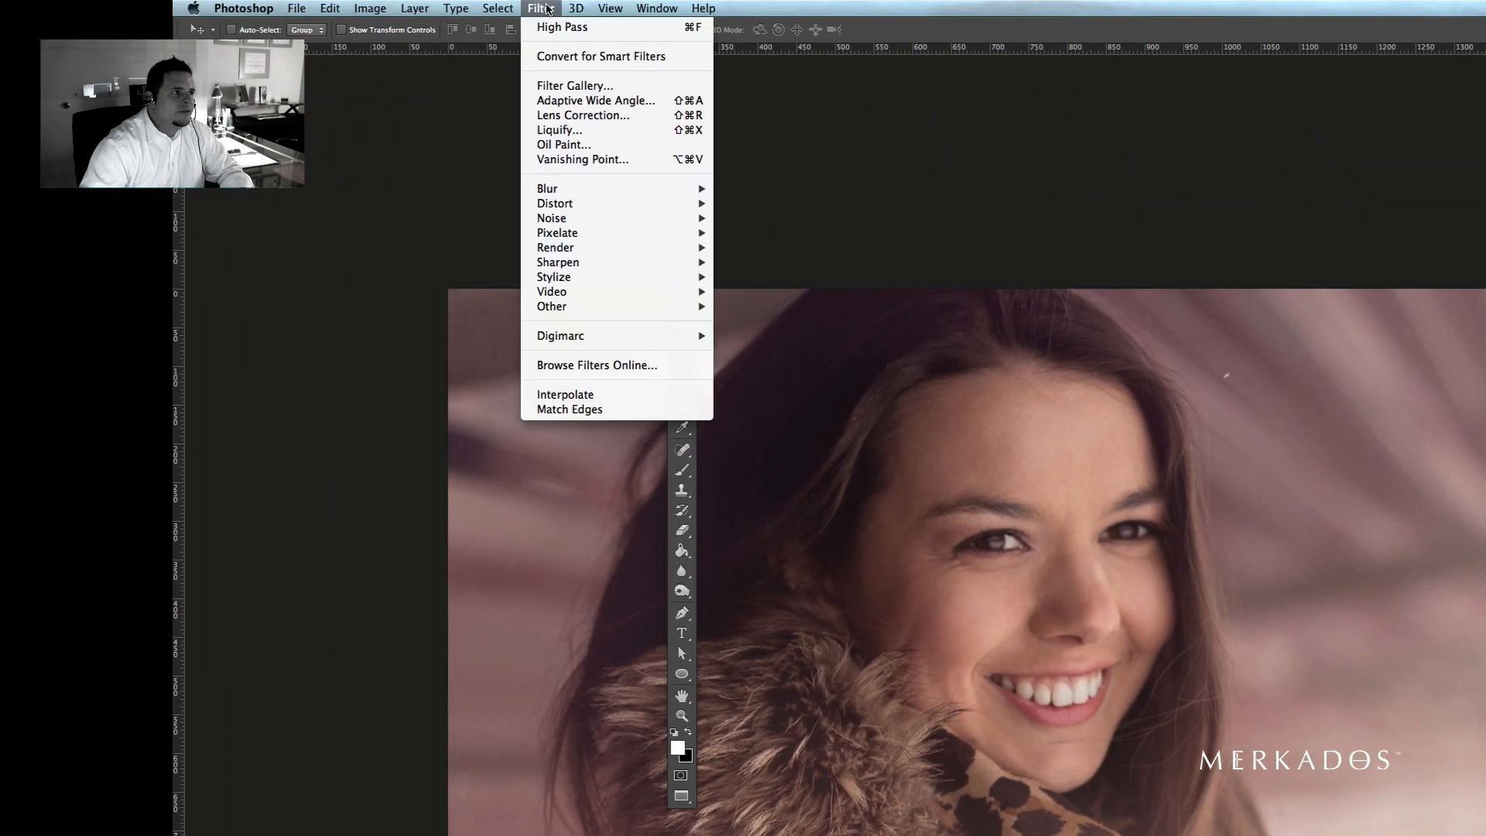
{"action": "mouse_move", "coordinate": [558, 232]}
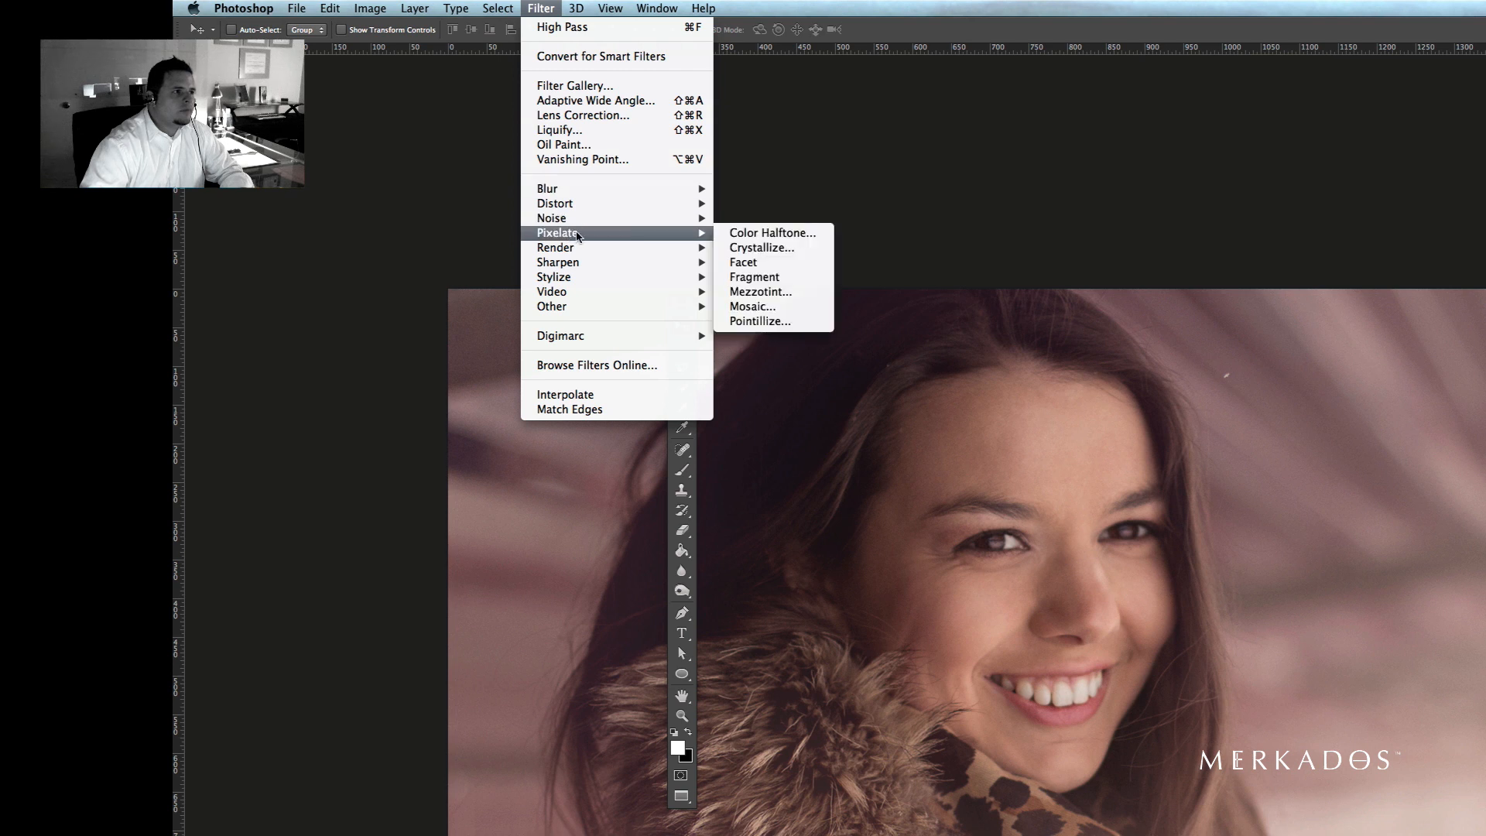
{"action": "mouse_move", "coordinate": [551, 291]}
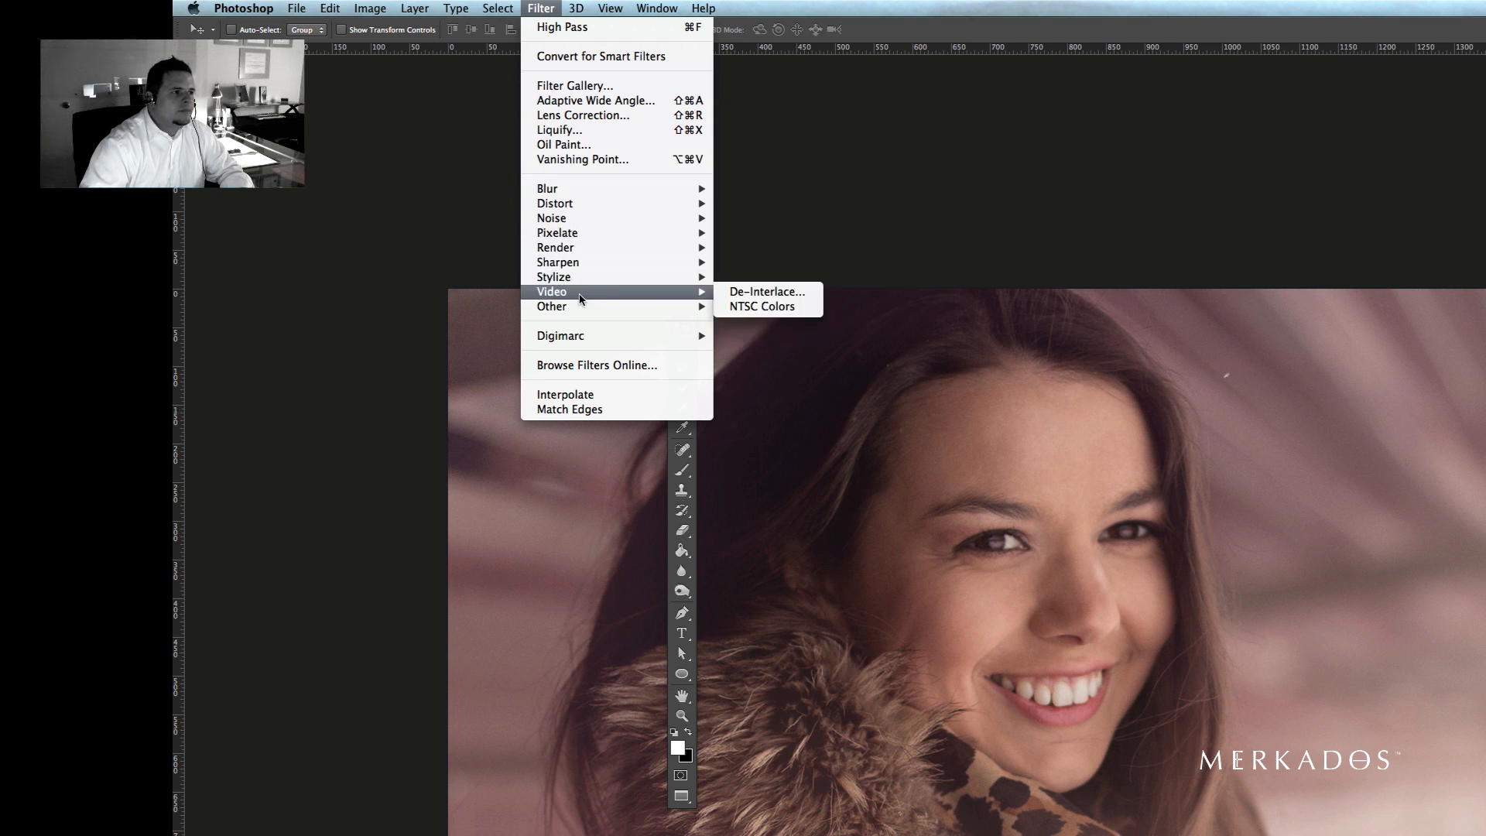
{"action": "mouse_move", "coordinate": [554, 277]}
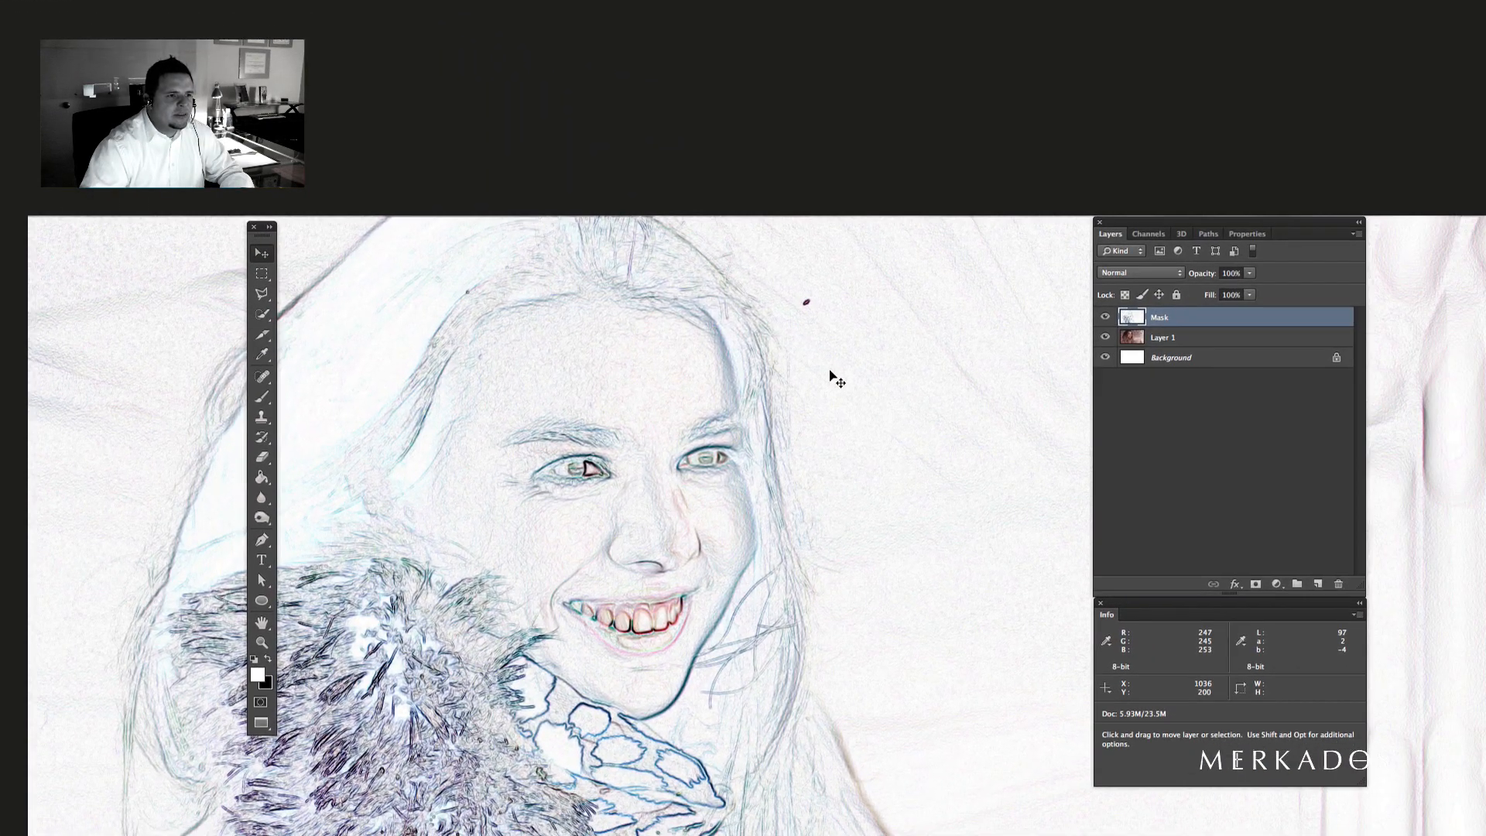
{"action": "mouse_move", "coordinate": [723, 482]}
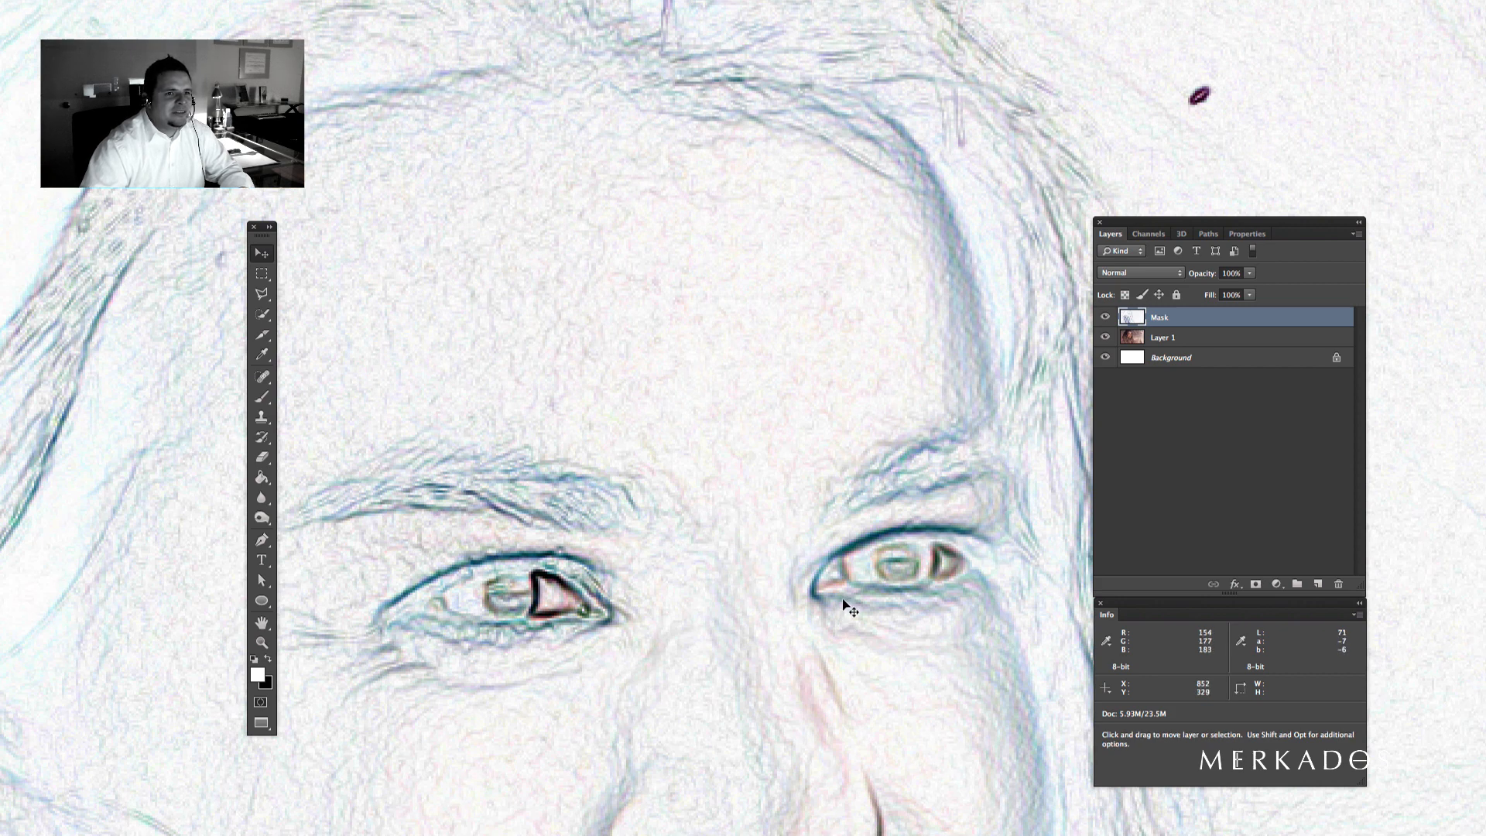
- Desaturate the Mask layer to -100 so the edge drawing becomes black lines on white
{"action": "key", "text": "cmd+u"}
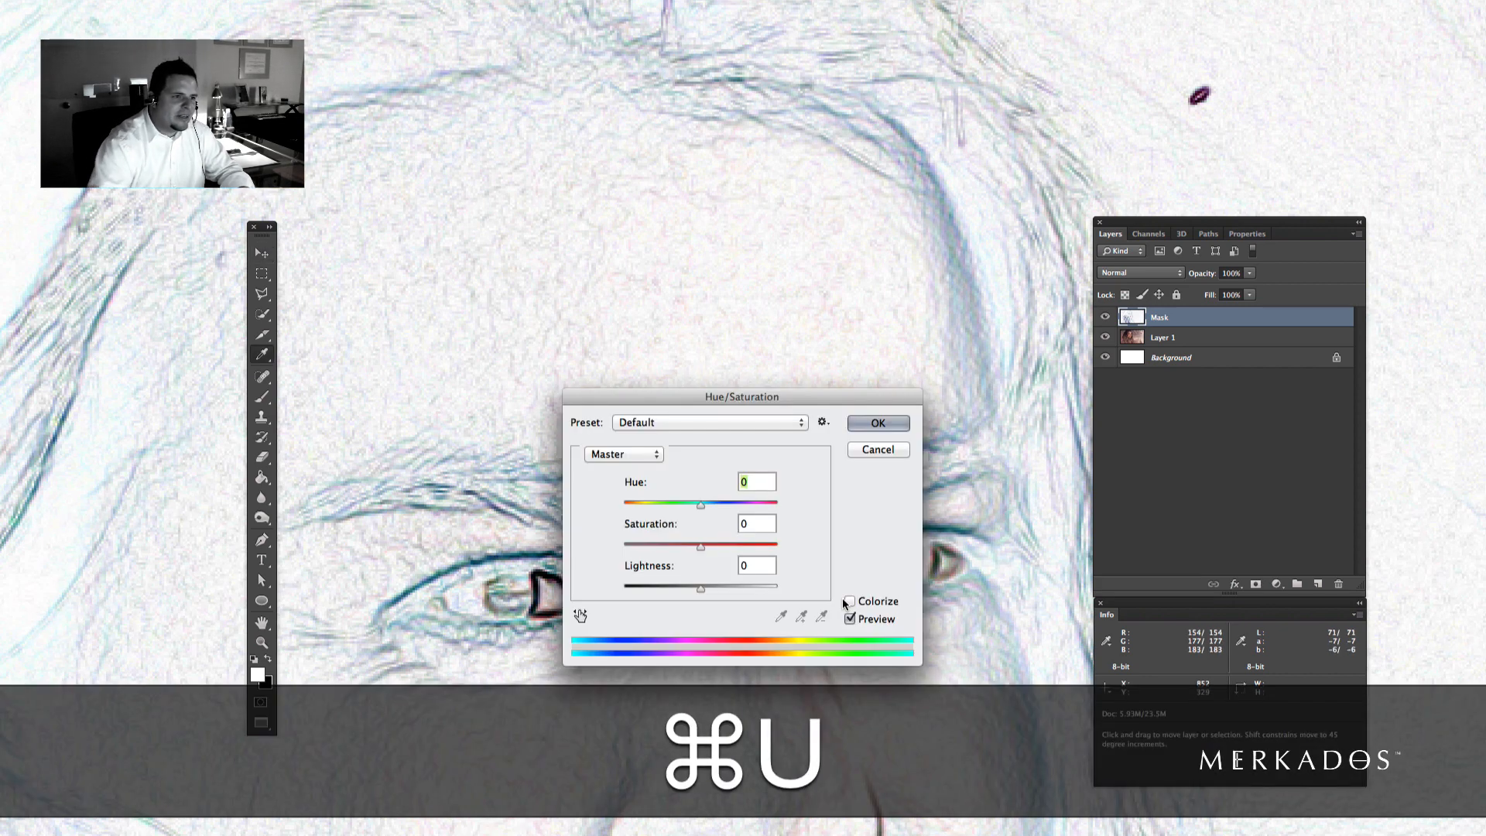
{"action": "type", "text": "-100"}
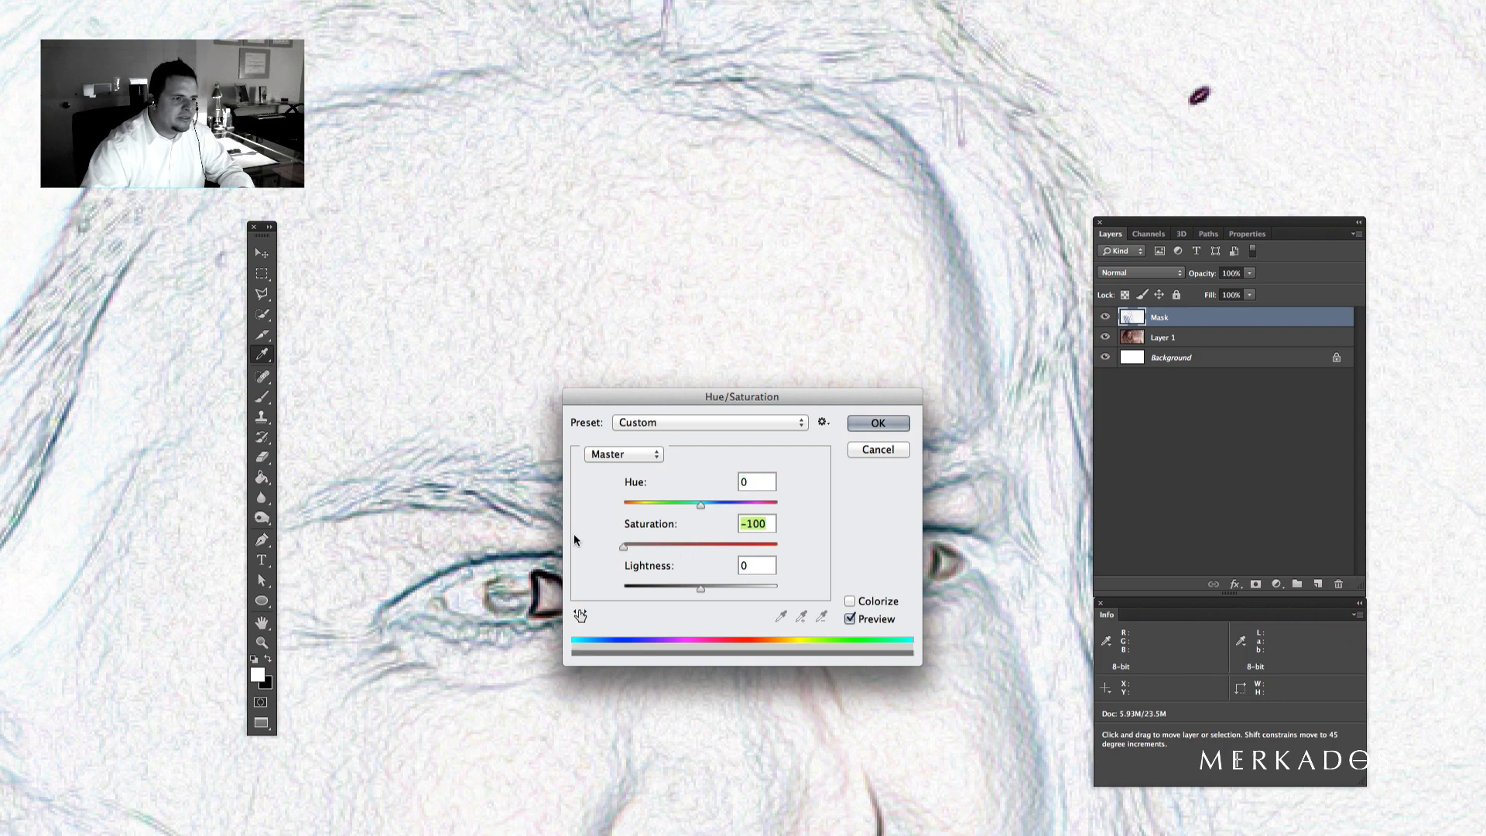
{"action": "left_click", "coordinate": [874, 423]}
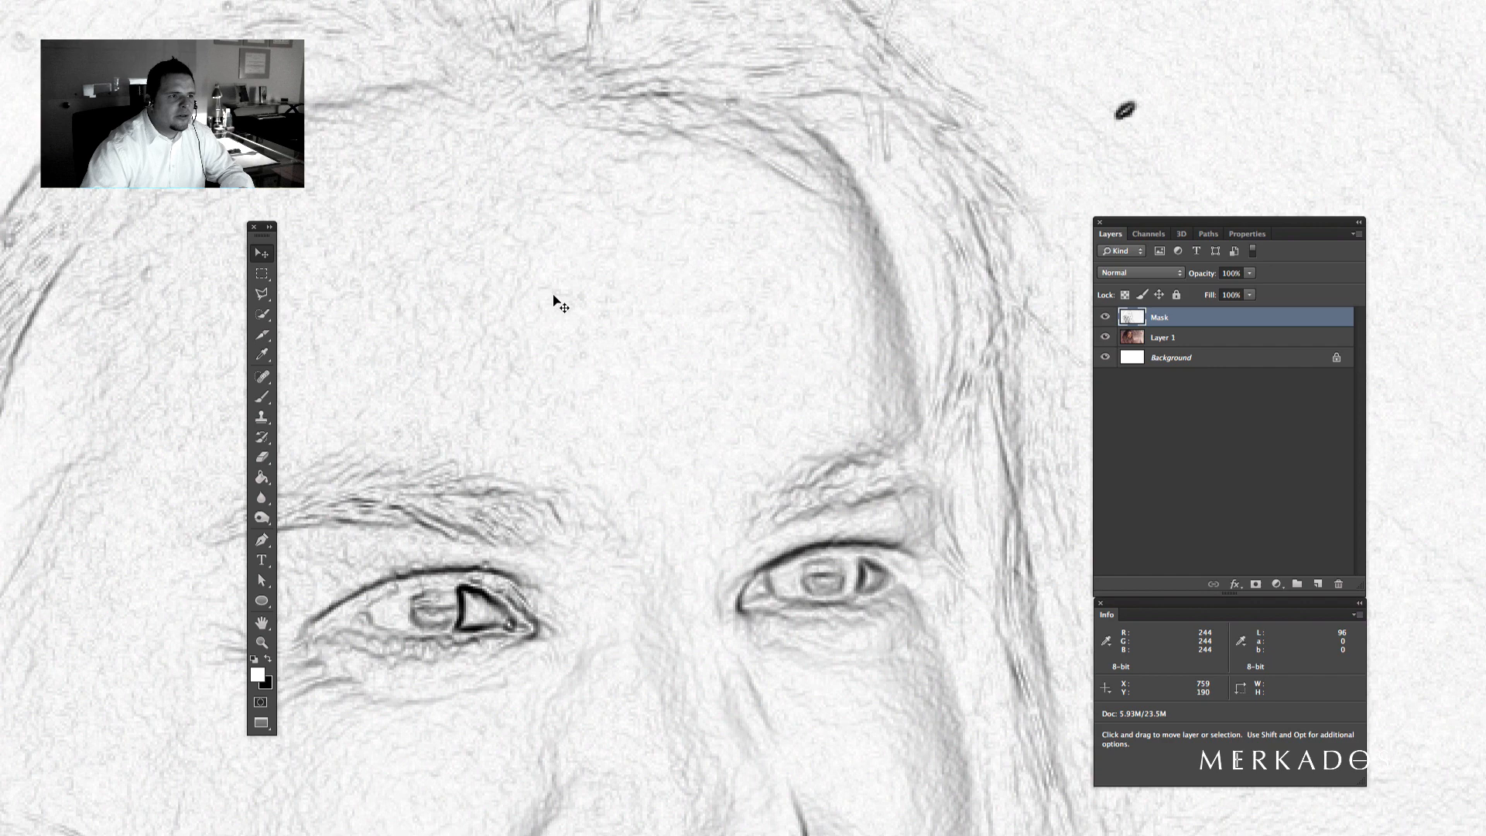
{"action": "mouse_move", "coordinate": [626, 454]}
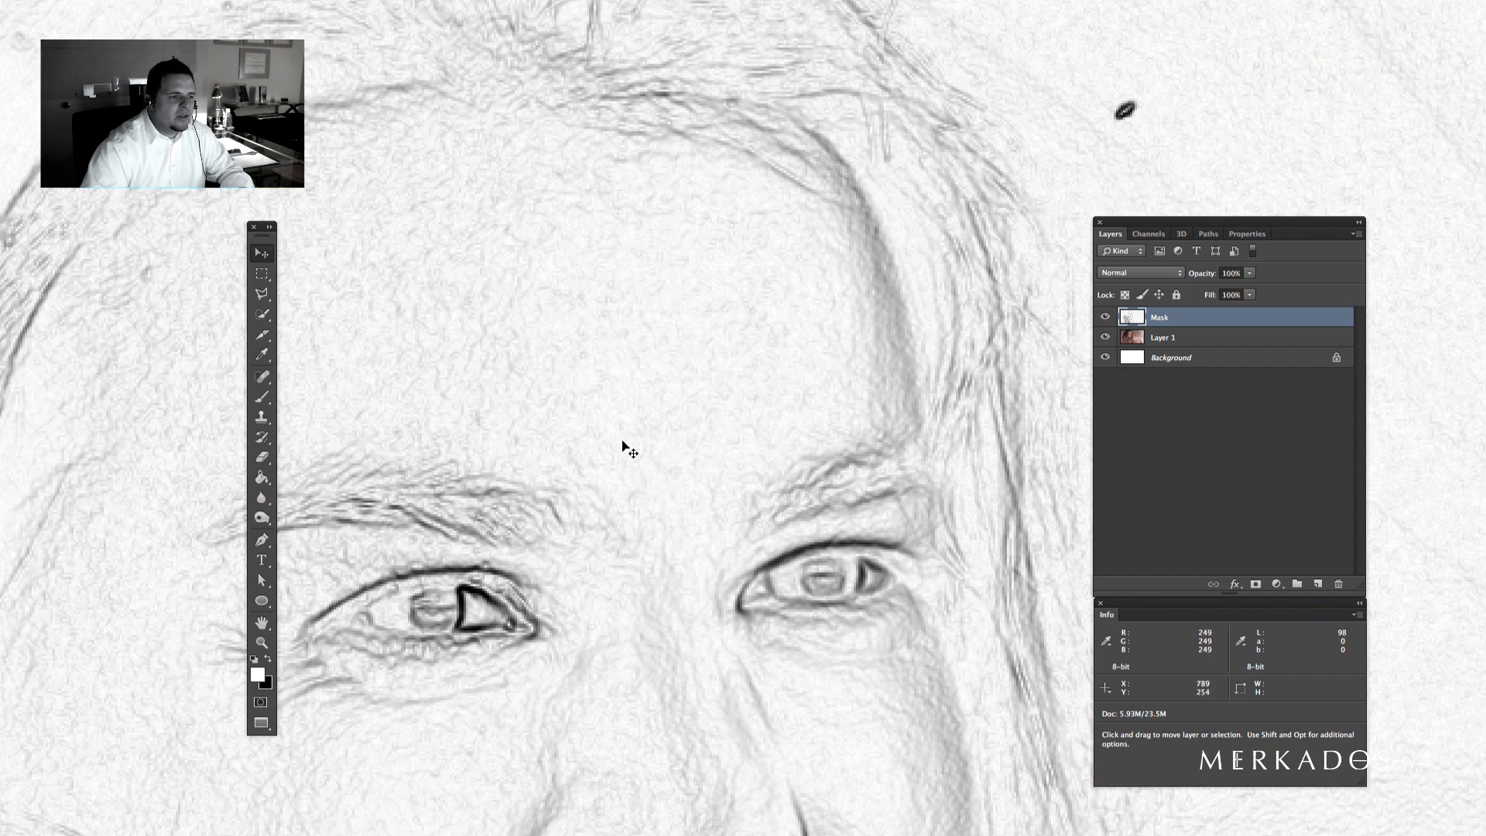
{"action": "mouse_move", "coordinate": [718, 436]}
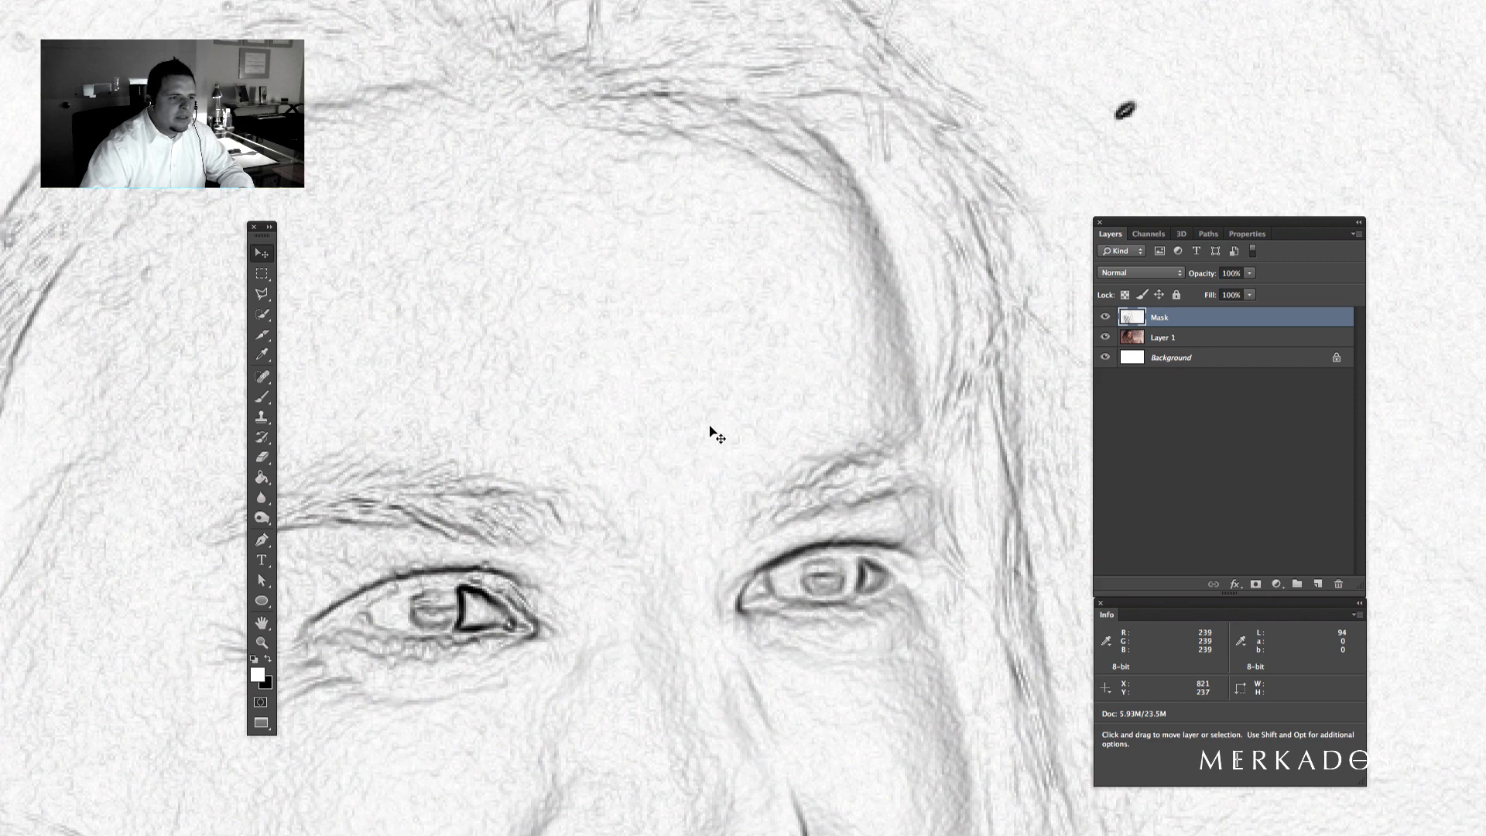
- Apply a Curves adjustment that whitens skin texture and background, leaving only strong dark edges
{"action": "key", "text": "cmd+m"}
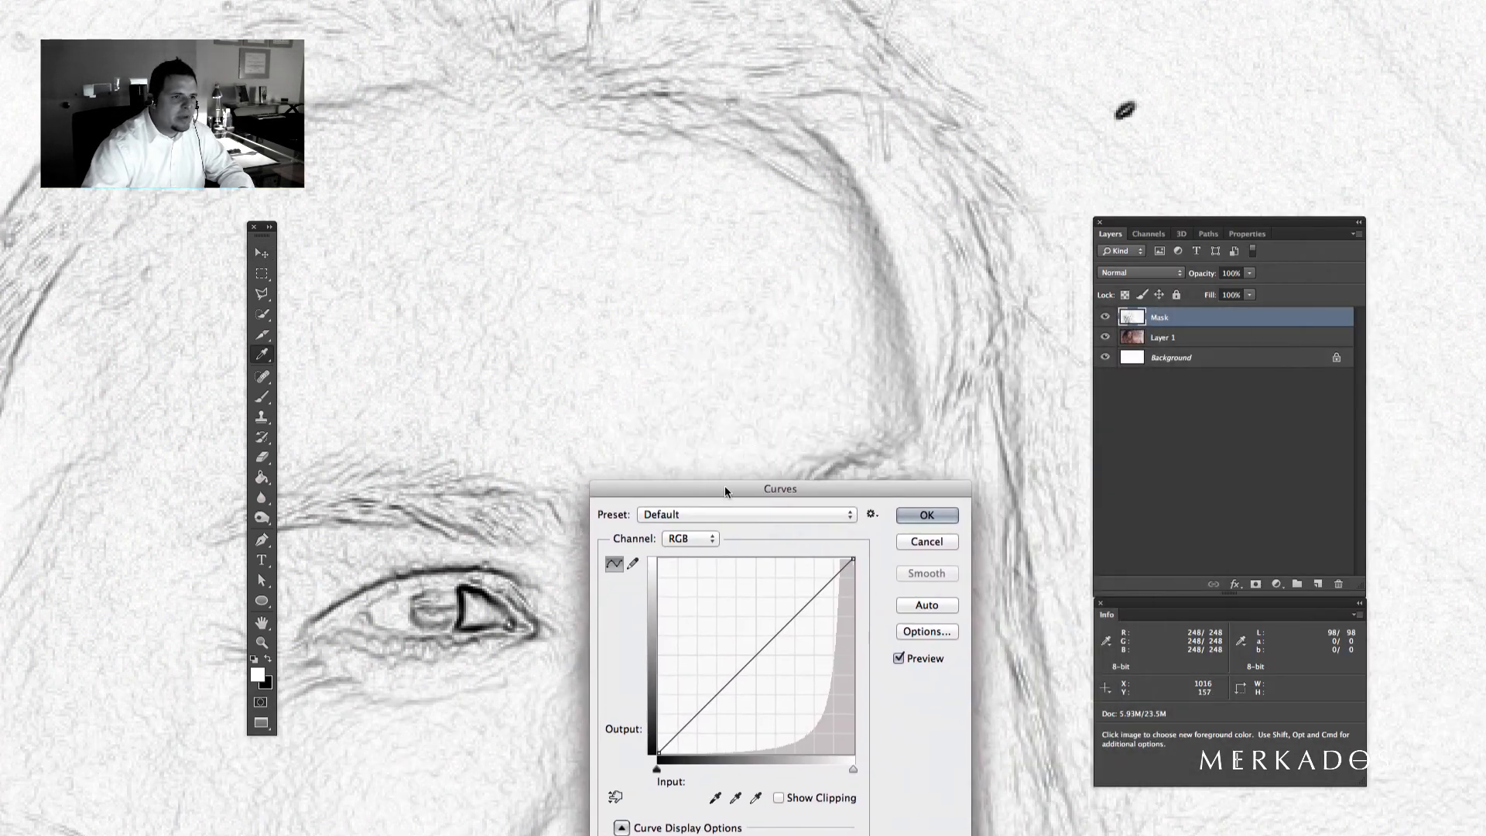
{"action": "left_click_drag", "start_coordinate": [780, 488], "coordinate": [813, 538]}
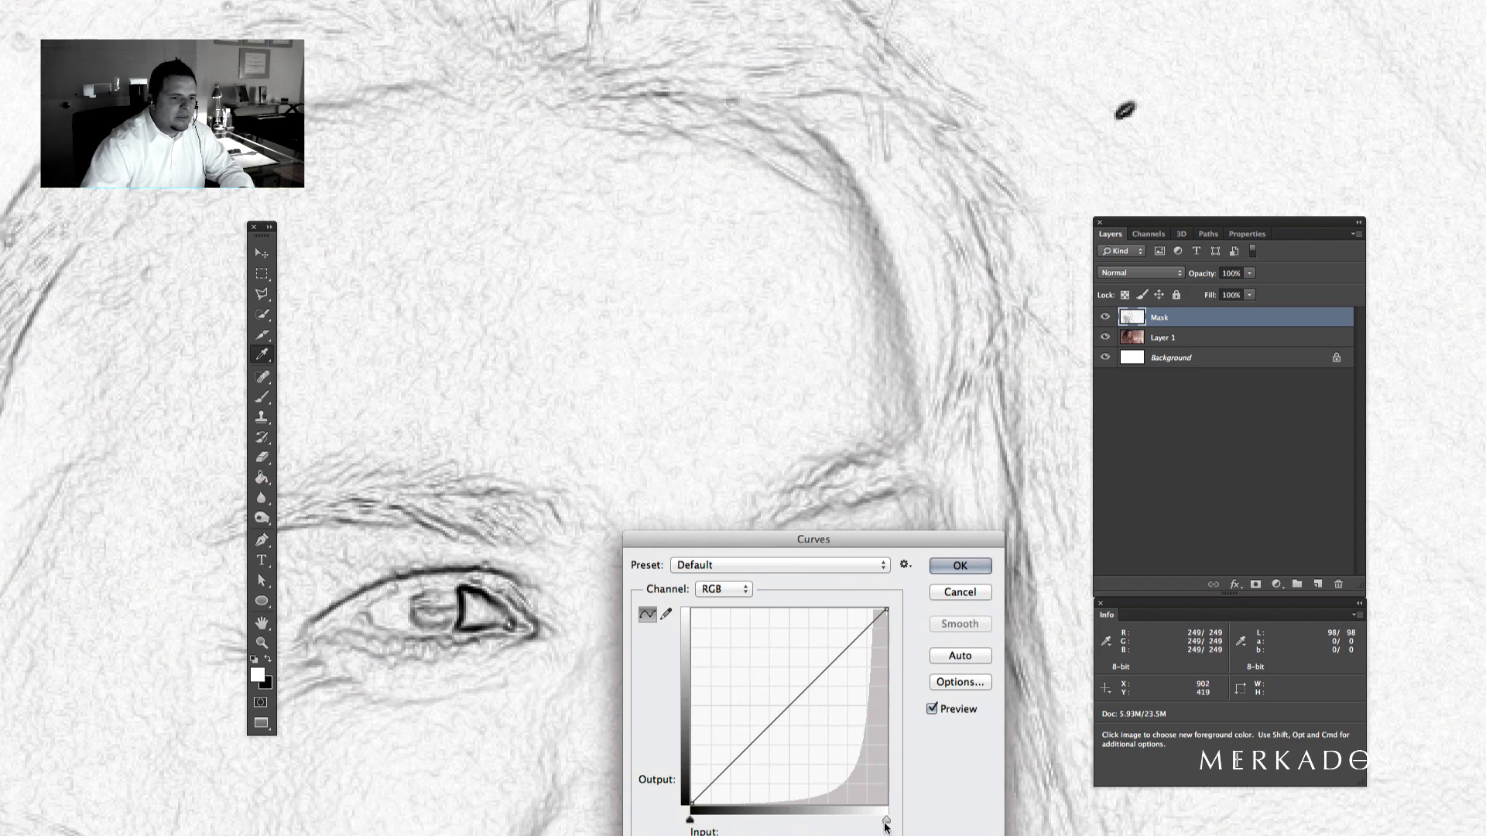
{"action": "left_click_drag", "start_coordinate": [885, 821], "coordinate": [870, 820]}
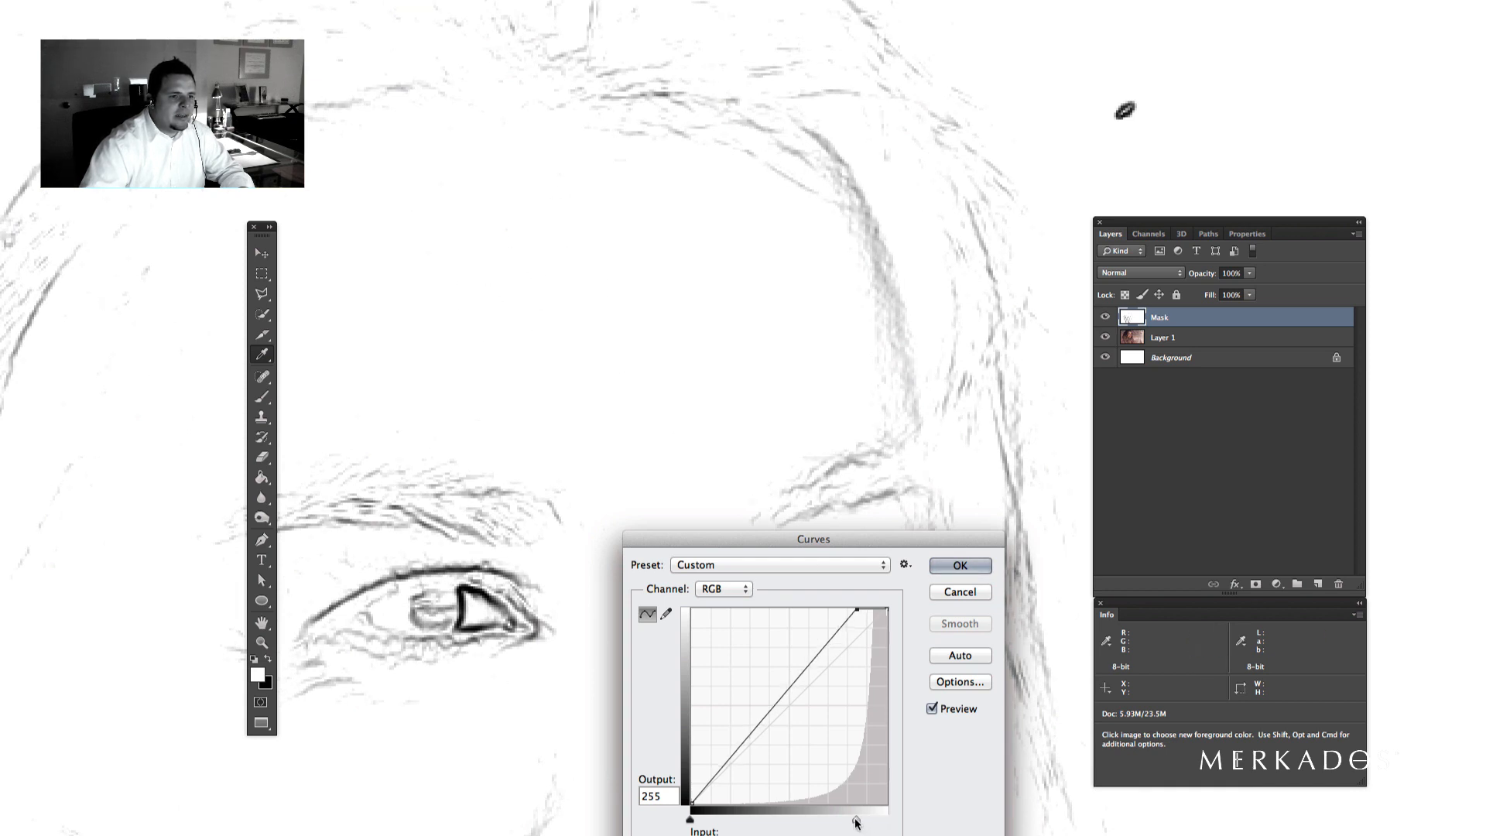
{"action": "left_click_drag", "start_coordinate": [853, 819], "coordinate": [809, 819]}
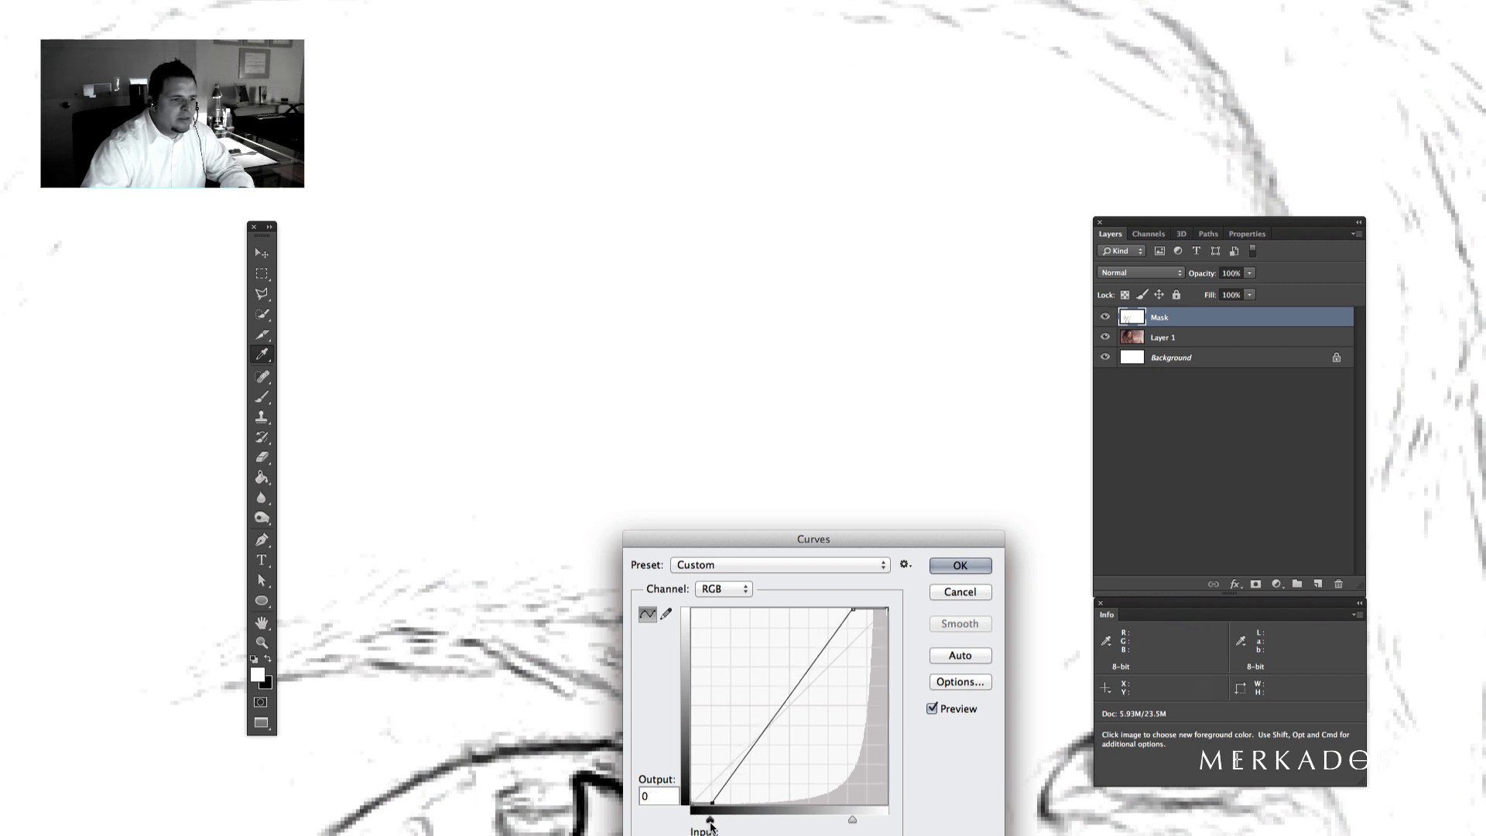
{"action": "left_click_drag", "start_coordinate": [693, 819], "coordinate": [746, 819]}
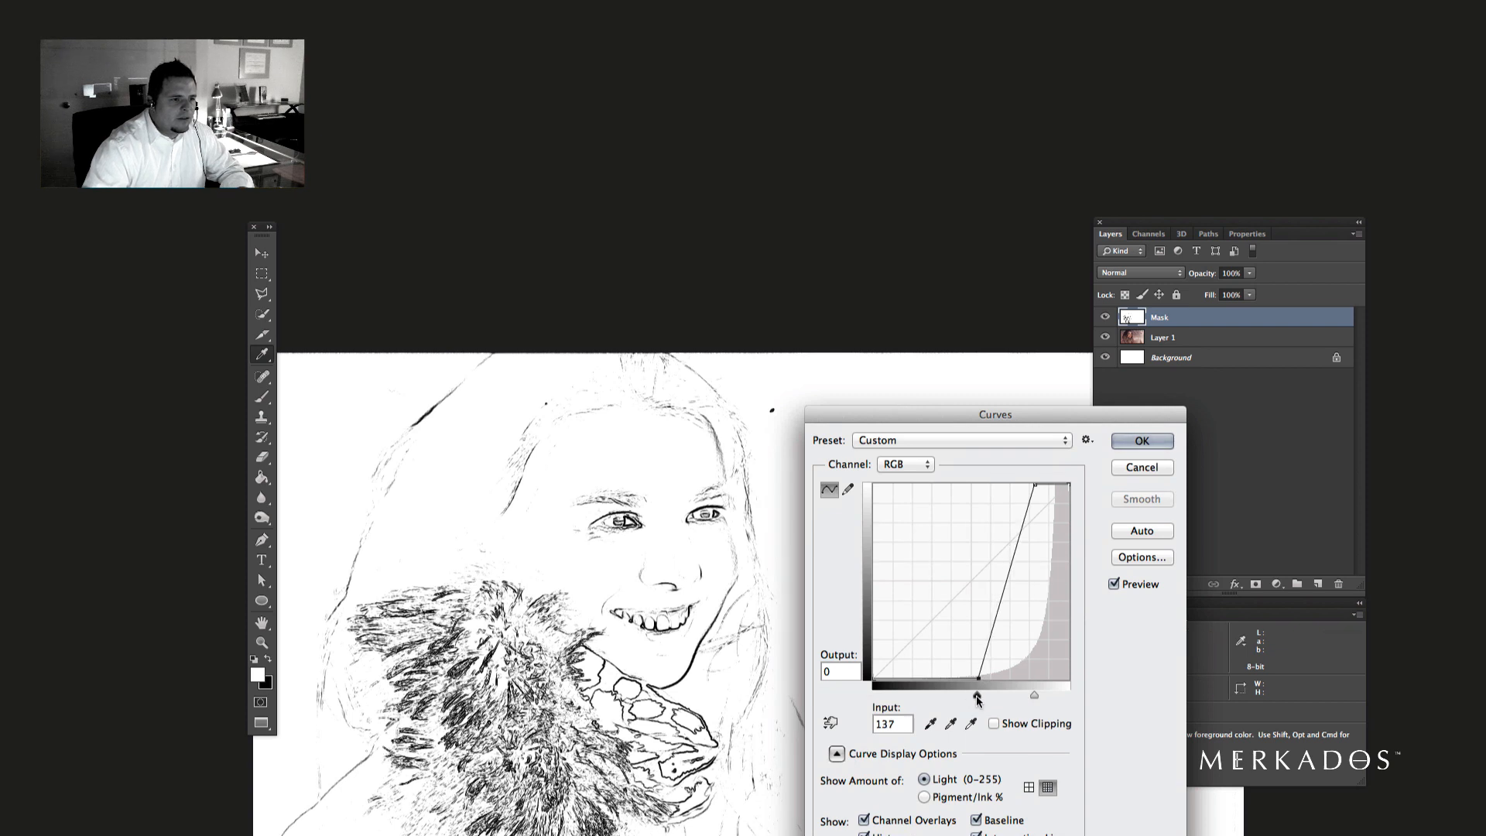
{"action": "left_click_drag", "start_coordinate": [975, 679], "coordinate": [990, 694]}
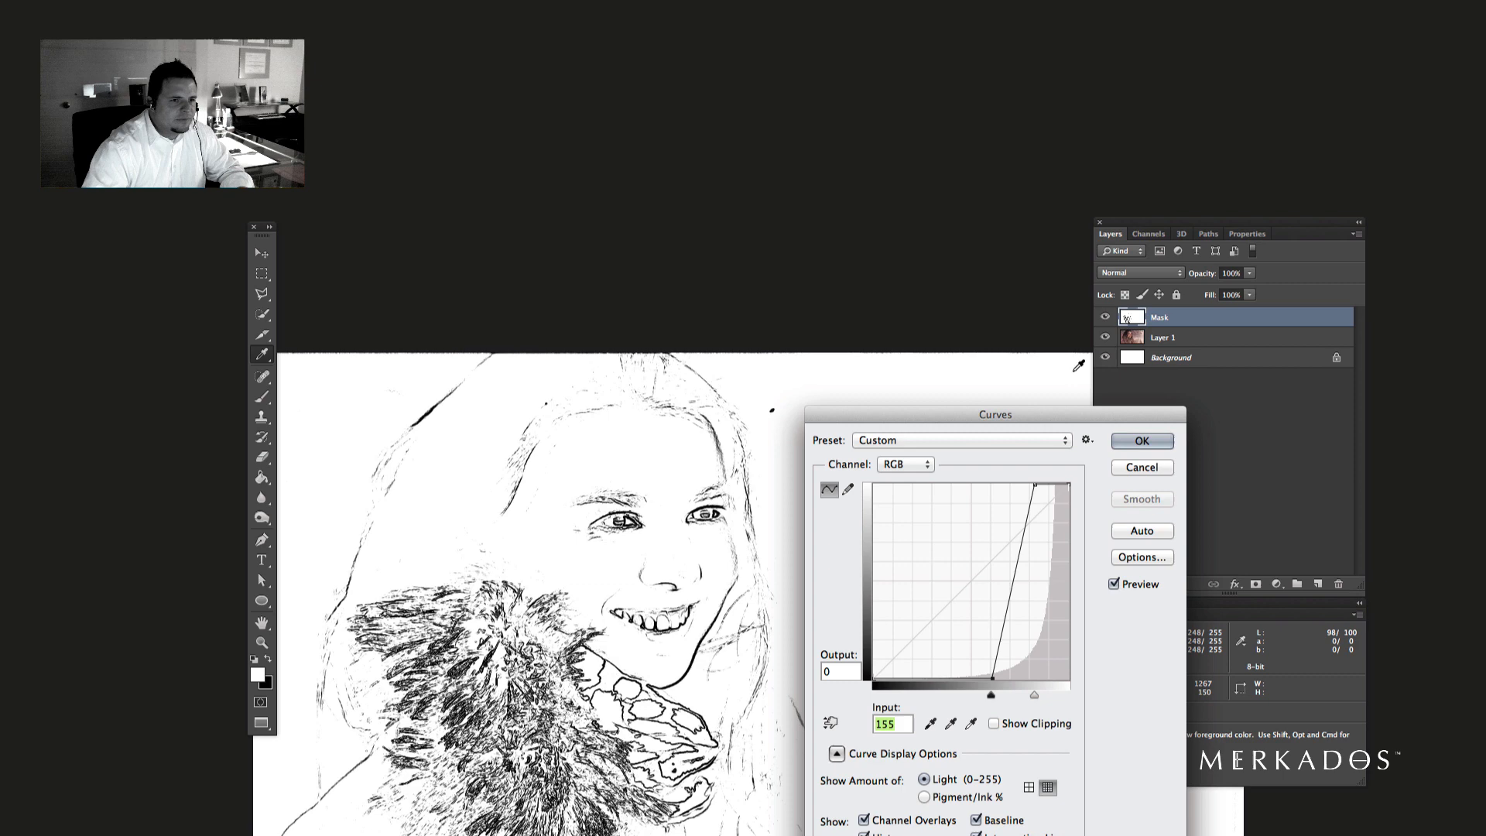
{"action": "left_click", "coordinate": [1140, 441]}
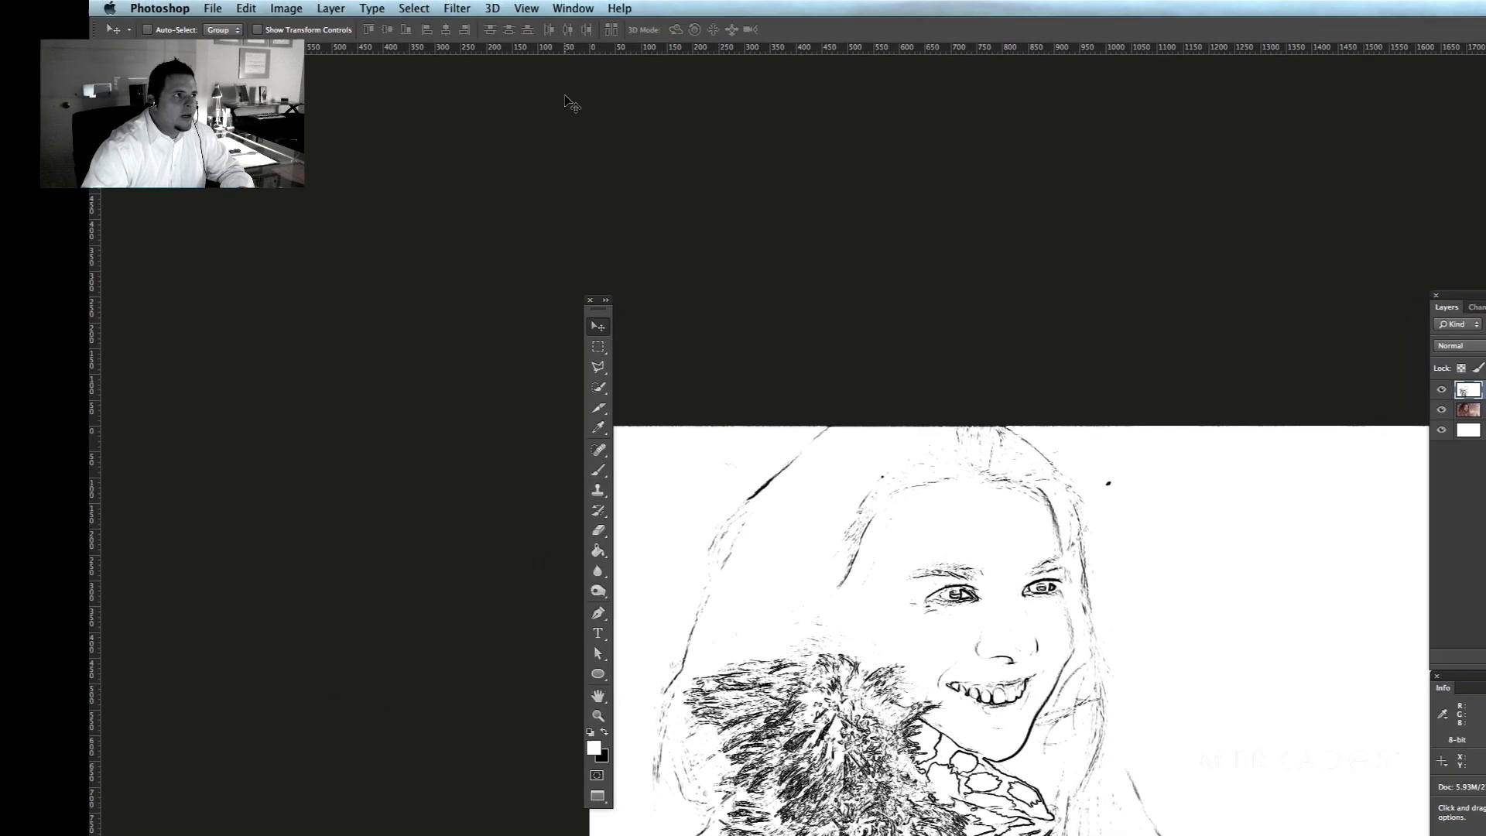
- Apply a Gaussian Blur of 3 pixels to the Mask layer's edge lines
{"action": "left_click", "coordinate": [455, 8]}
{"action": "type", "text": "3"}
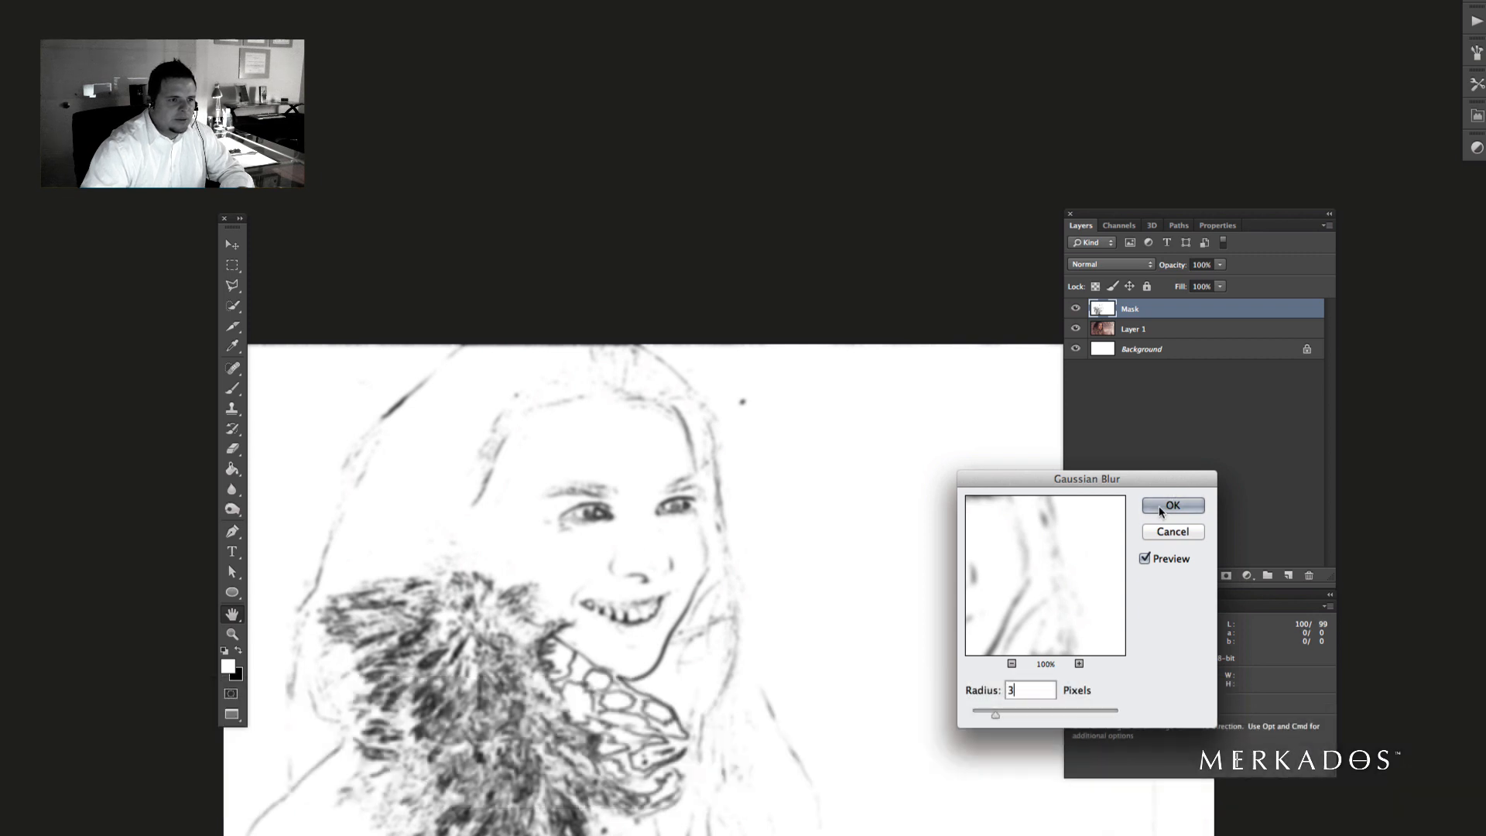
{"action": "left_click", "coordinate": [1171, 504]}
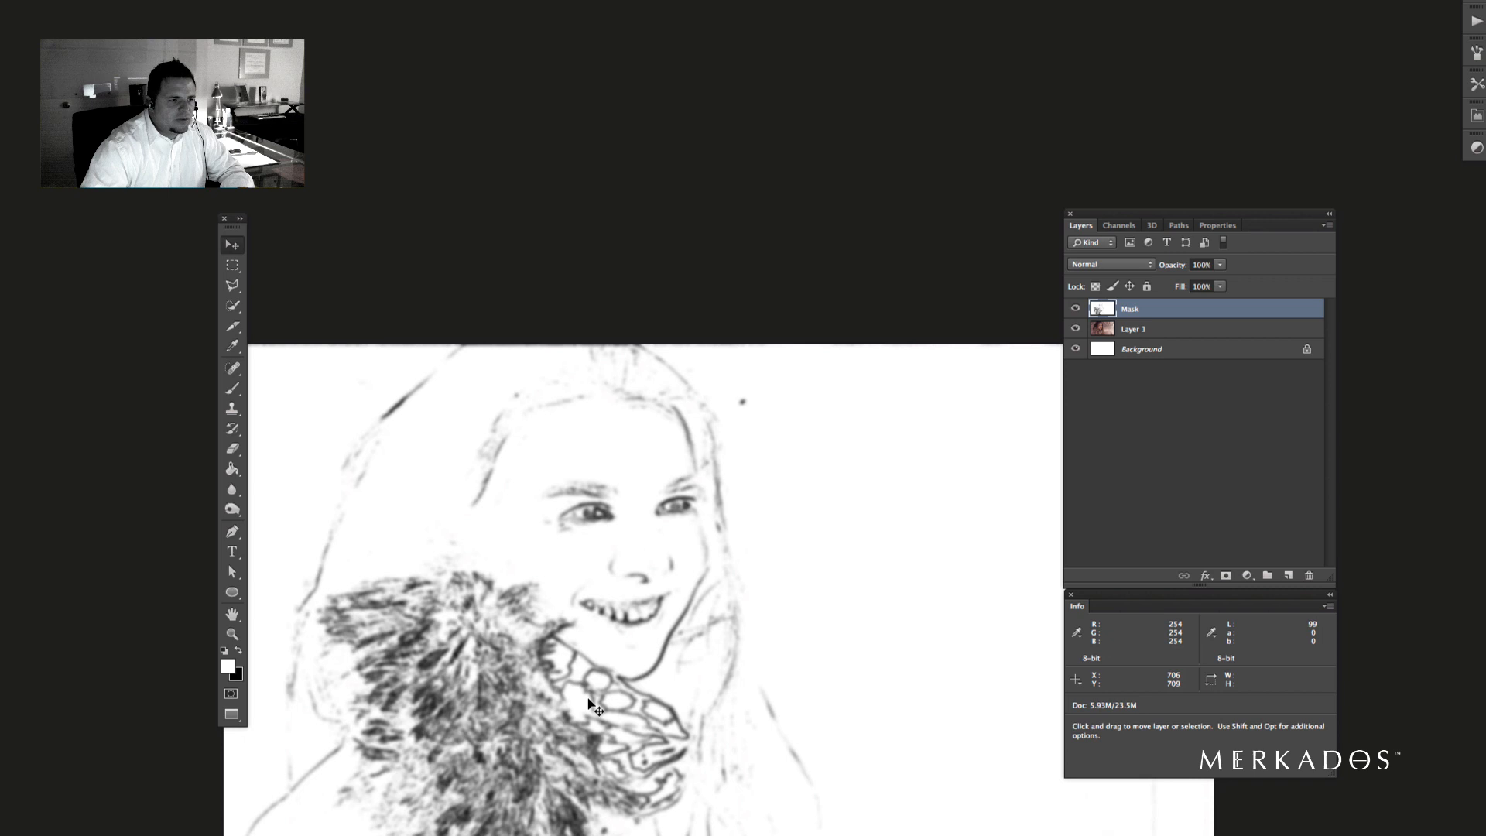
- Apply a second Curves with the black point near 124 to make the edge lines bold and dark
{"action": "key", "text": "cmd+m"}
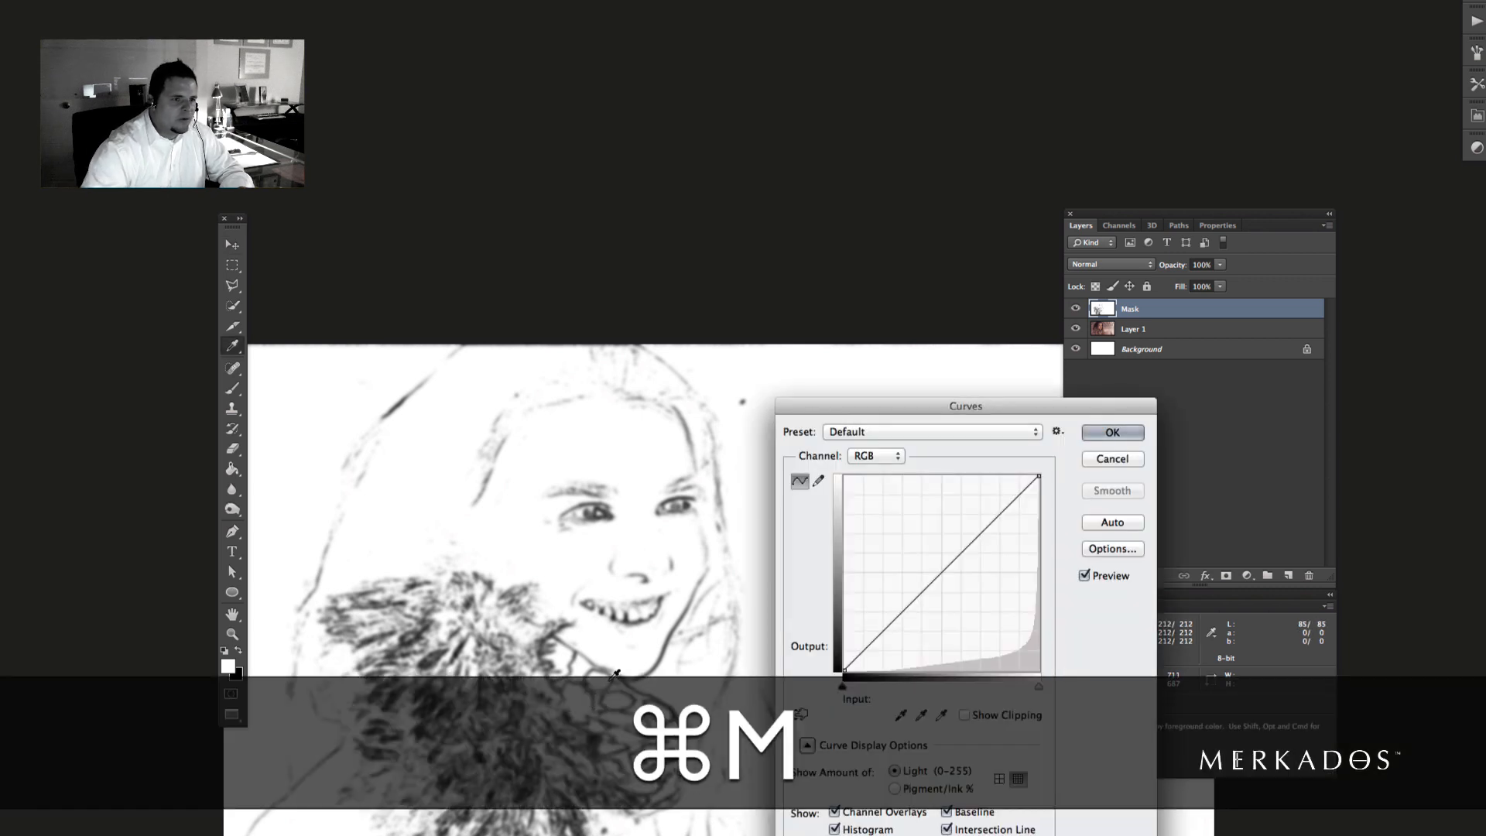
{"action": "left_click_drag", "start_coordinate": [843, 684], "coordinate": [853, 684]}
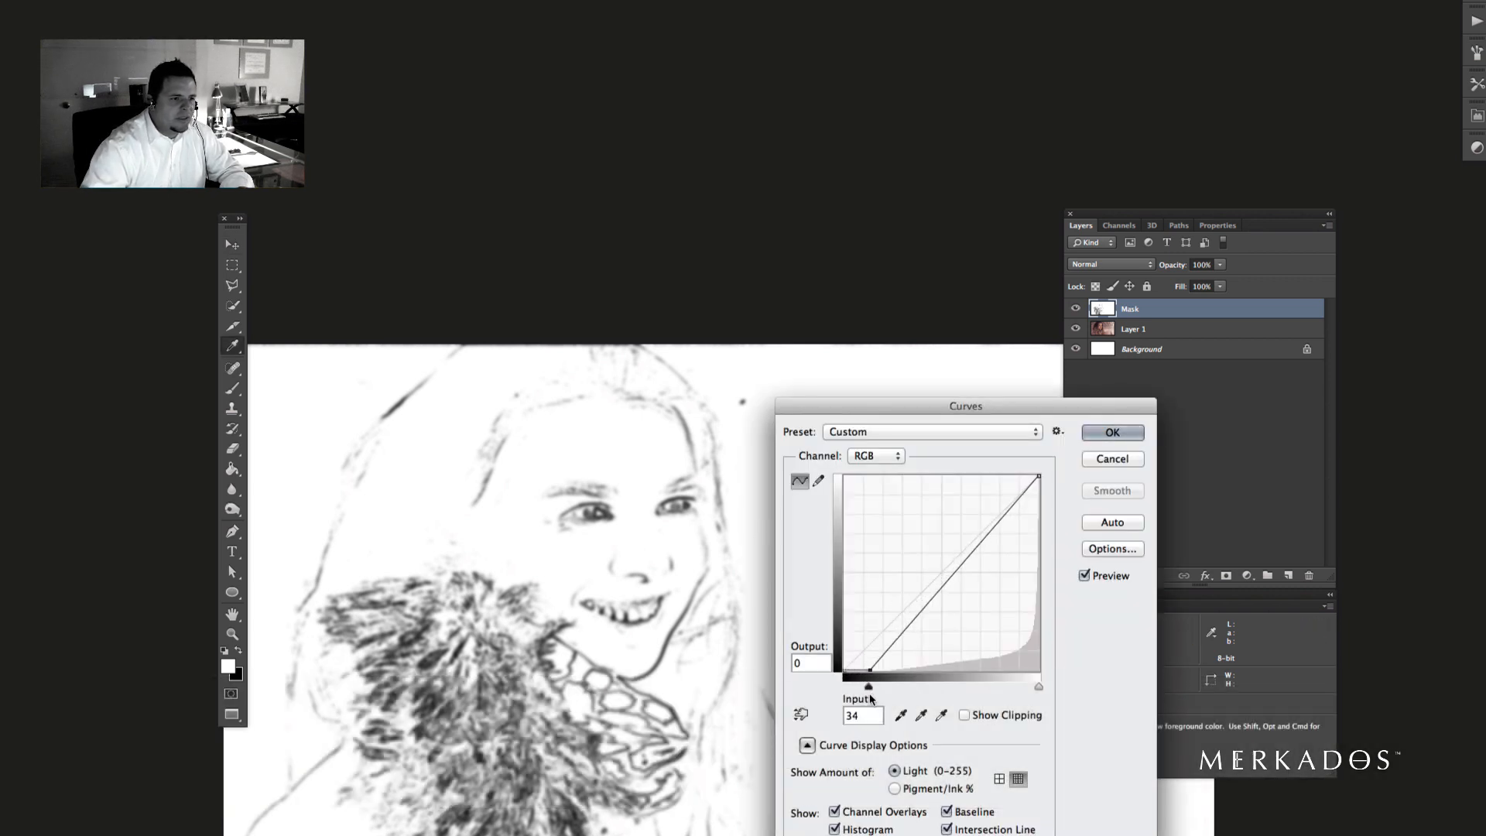
{"action": "left_click_drag", "start_coordinate": [854, 686], "coordinate": [914, 685]}
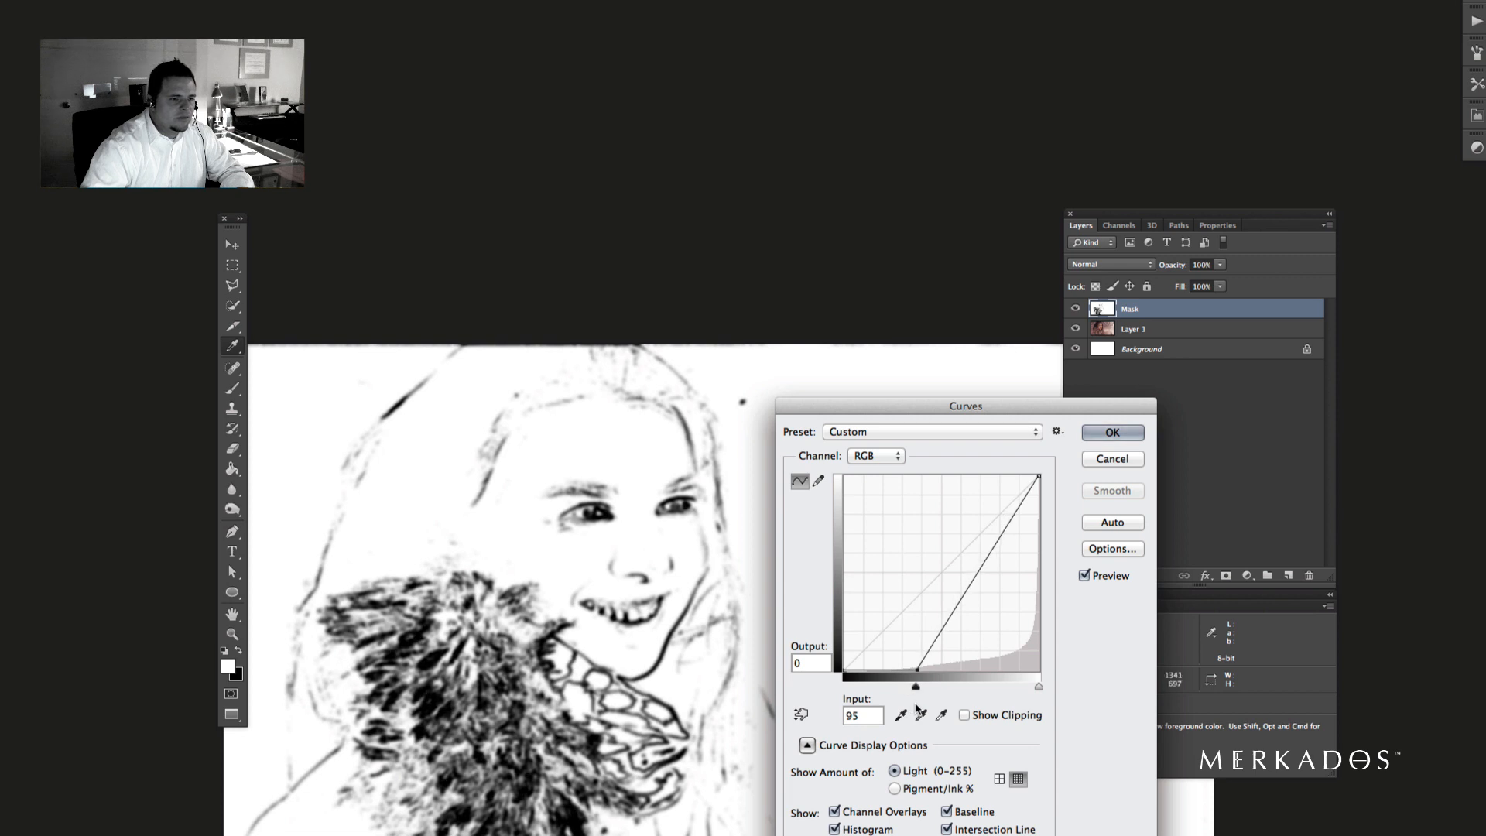
{"action": "left_click_drag", "start_coordinate": [915, 685], "coordinate": [931, 685]}
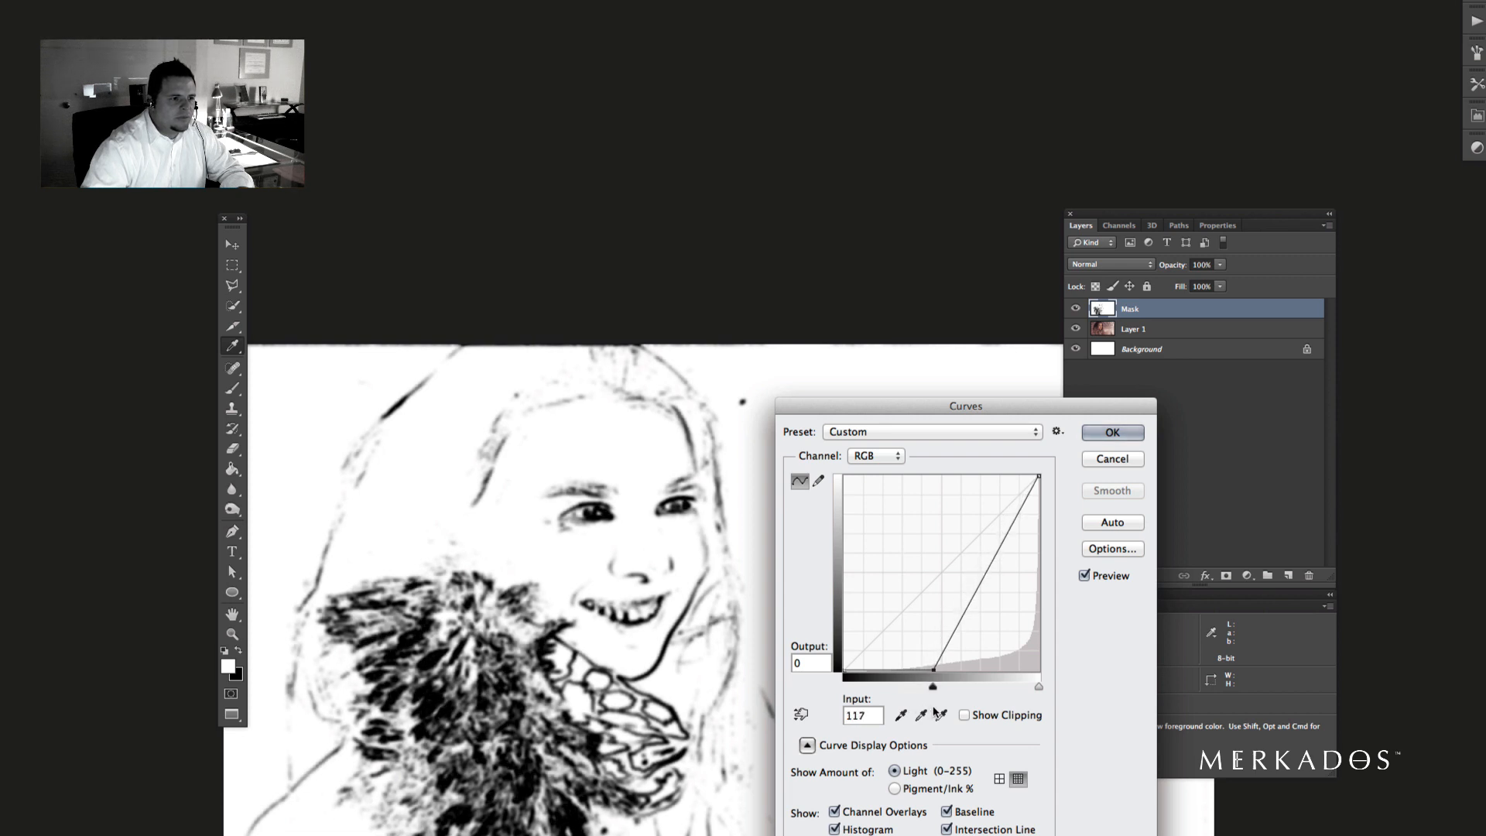
{"action": "left_click_drag", "start_coordinate": [931, 685], "coordinate": [938, 686]}
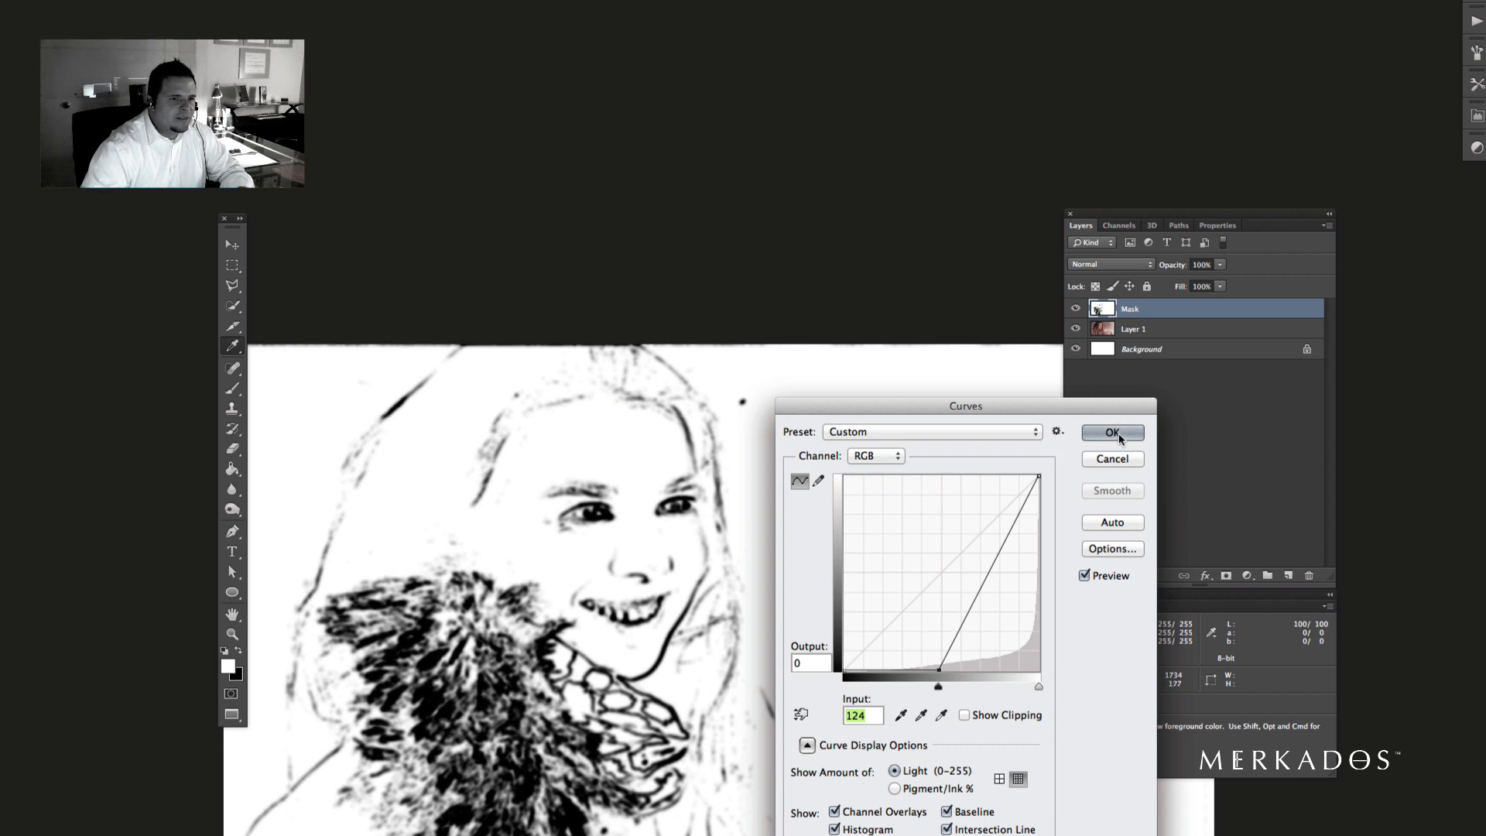
{"action": "left_click", "coordinate": [1111, 432]}
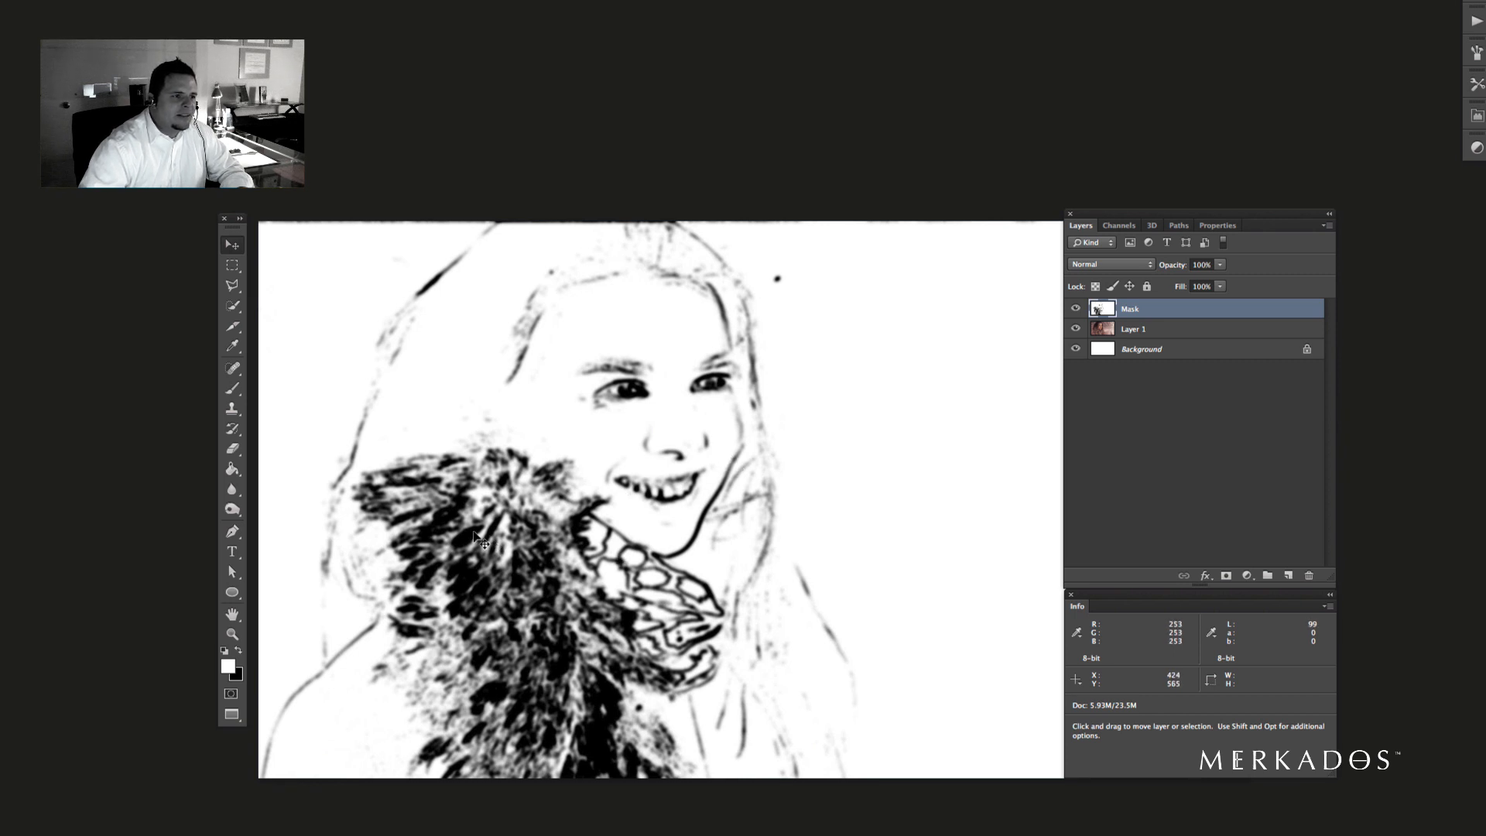
{"action": "mouse_move", "coordinate": [477, 534]}
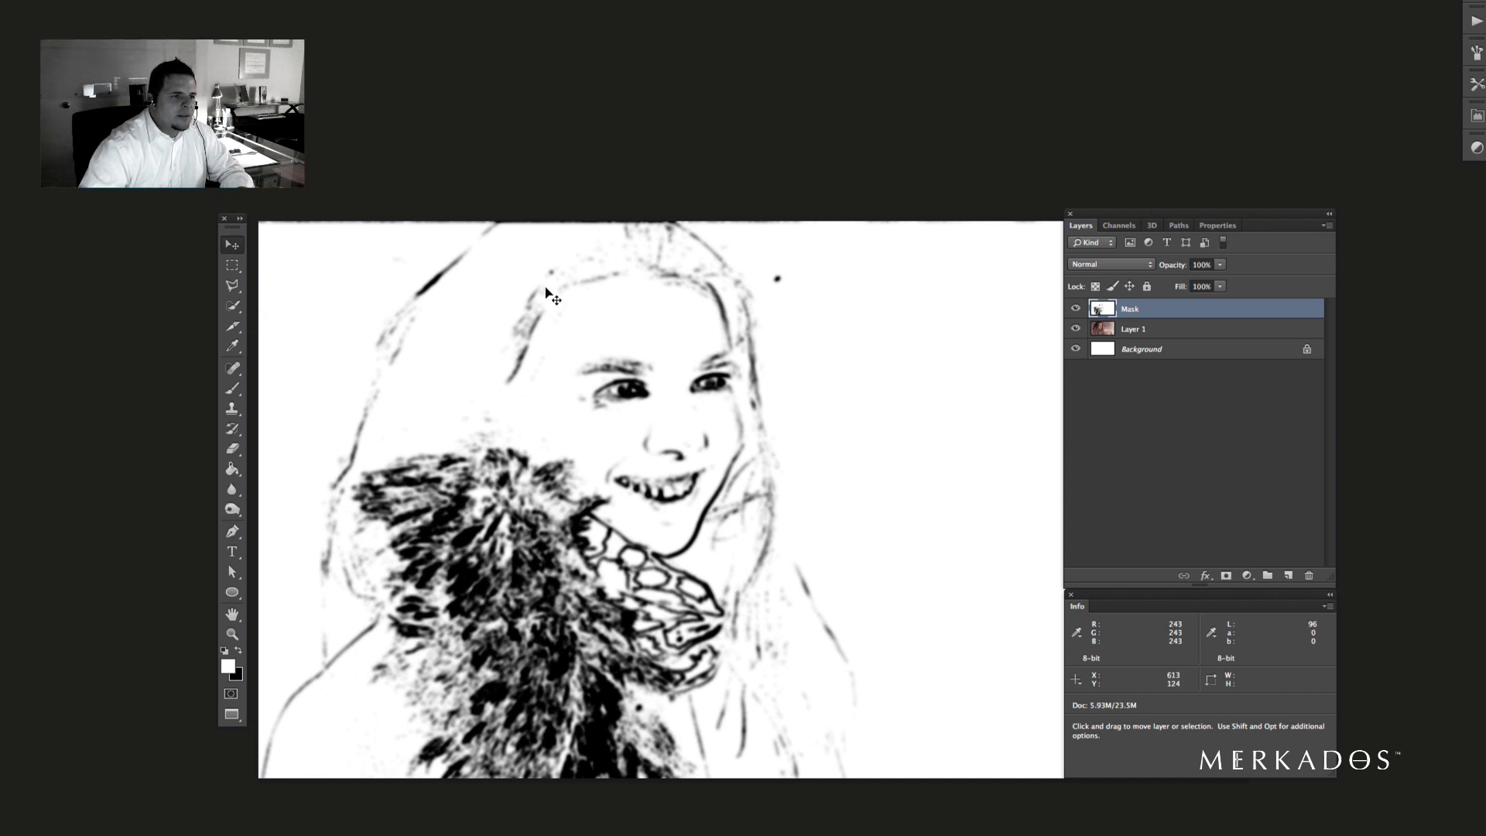
{"action": "mouse_move", "coordinate": [690, 559]}
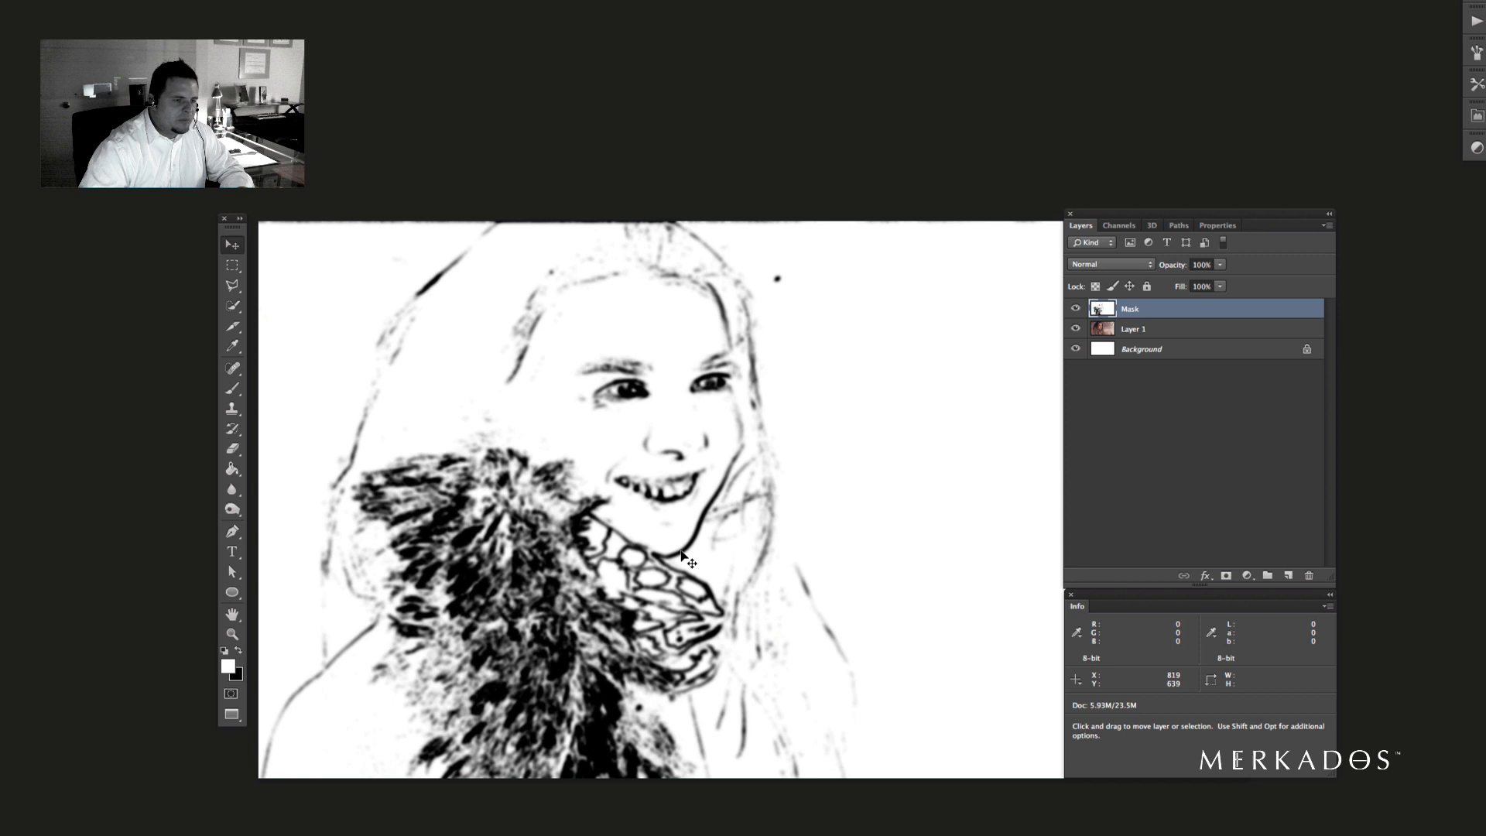
- Invert the Mask layer to white outlines on black and switch to the Brush for touch-ups
{"action": "key", "text": "cmd+i"}
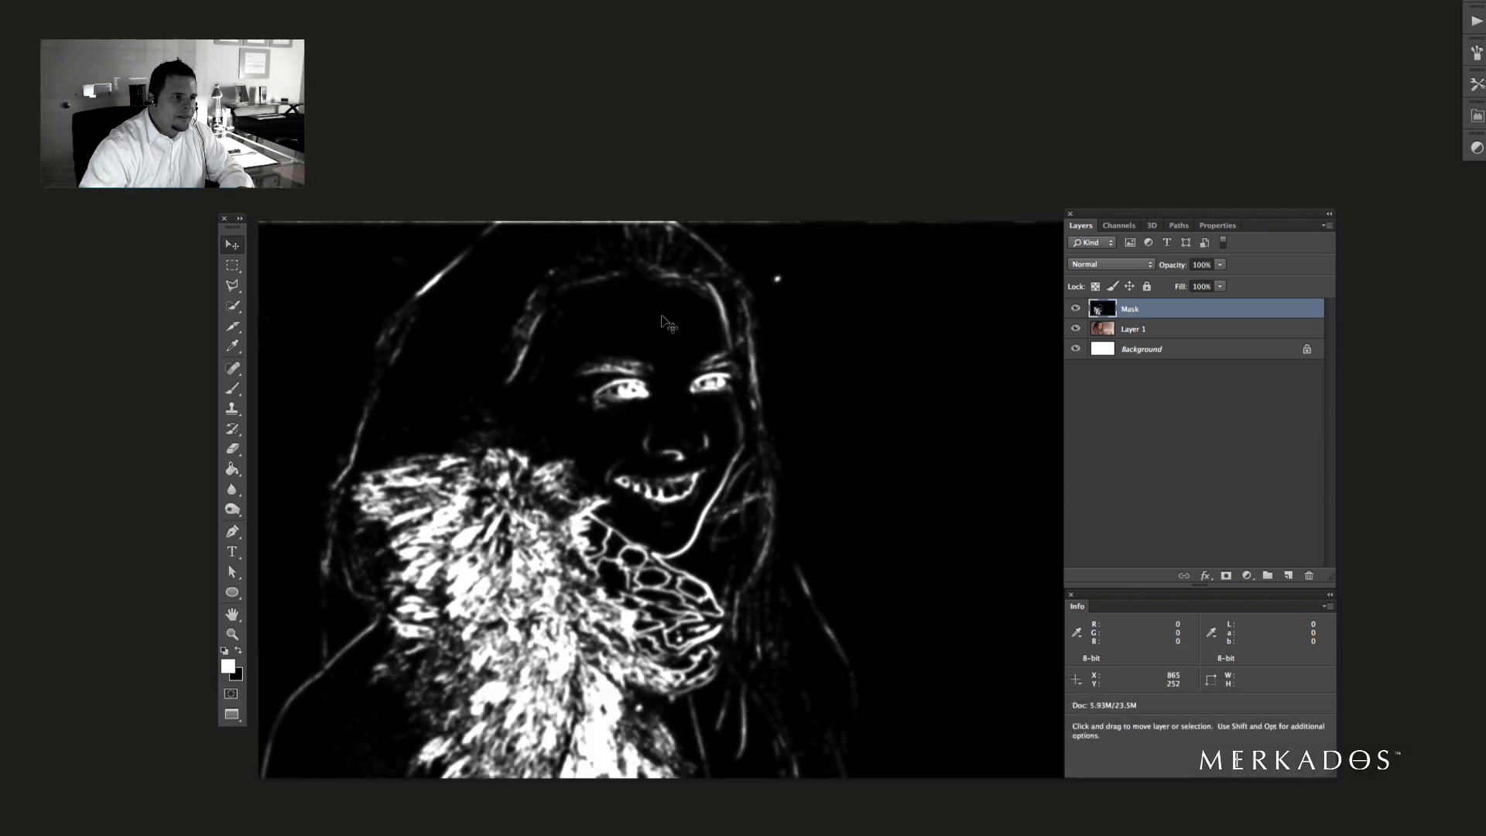
{"action": "mouse_move", "coordinate": [583, 531]}
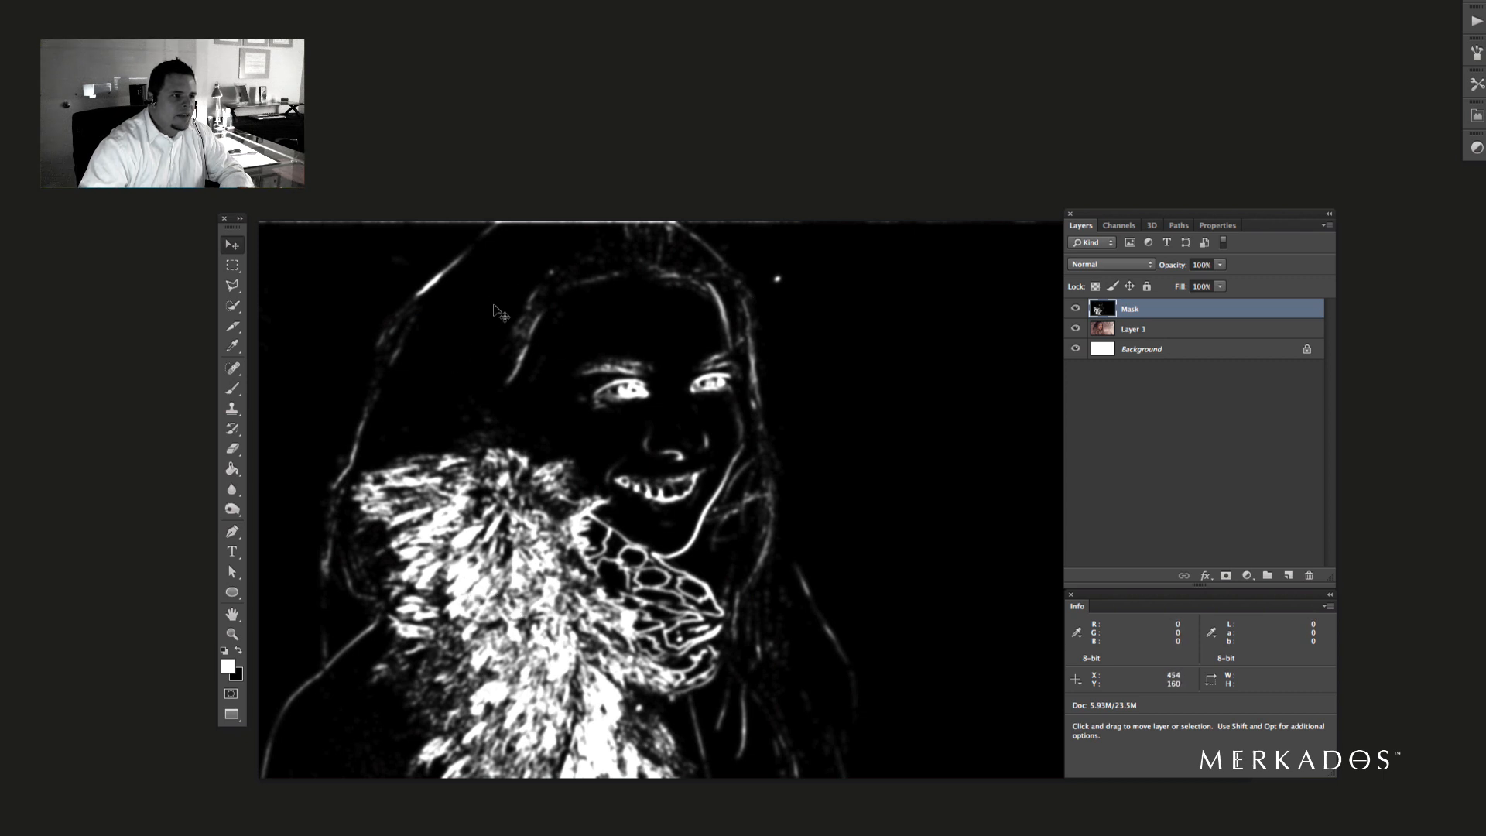
{"action": "mouse_move", "coordinate": [233, 421]}
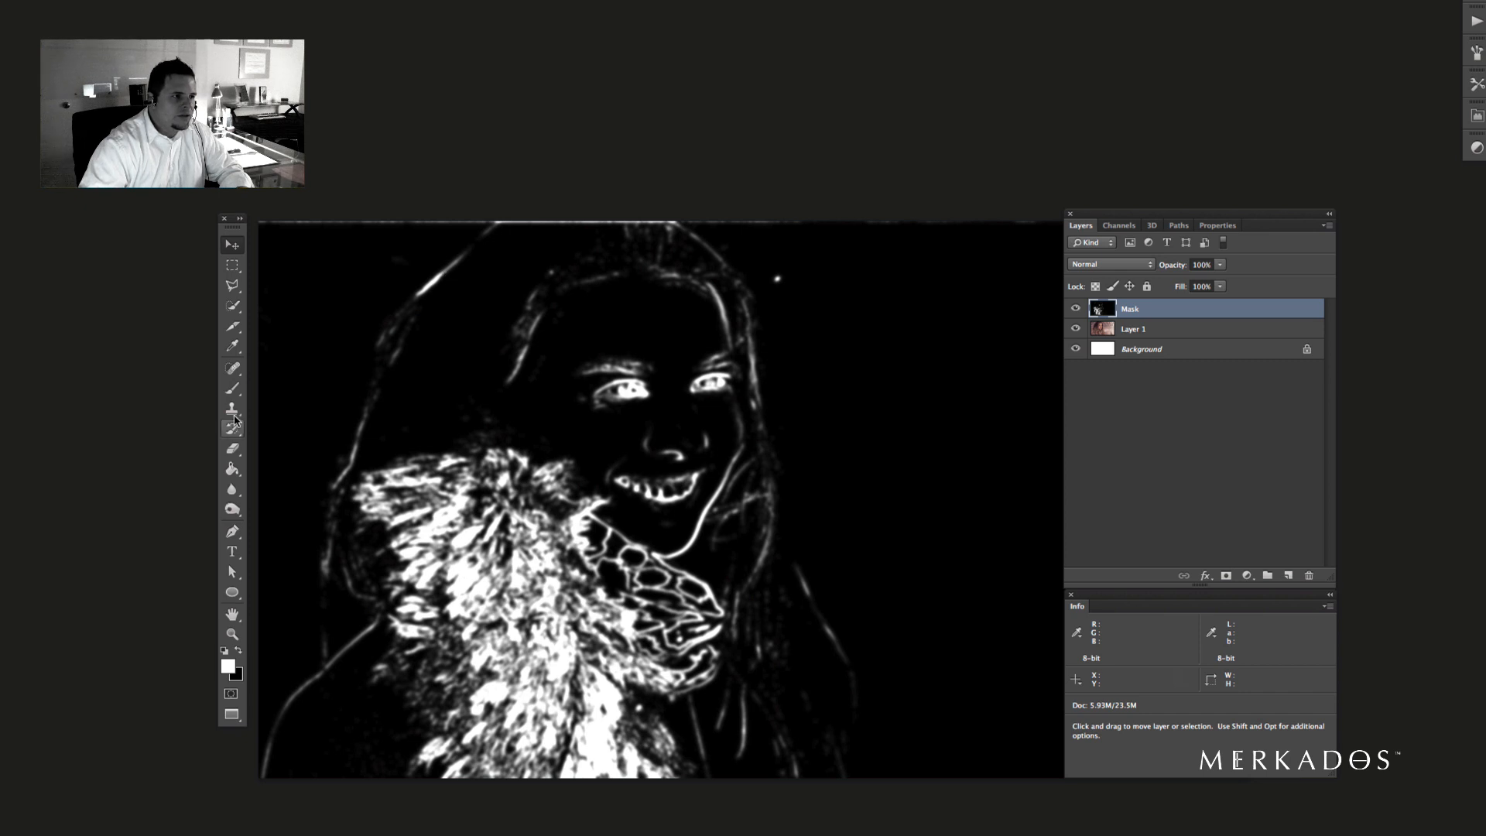
{"action": "left_click", "coordinate": [232, 386]}
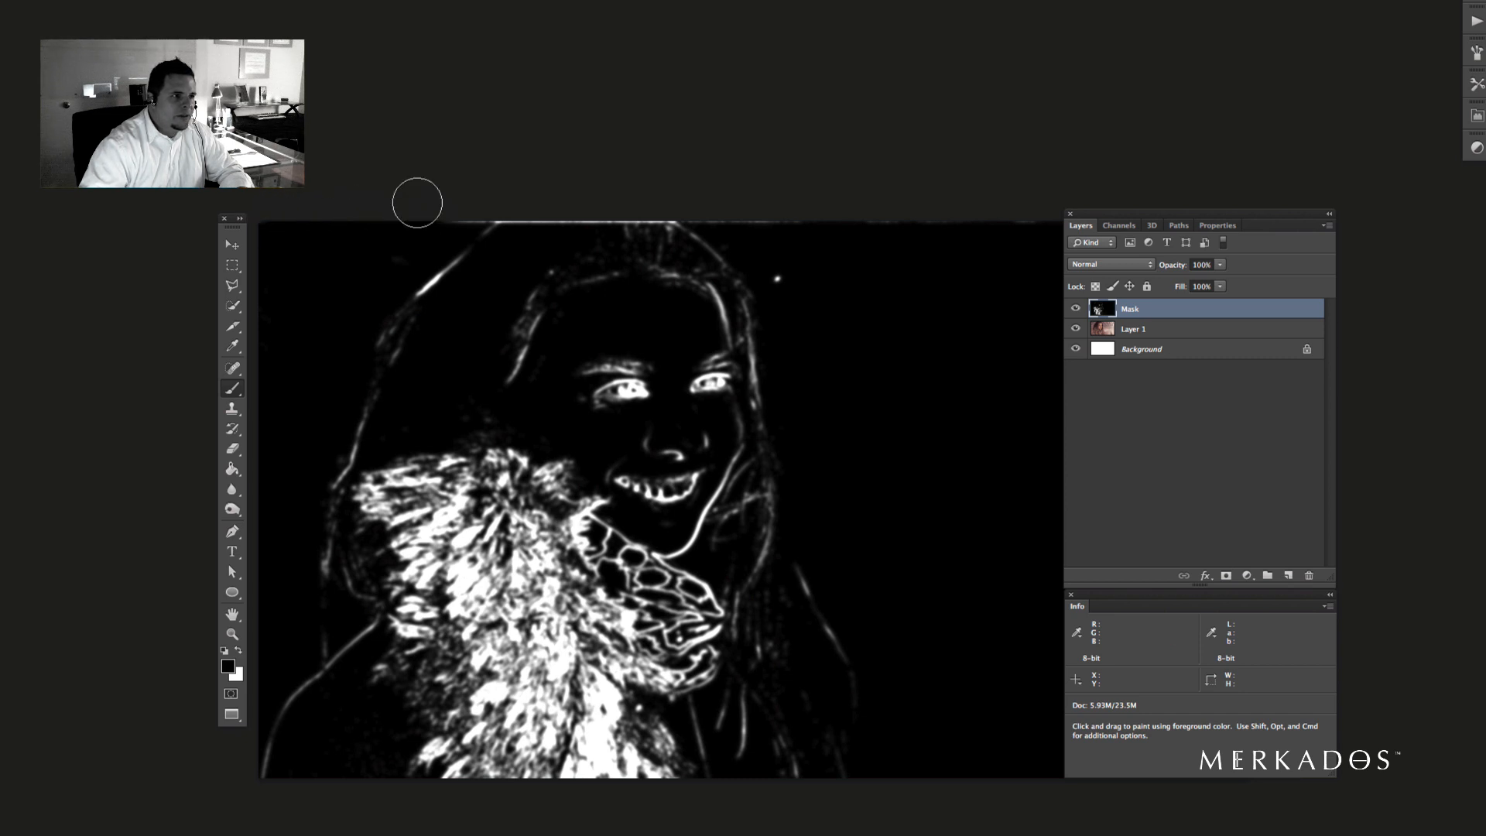
{"action": "mouse_move", "coordinate": [758, 205]}
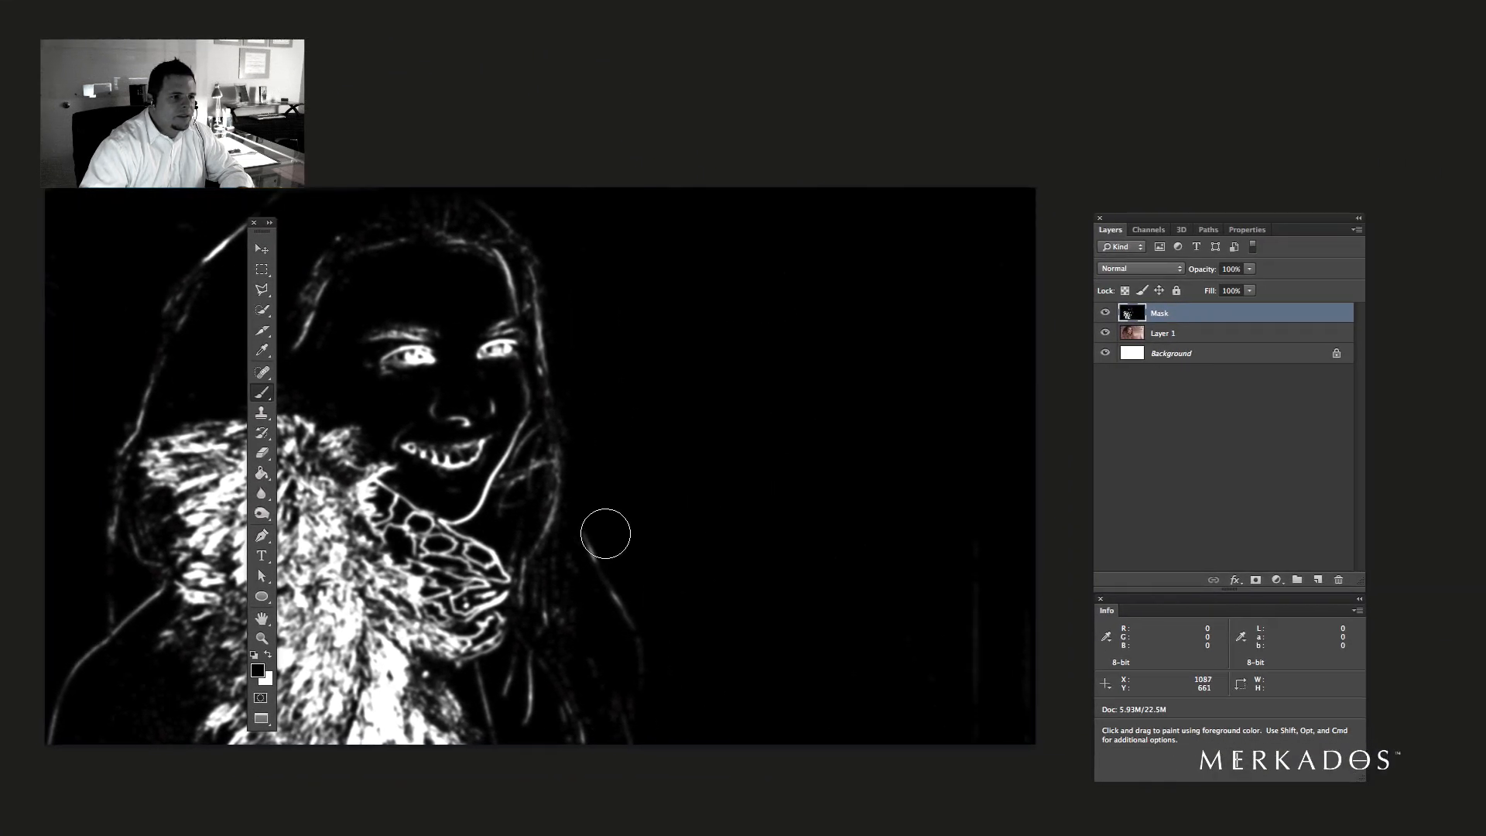
{"action": "mouse_move", "coordinate": [659, 680]}
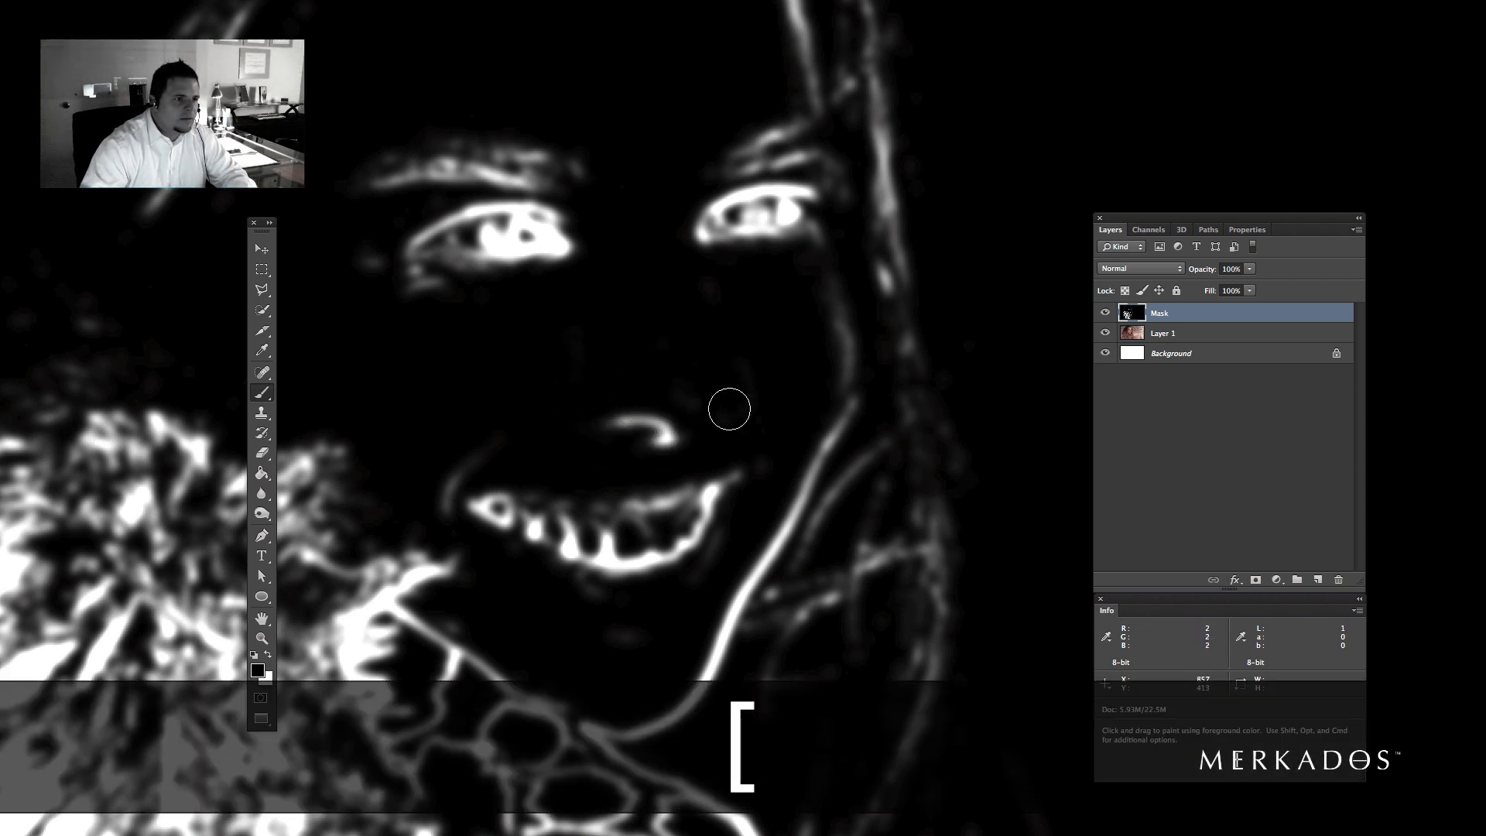
{"action": "mouse_move", "coordinate": [620, 432]}
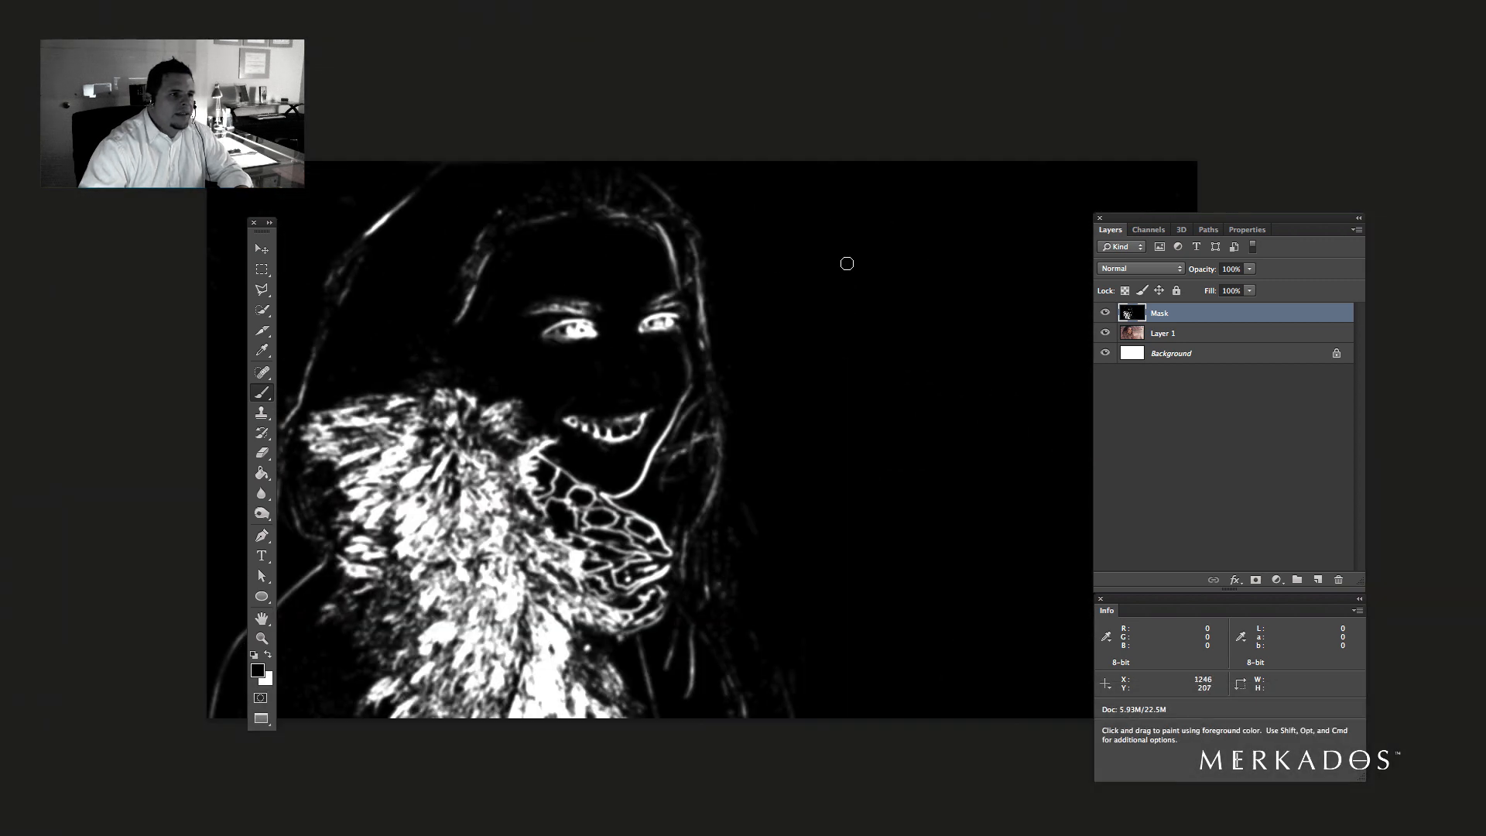
{"action": "mouse_move", "coordinate": [752, 514]}
{"action": "type", "text": "Smart Sharpening"}
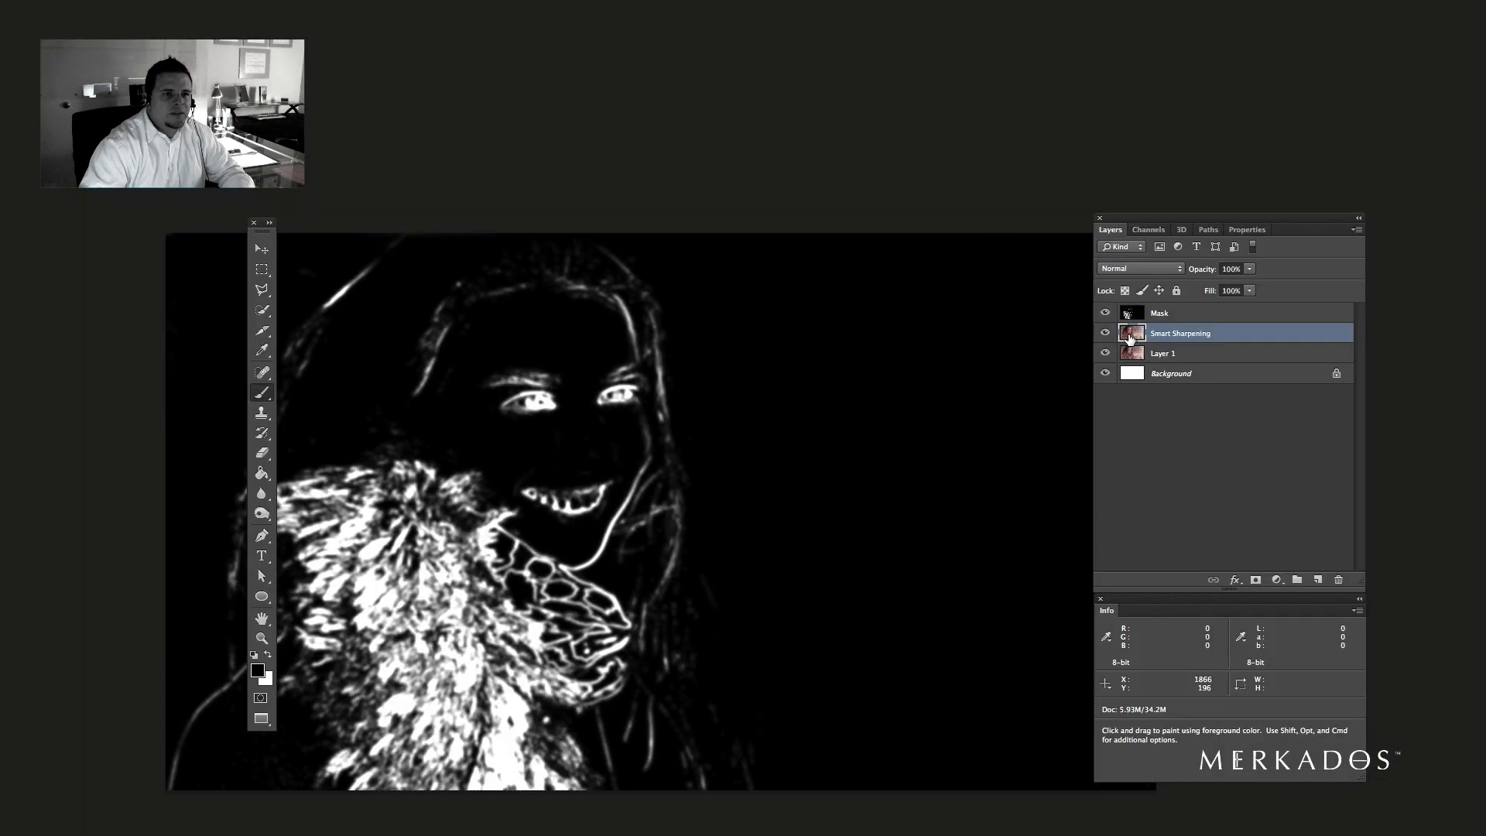
{"action": "mouse_move", "coordinate": [1131, 333]}
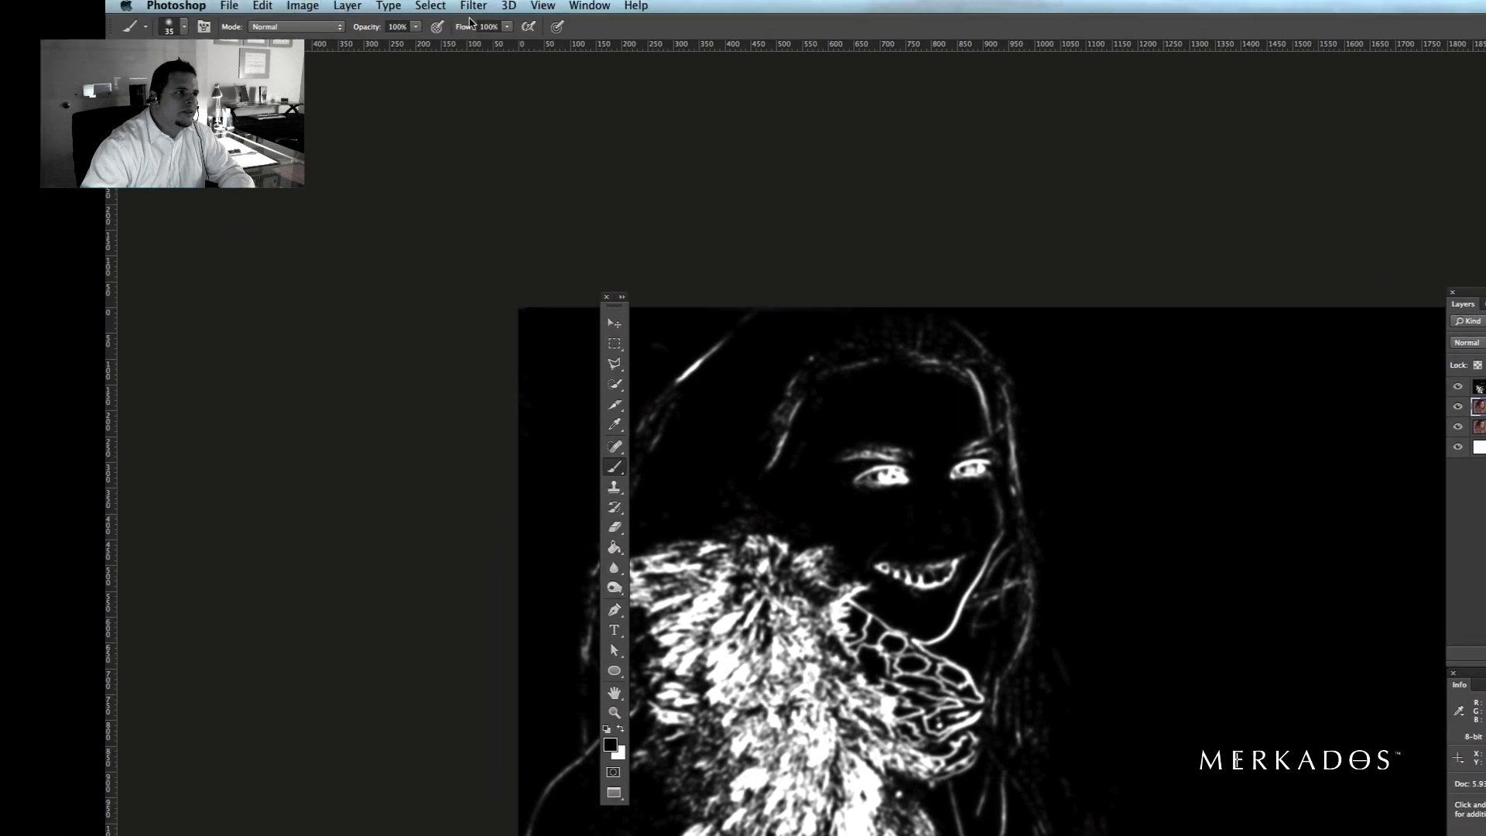
- Convert the Smart Sharpening layer for Smart Filters, accepting the smart object alert
{"action": "left_click", "coordinate": [488, 6]}
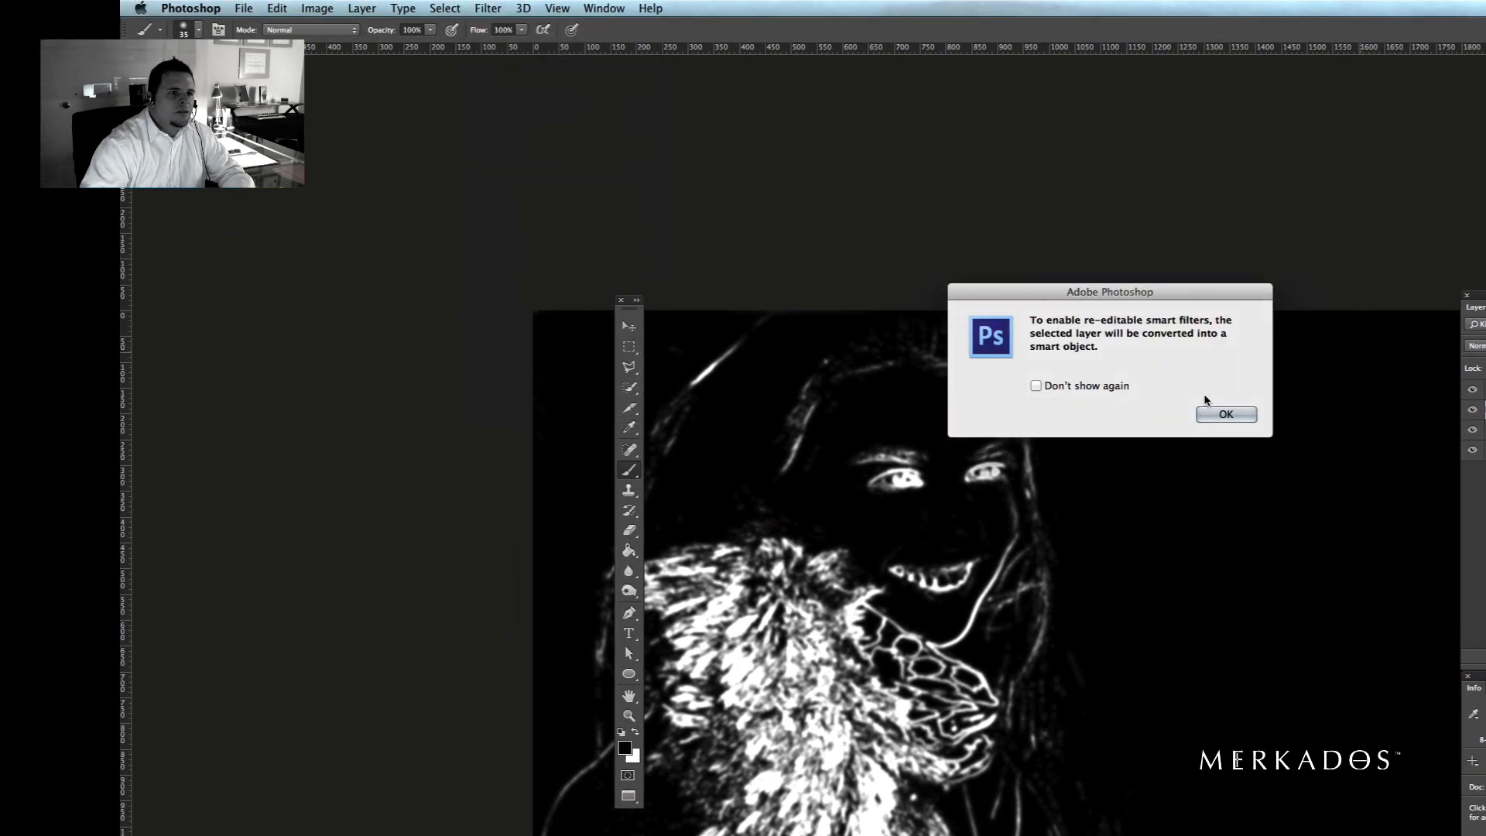
{"action": "left_click", "coordinate": [1226, 414]}
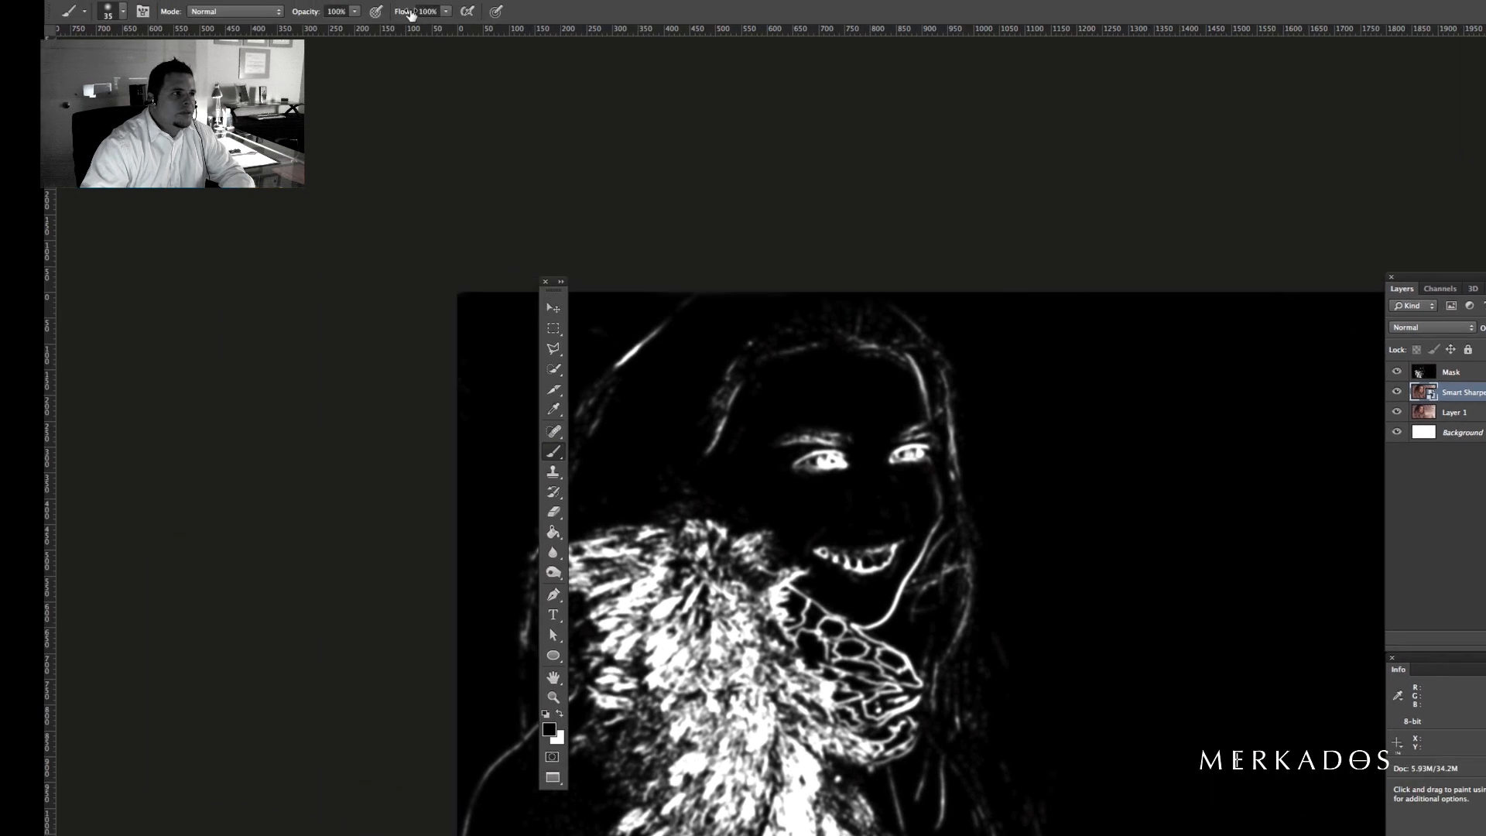
- Add an Unsharp Mask smart filter at about 199% and select its filter mask
{"action": "left_click", "coordinate": [503, 8]}
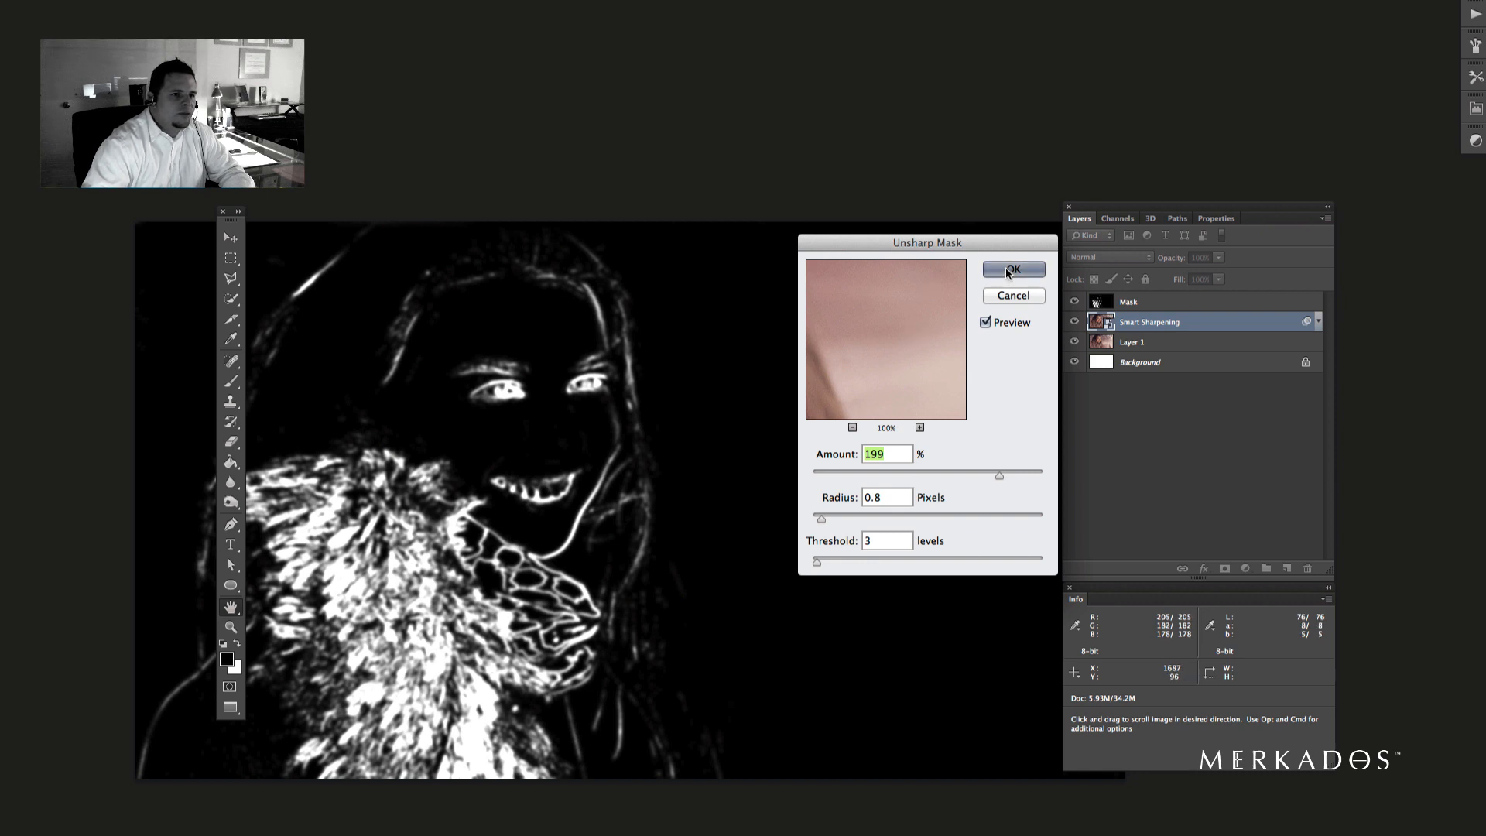
{"action": "left_click", "coordinate": [1012, 269]}
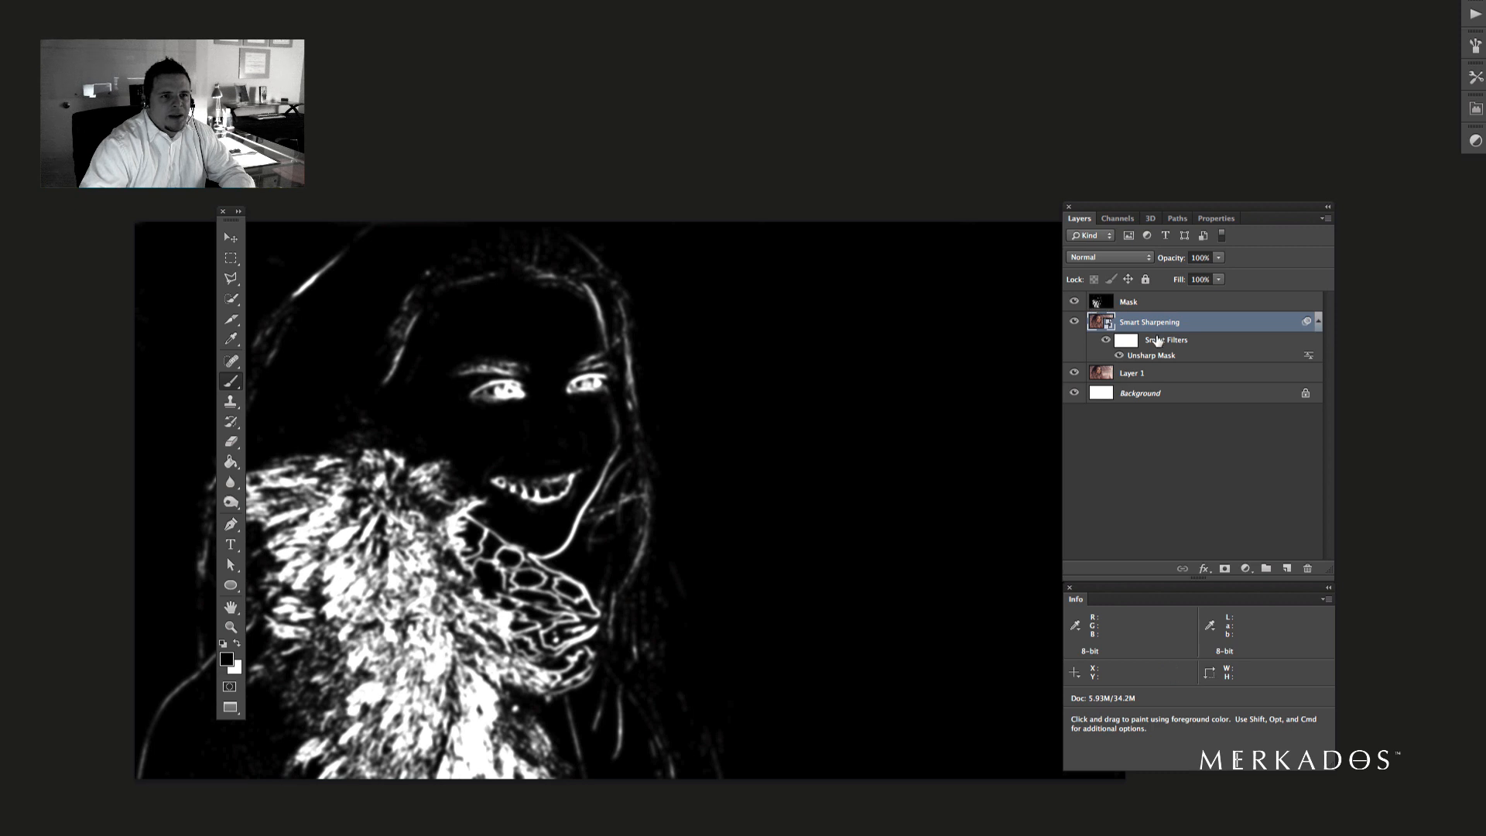
{"action": "mouse_move", "coordinate": [1127, 341]}
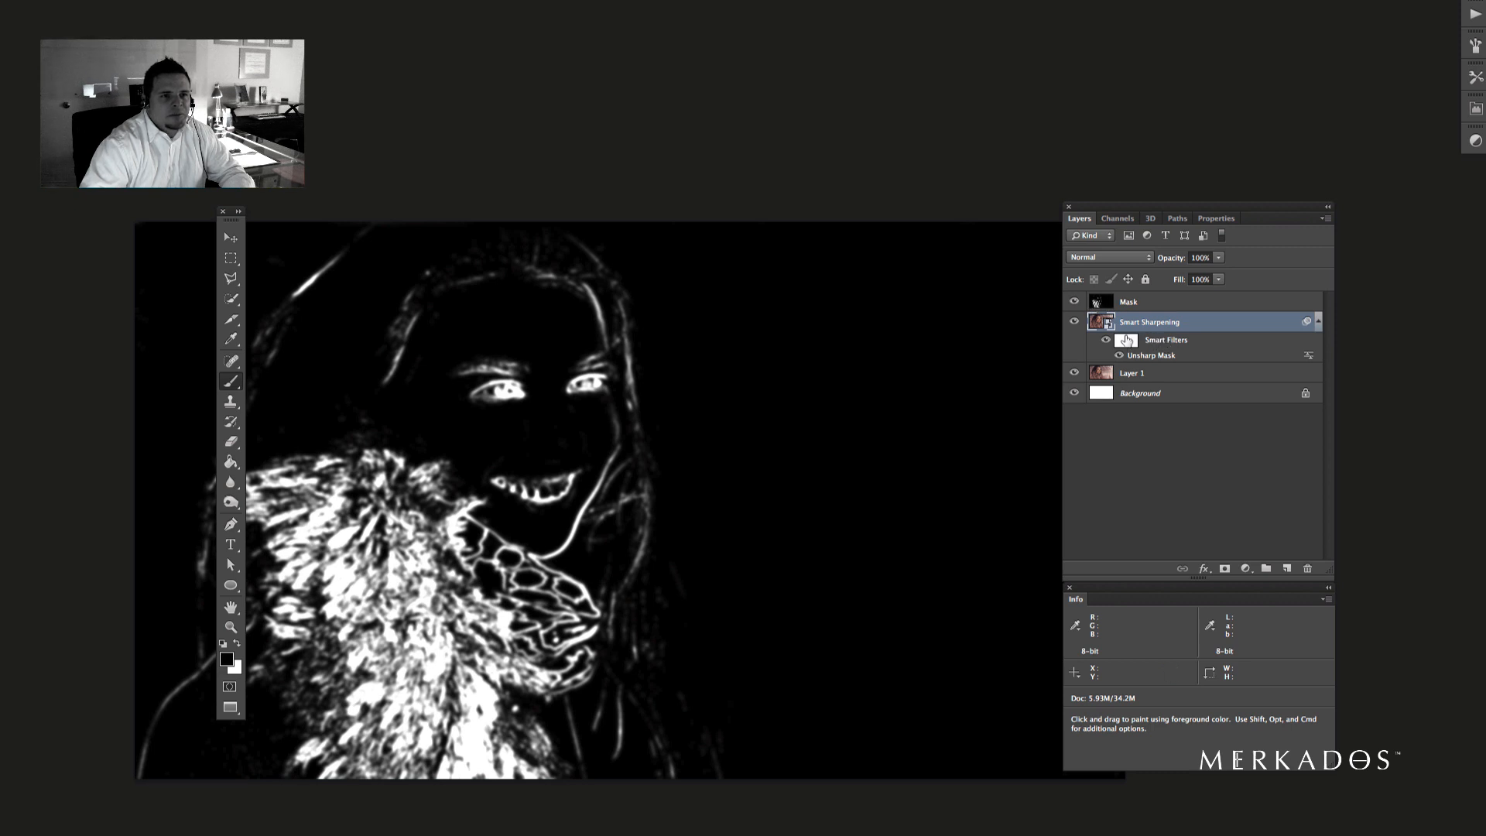
{"action": "left_click", "coordinate": [1117, 219]}
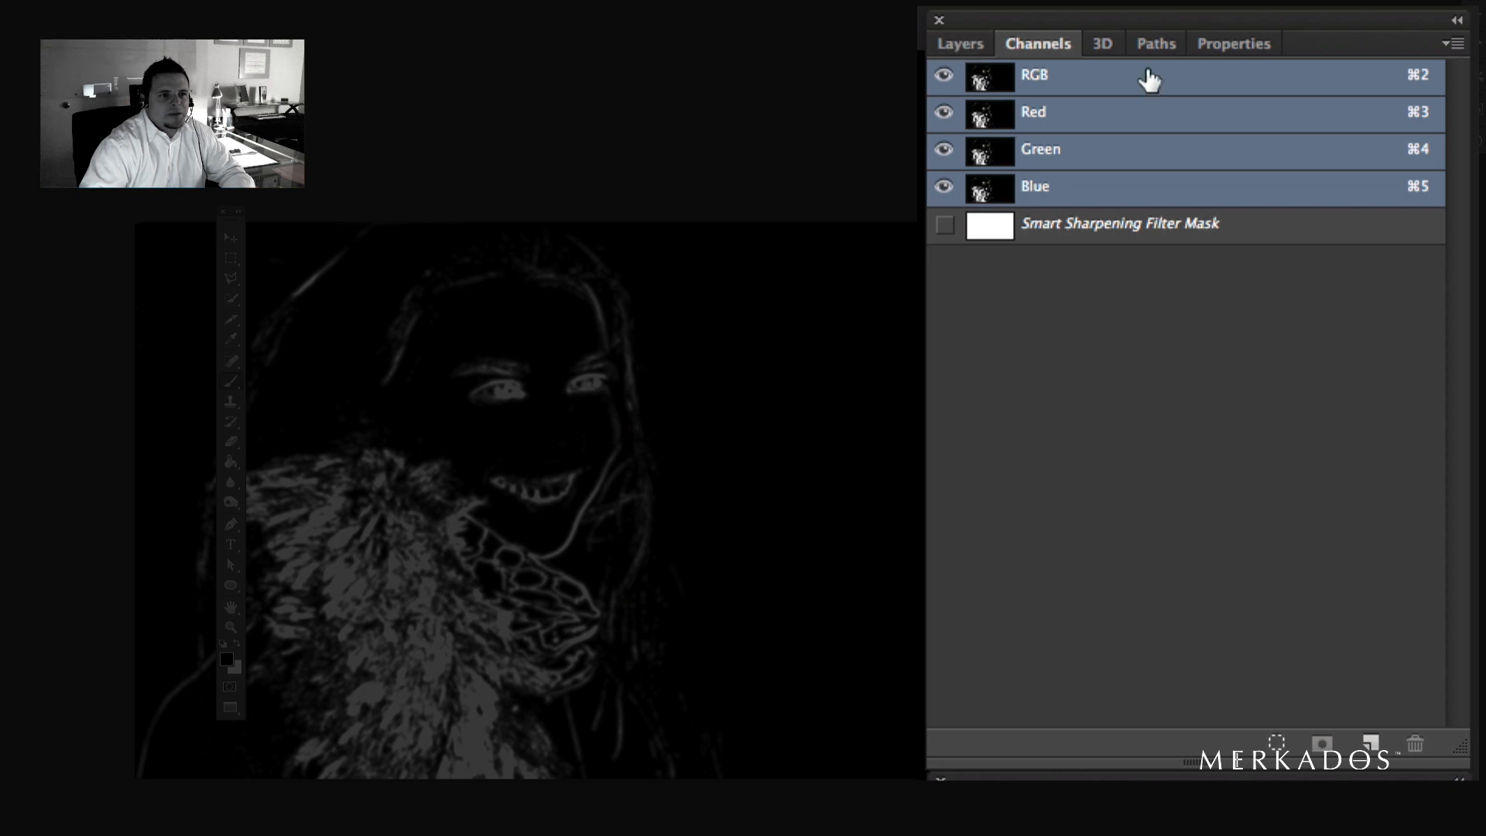
{"action": "mouse_move", "coordinate": [1058, 121]}
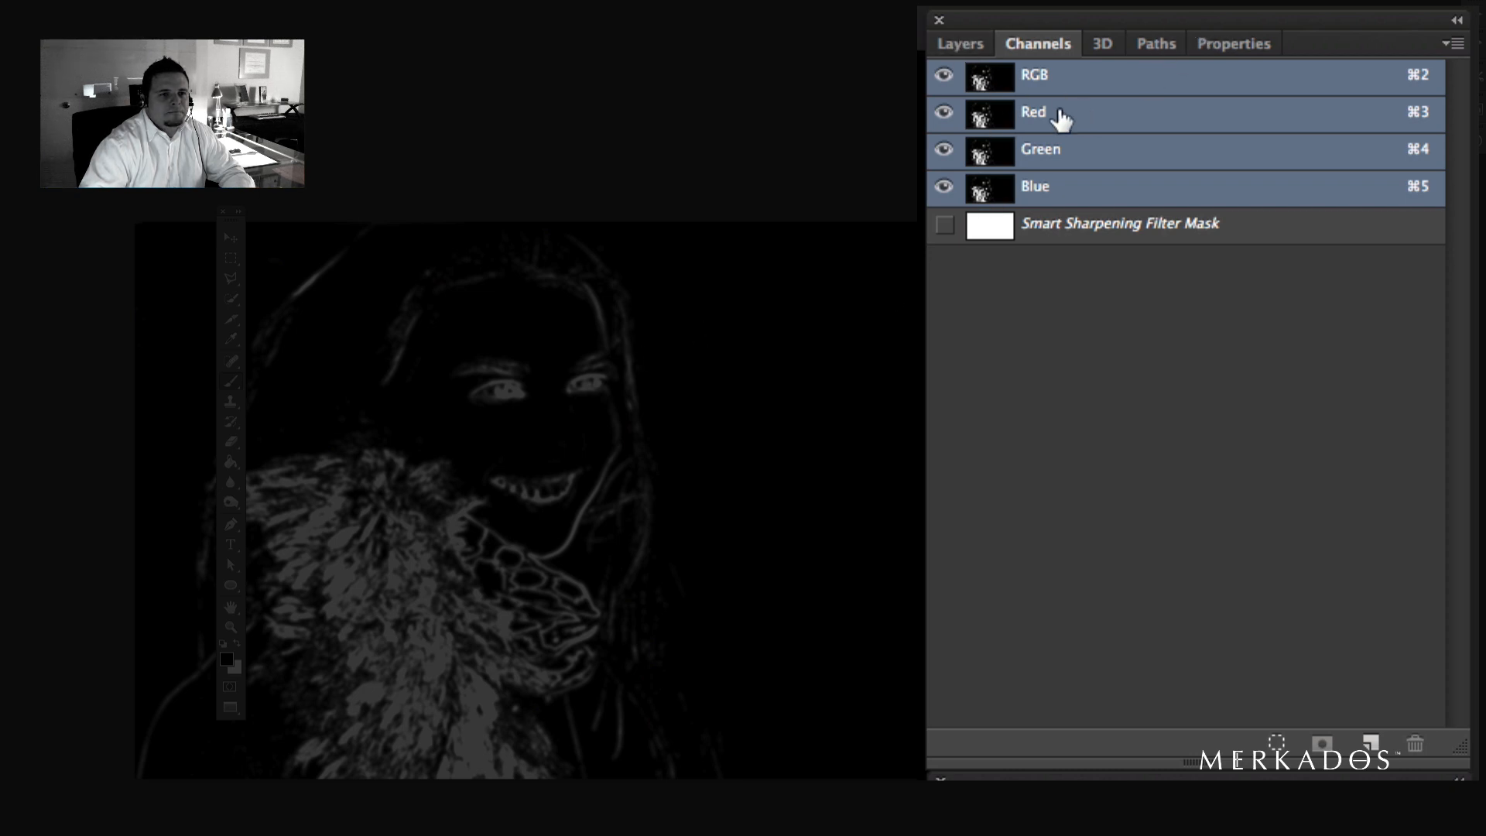
- Duplicate the edge-image channel and name the copy 'The Mask'
{"action": "left_click", "coordinate": [1032, 111]}
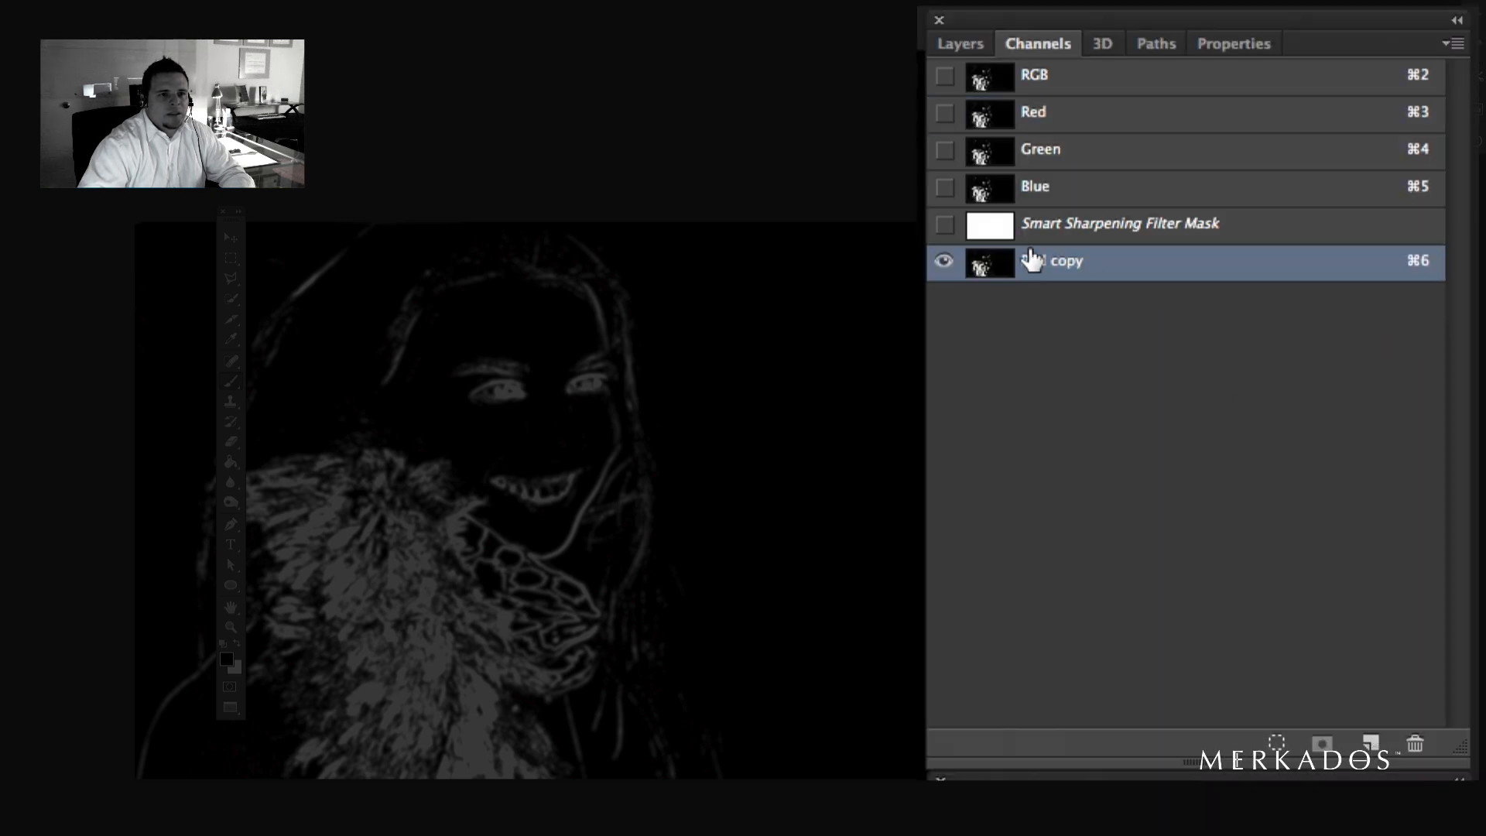
{"action": "type", "text": "The Mask"}
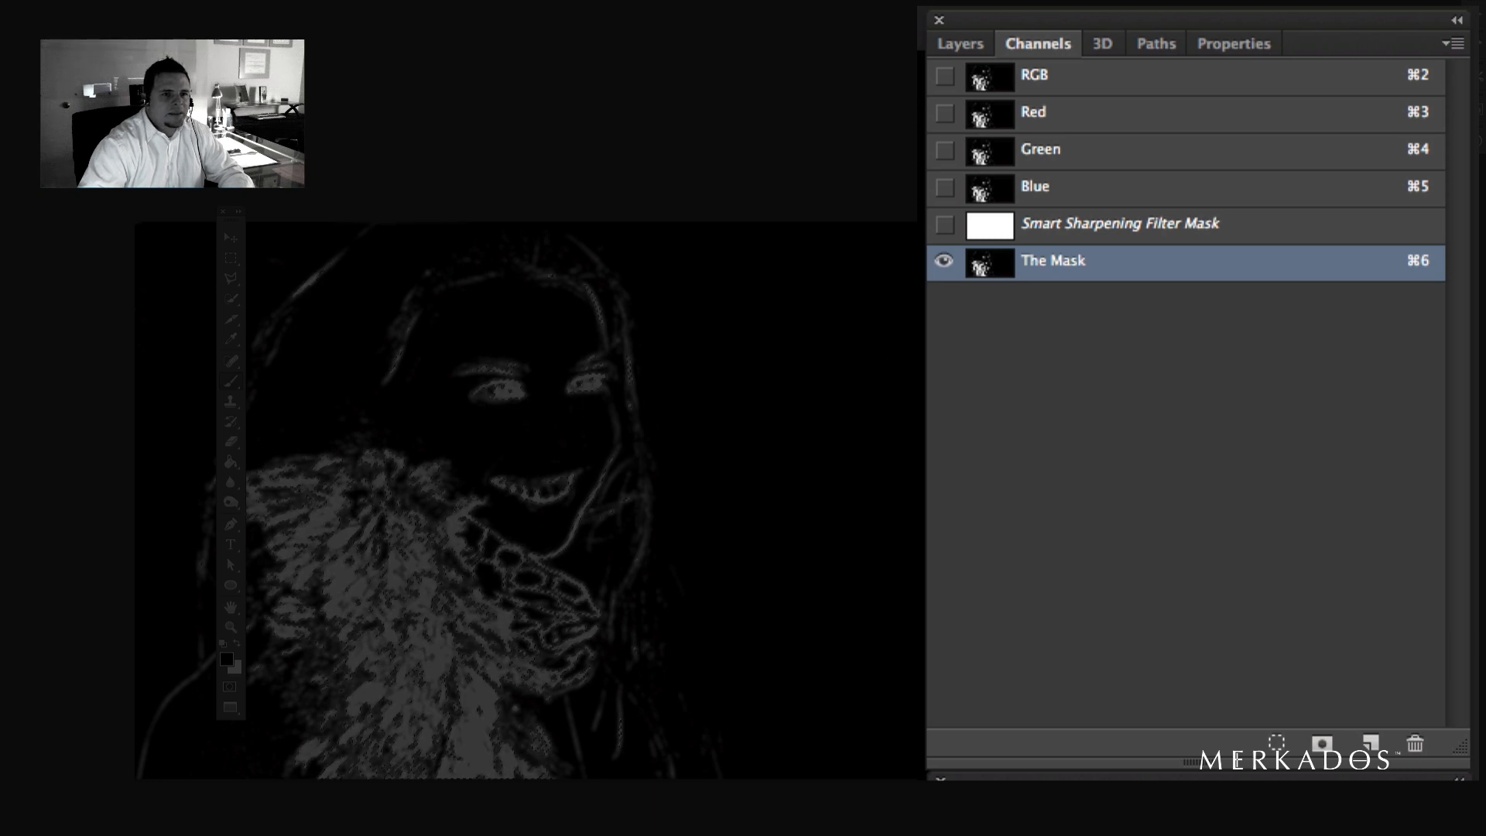
{"action": "left_click", "coordinate": [1117, 223]}
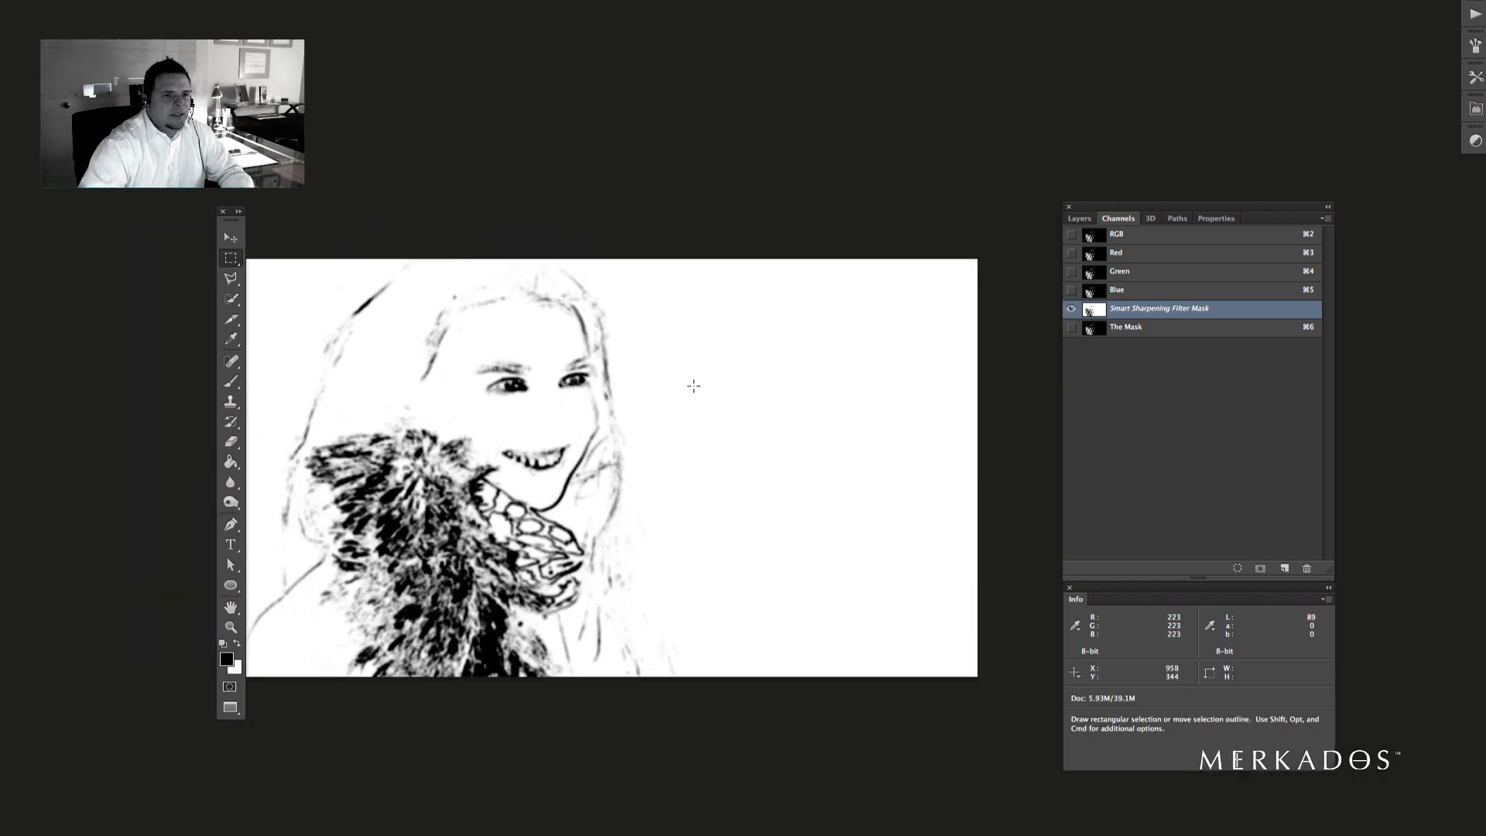
{"action": "mouse_move", "coordinate": [554, 393]}
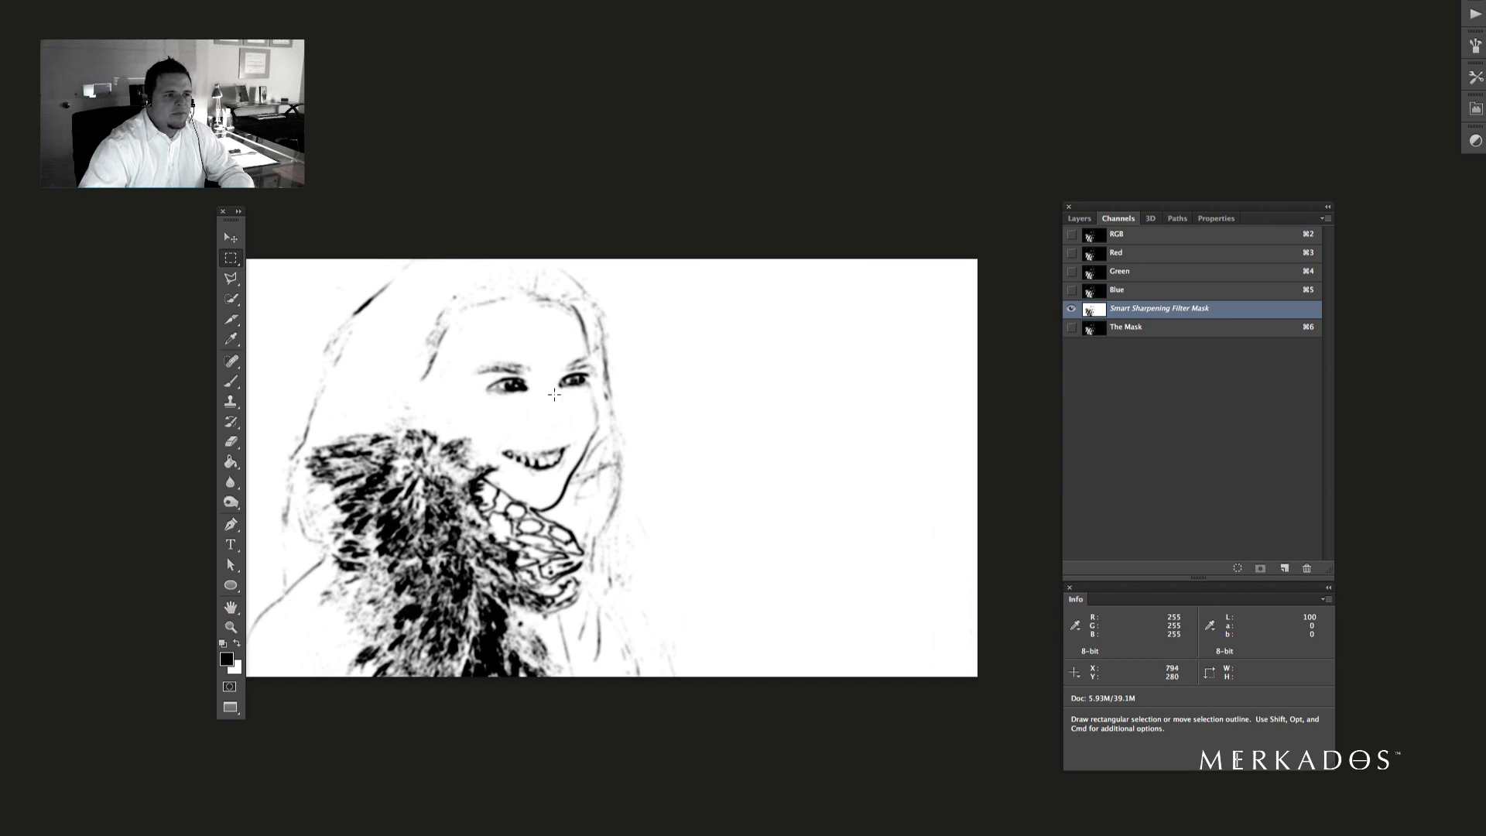
{"action": "mouse_move", "coordinate": [855, 356]}
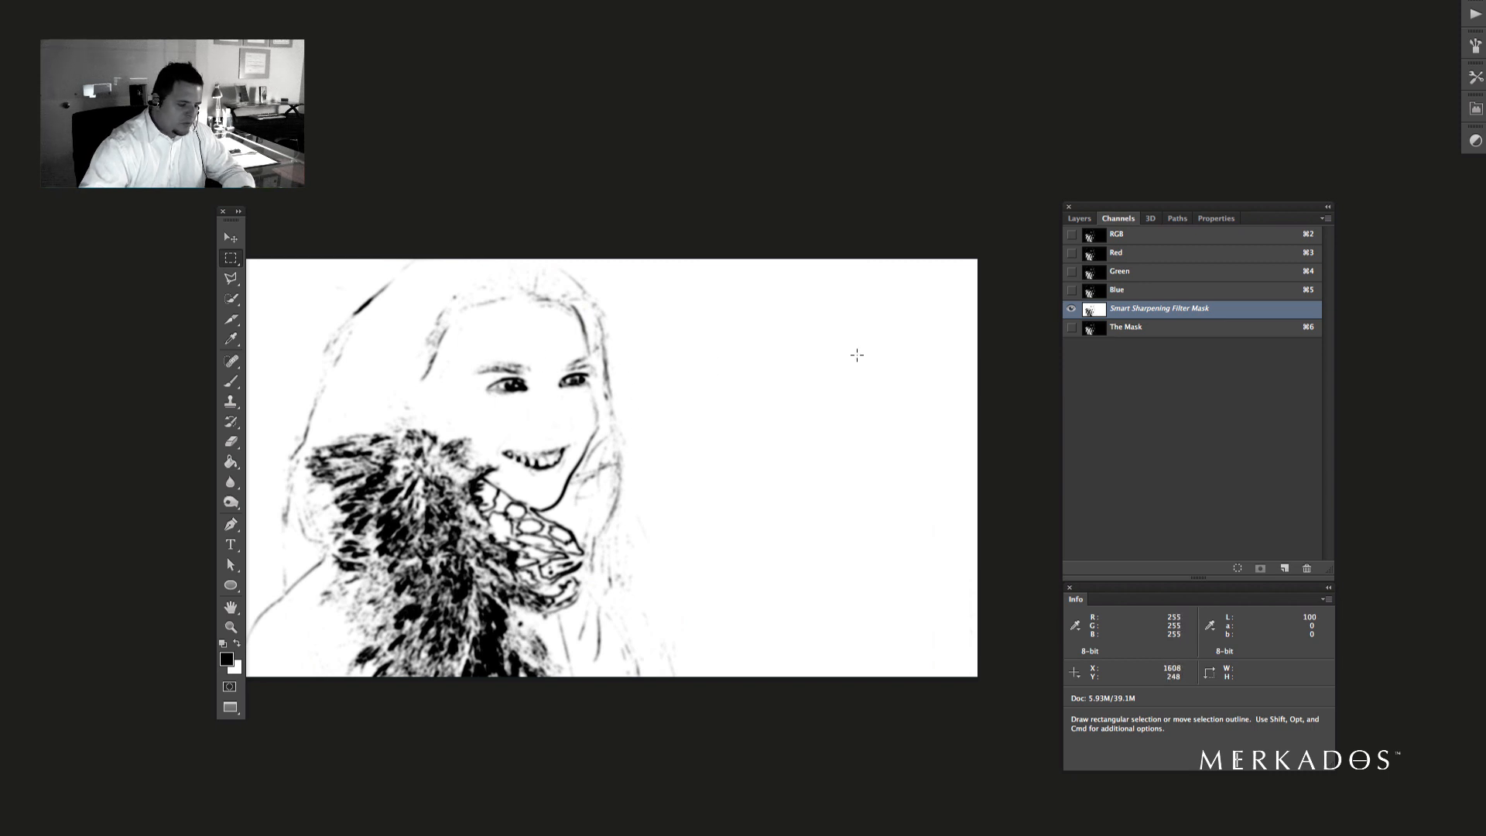
- Invert the Smart Sharpening filter mask so edges are white, then return to the layer stack
{"action": "key", "text": "cmd+i"}
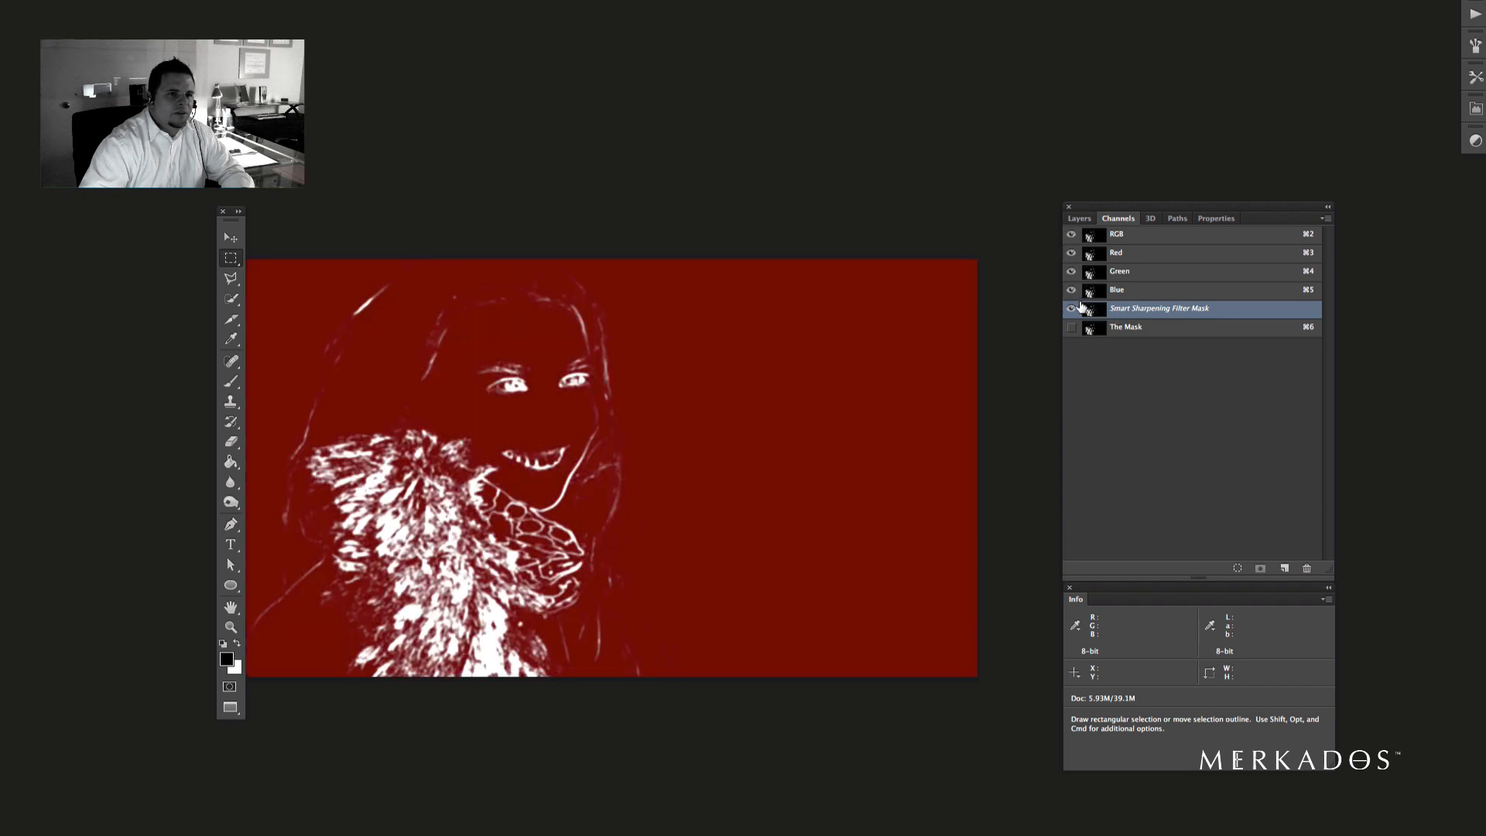
{"action": "left_click", "coordinate": [1071, 234]}
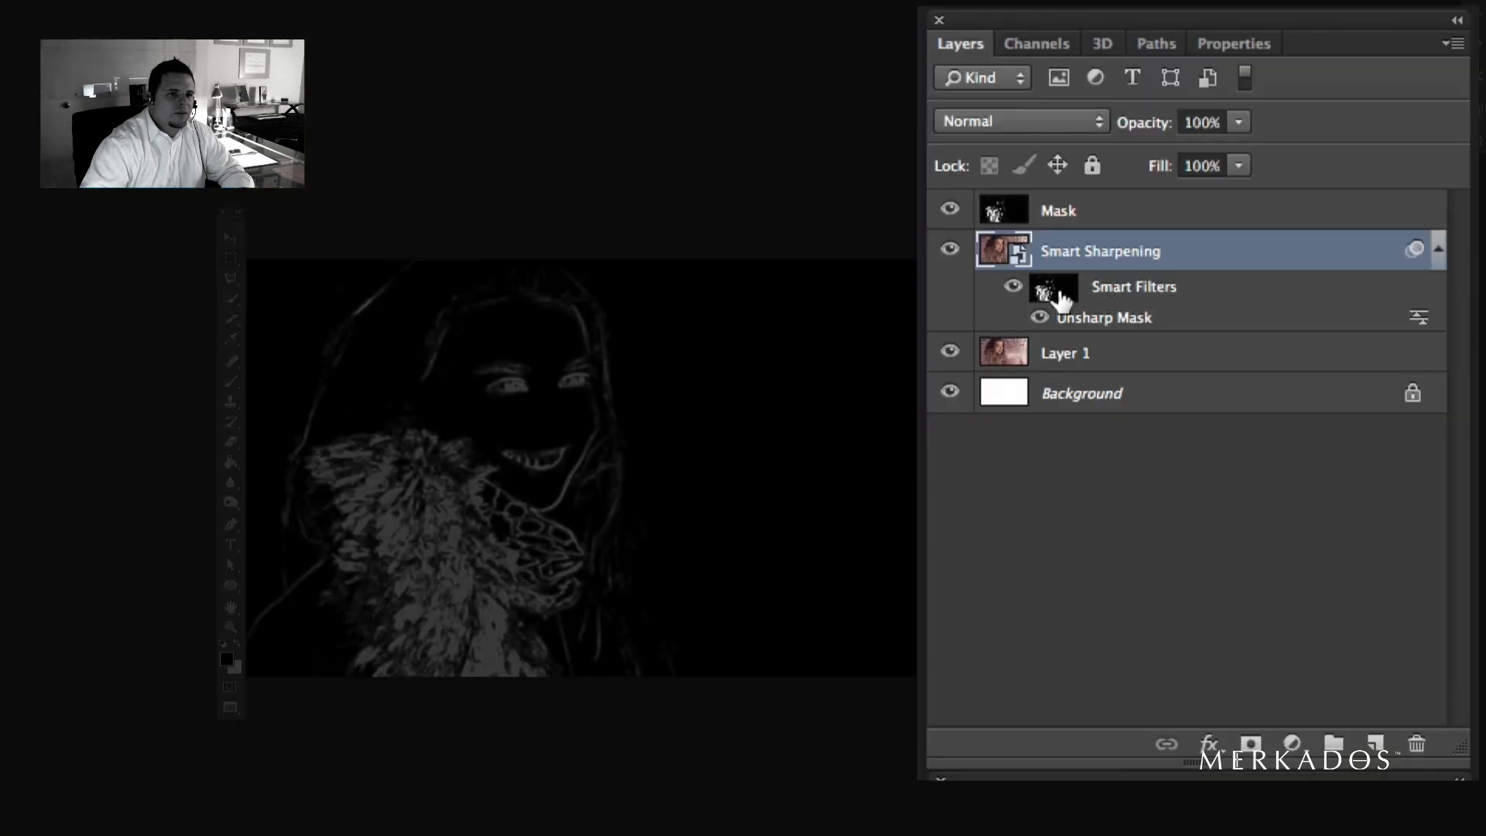
{"action": "mouse_move", "coordinate": [964, 232]}
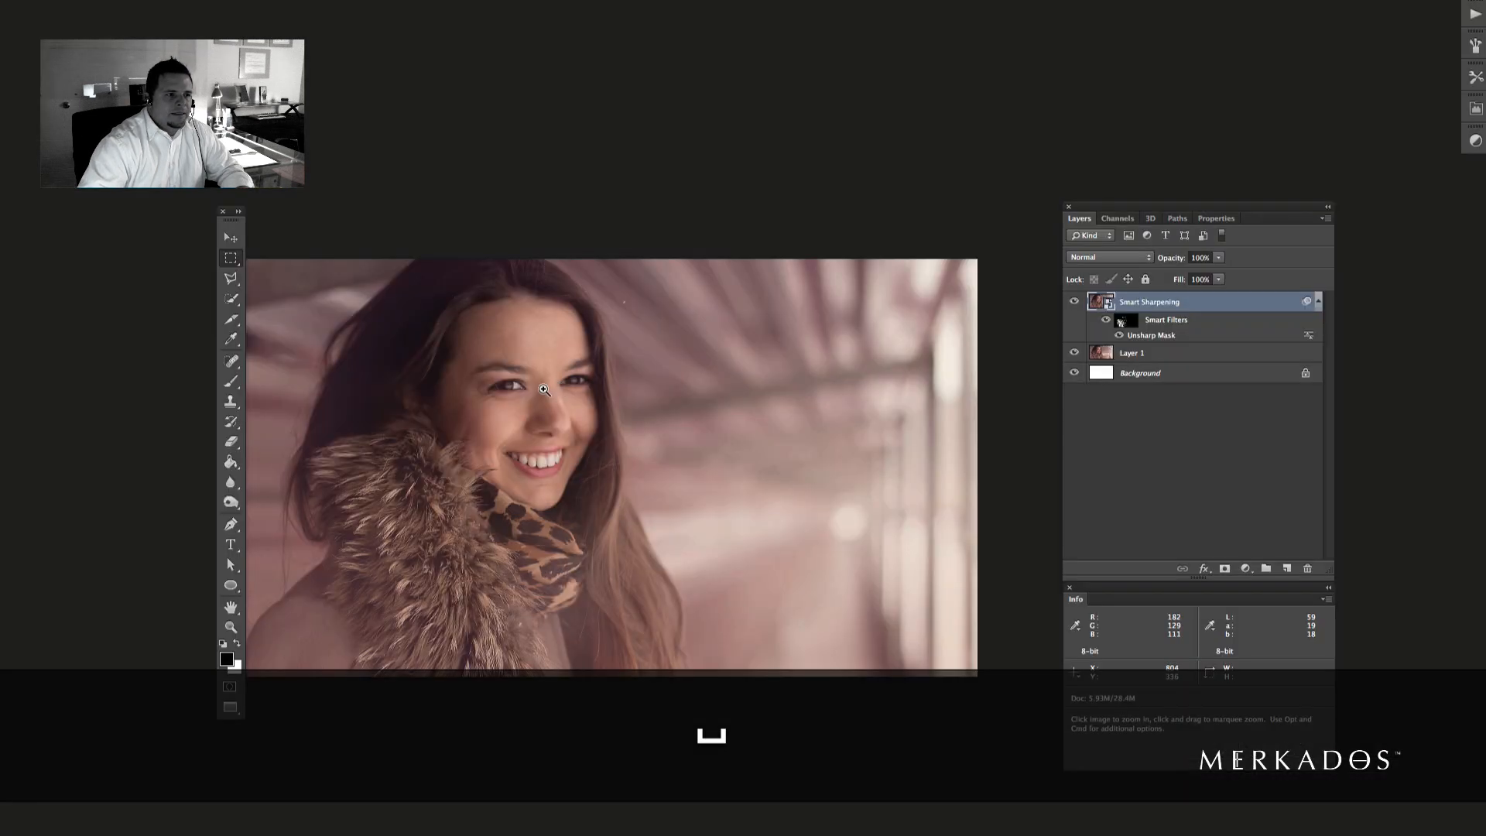
- Zoom into the fur and skin and pan across the face to check the sharpening
{"action": "left_click", "coordinate": [544, 389]}
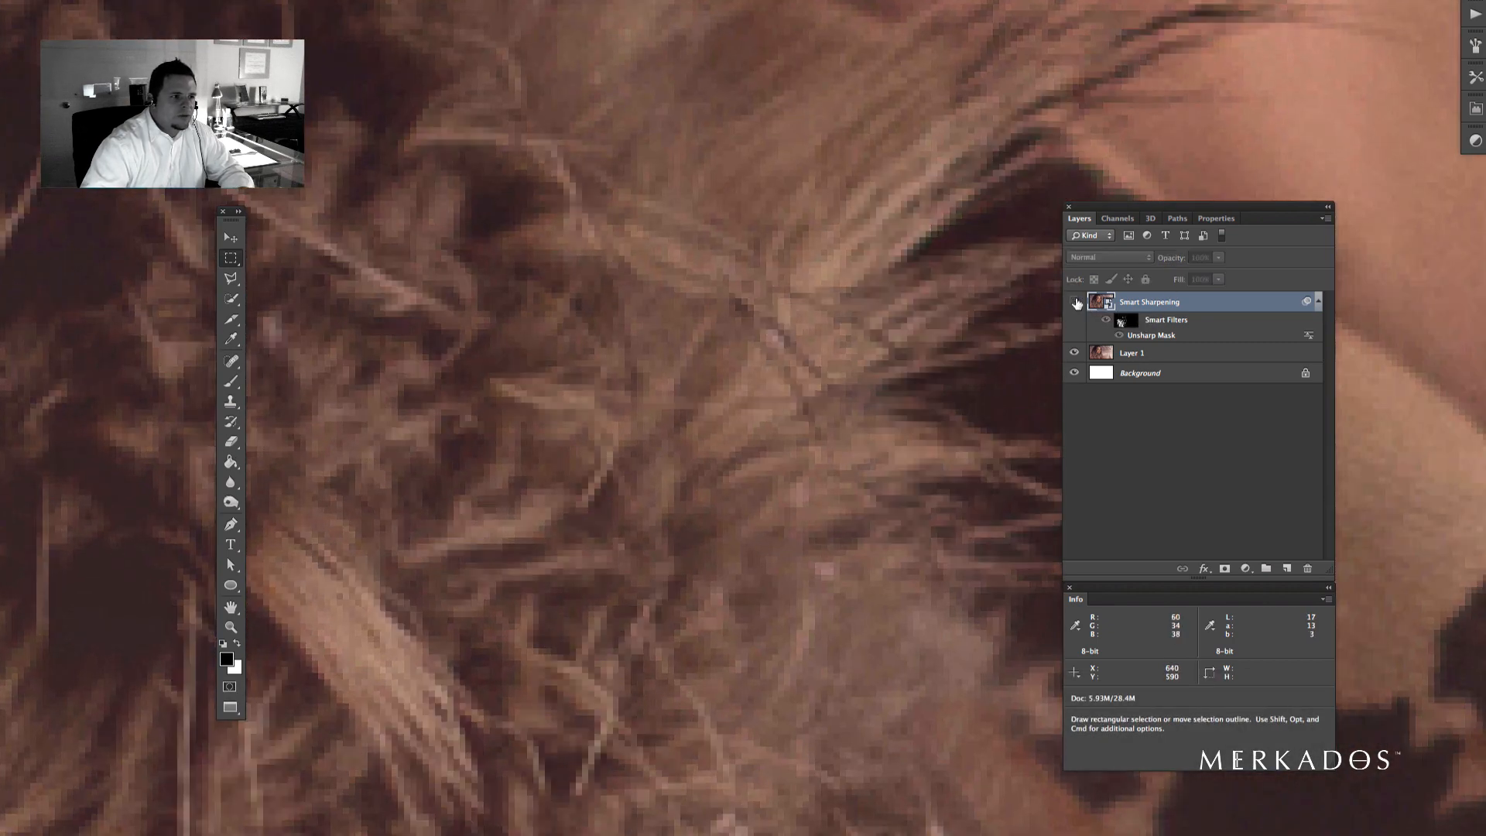
{"action": "mouse_move", "coordinate": [1074, 302]}
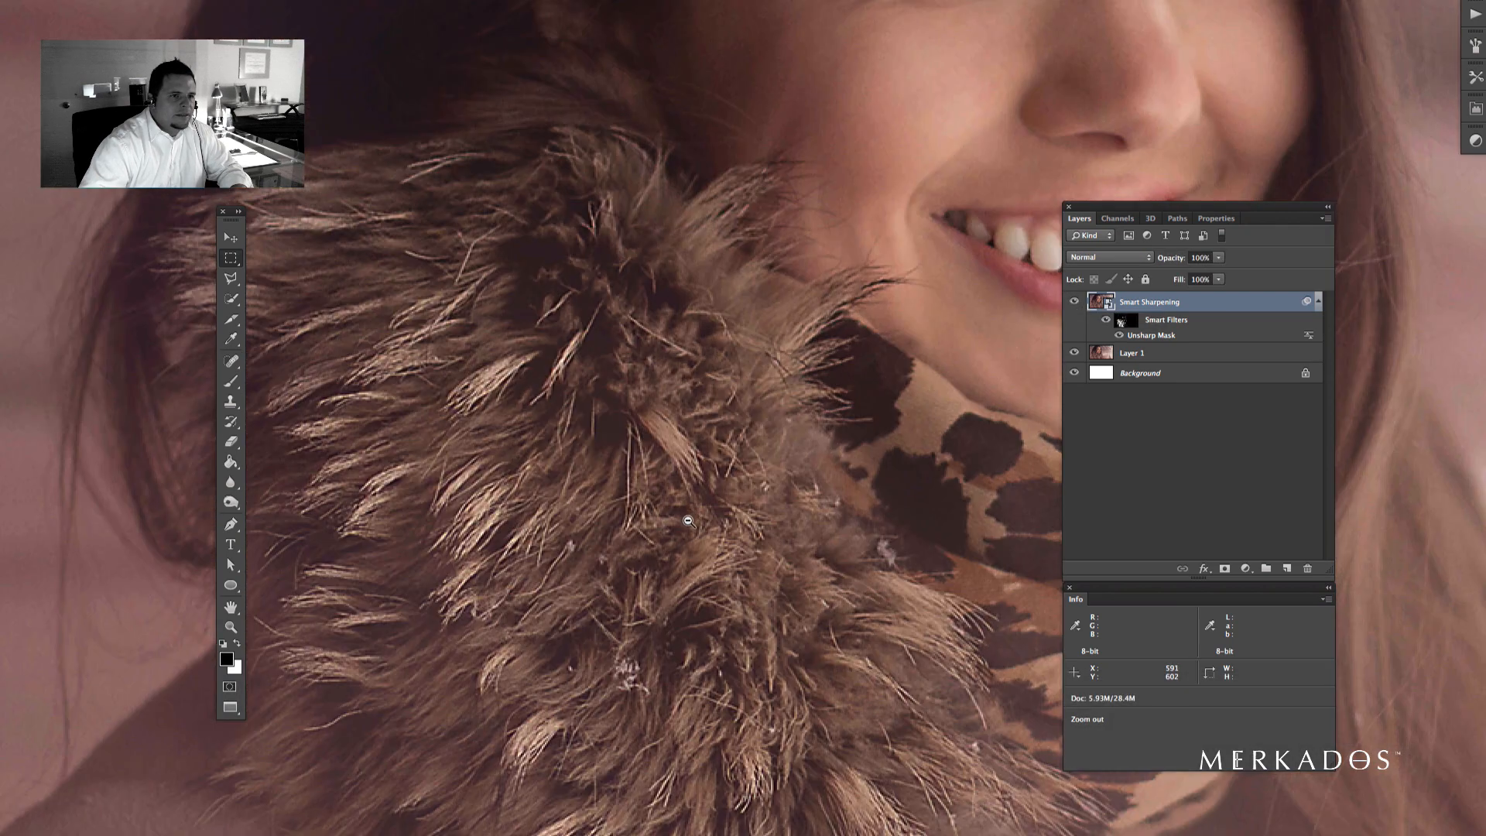
{"action": "left_click", "coordinate": [689, 521]}
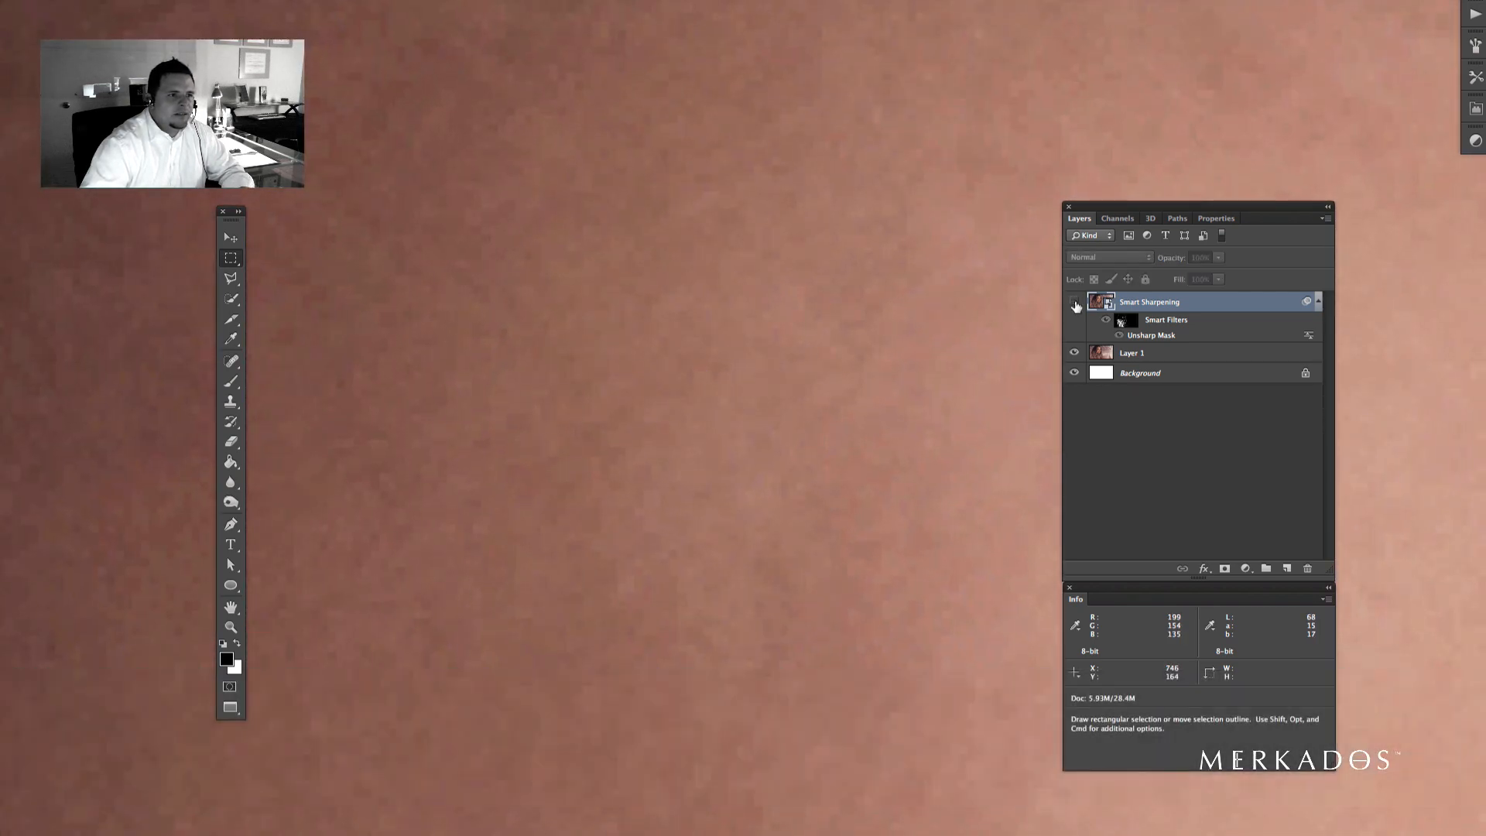
{"action": "mouse_move", "coordinate": [1074, 302]}
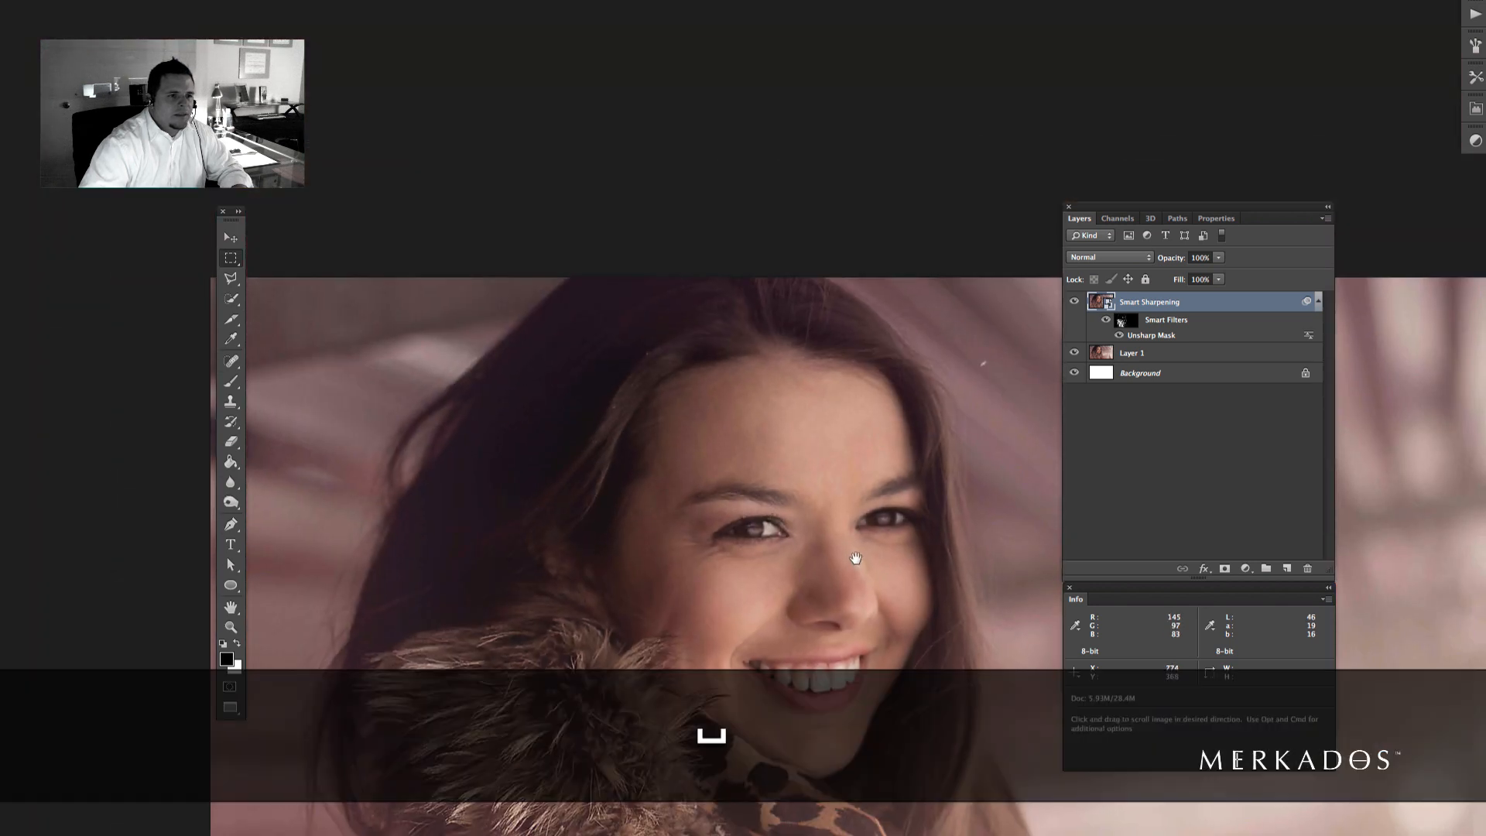
{"action": "left_click_drag", "start_coordinate": [854, 555], "coordinate": [748, 453]}
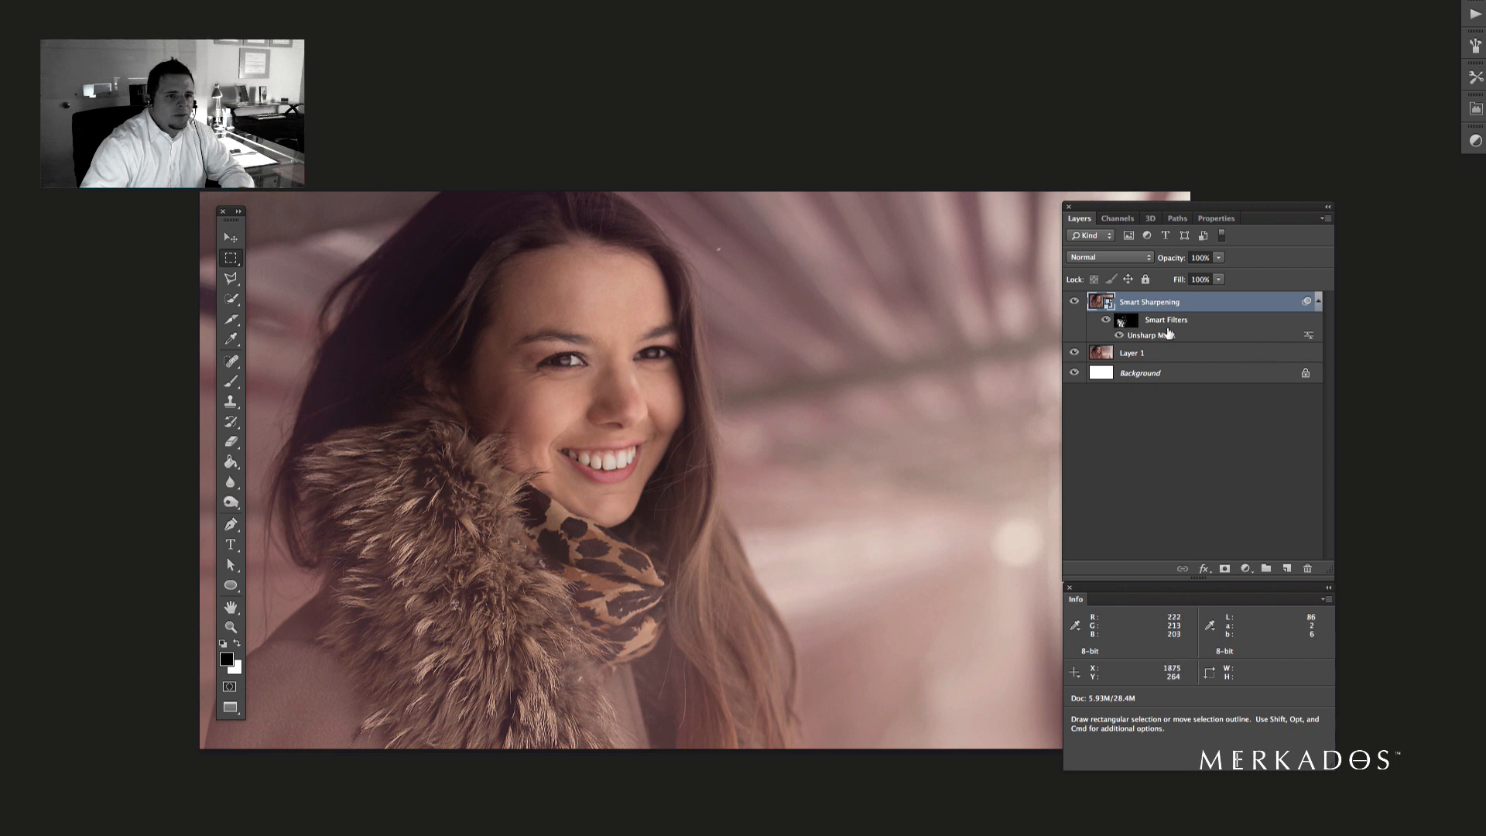
- Re-edit the Unsharp Mask smart filter to Amount 244% and Radius 0.7 px
{"action": "double_click", "coordinate": [1149, 334]}
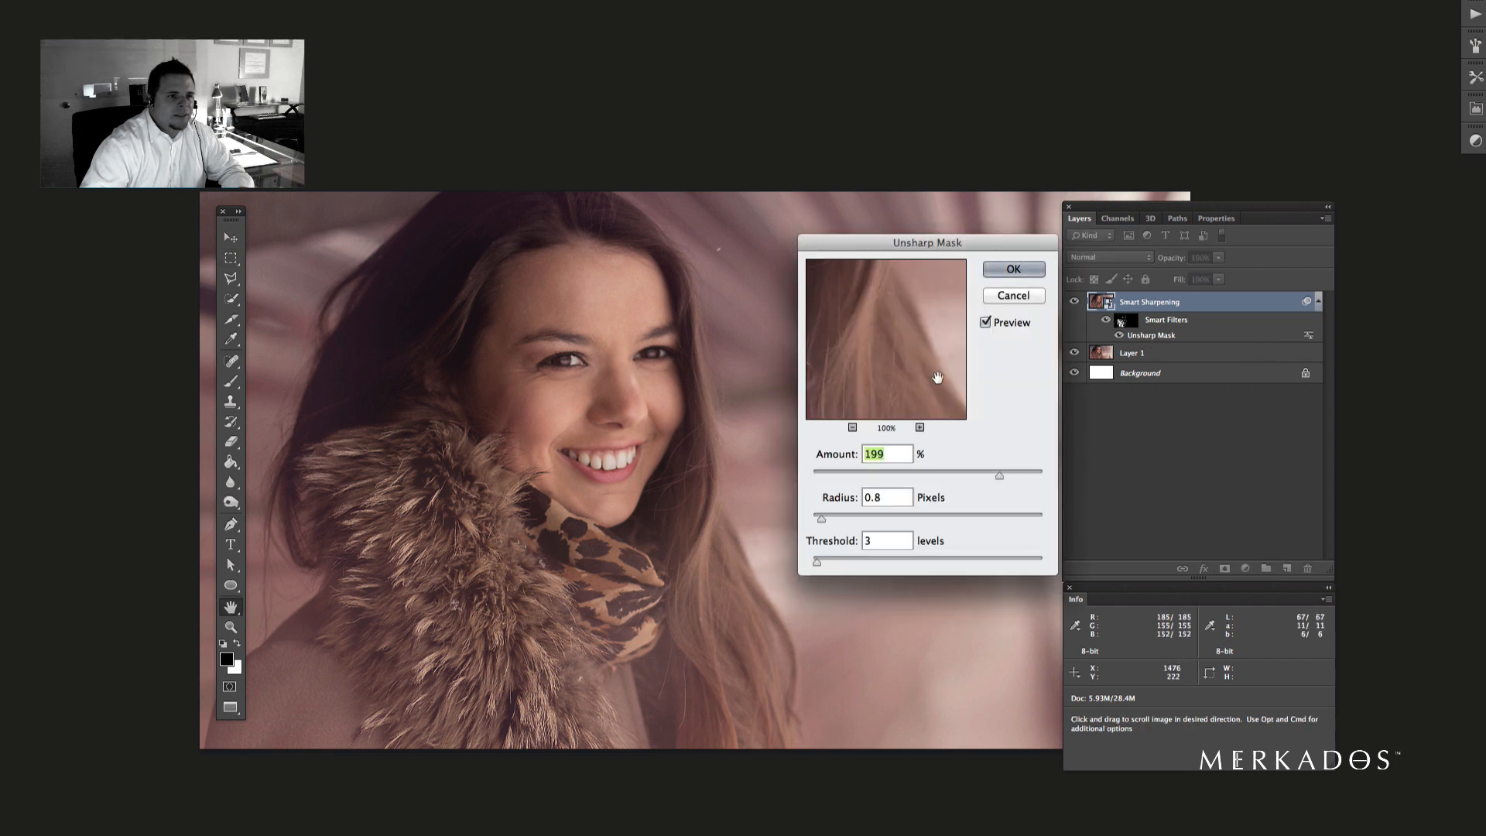
{"action": "left_click_drag", "start_coordinate": [999, 475], "coordinate": [913, 475]}
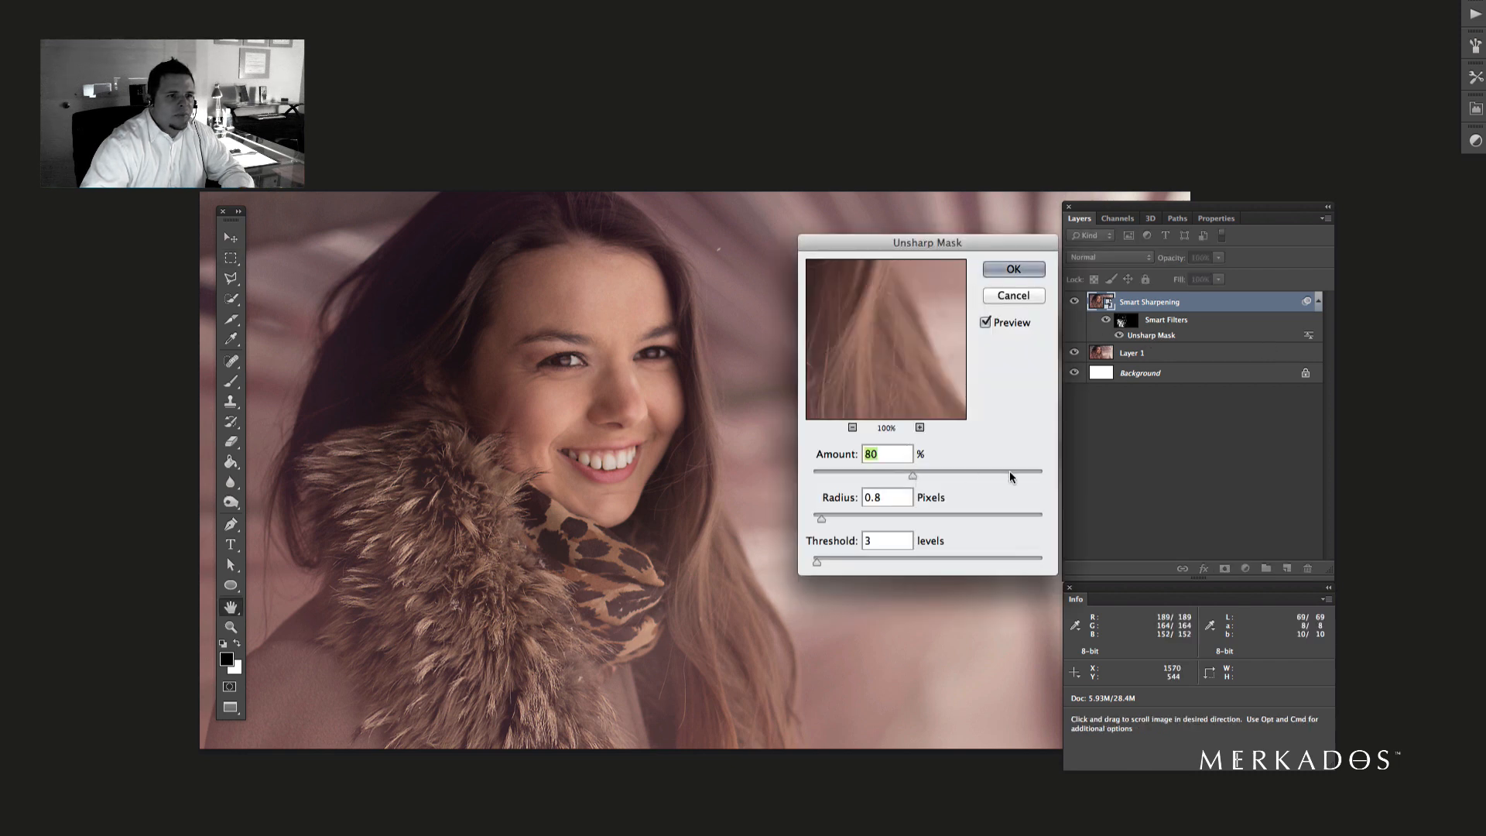
{"action": "left_click_drag", "start_coordinate": [913, 475], "coordinate": [1030, 475]}
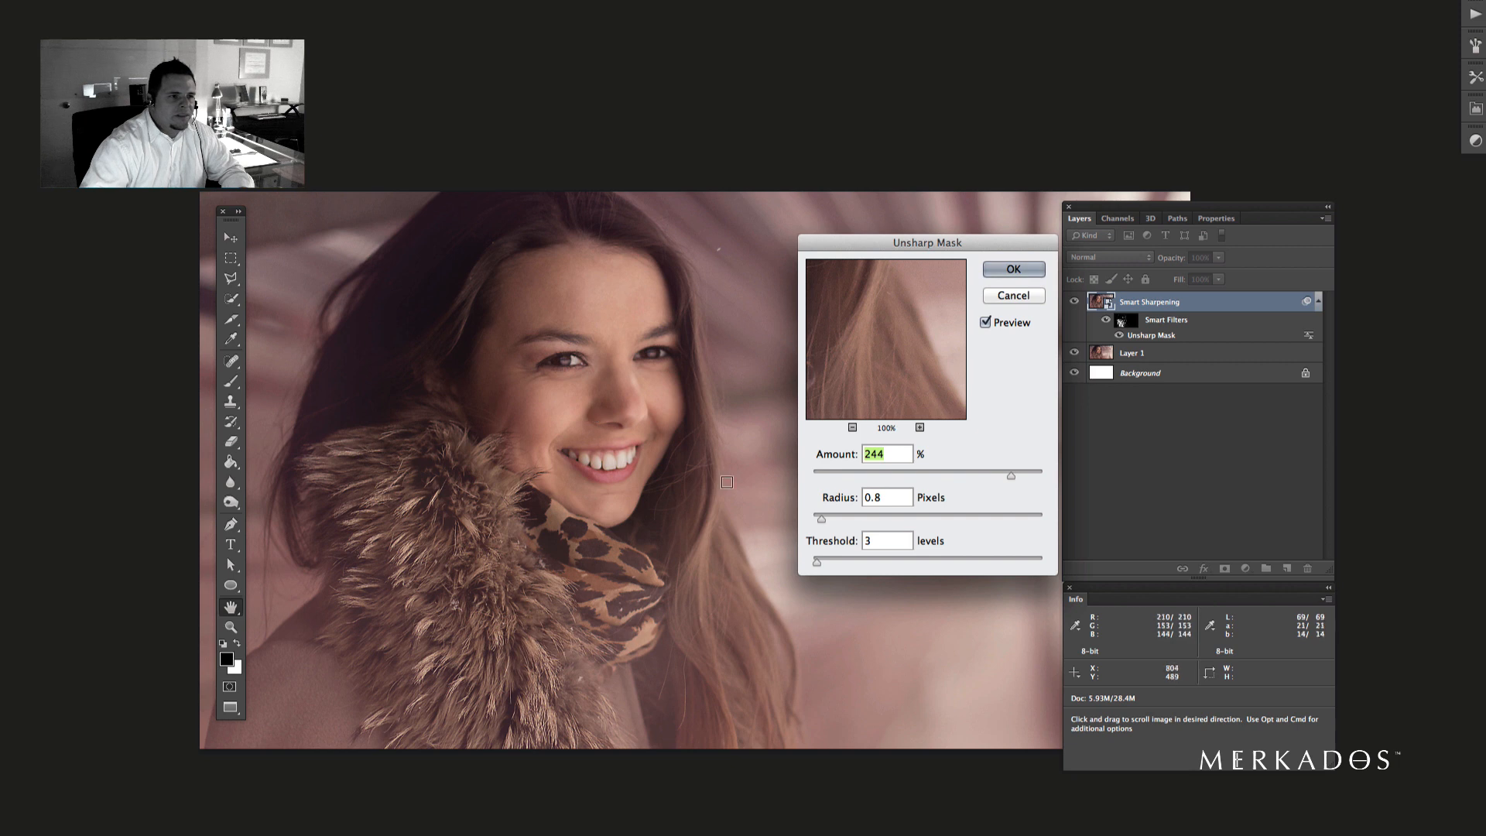
{"action": "left_click_drag", "start_coordinate": [989, 473], "coordinate": [1018, 473]}
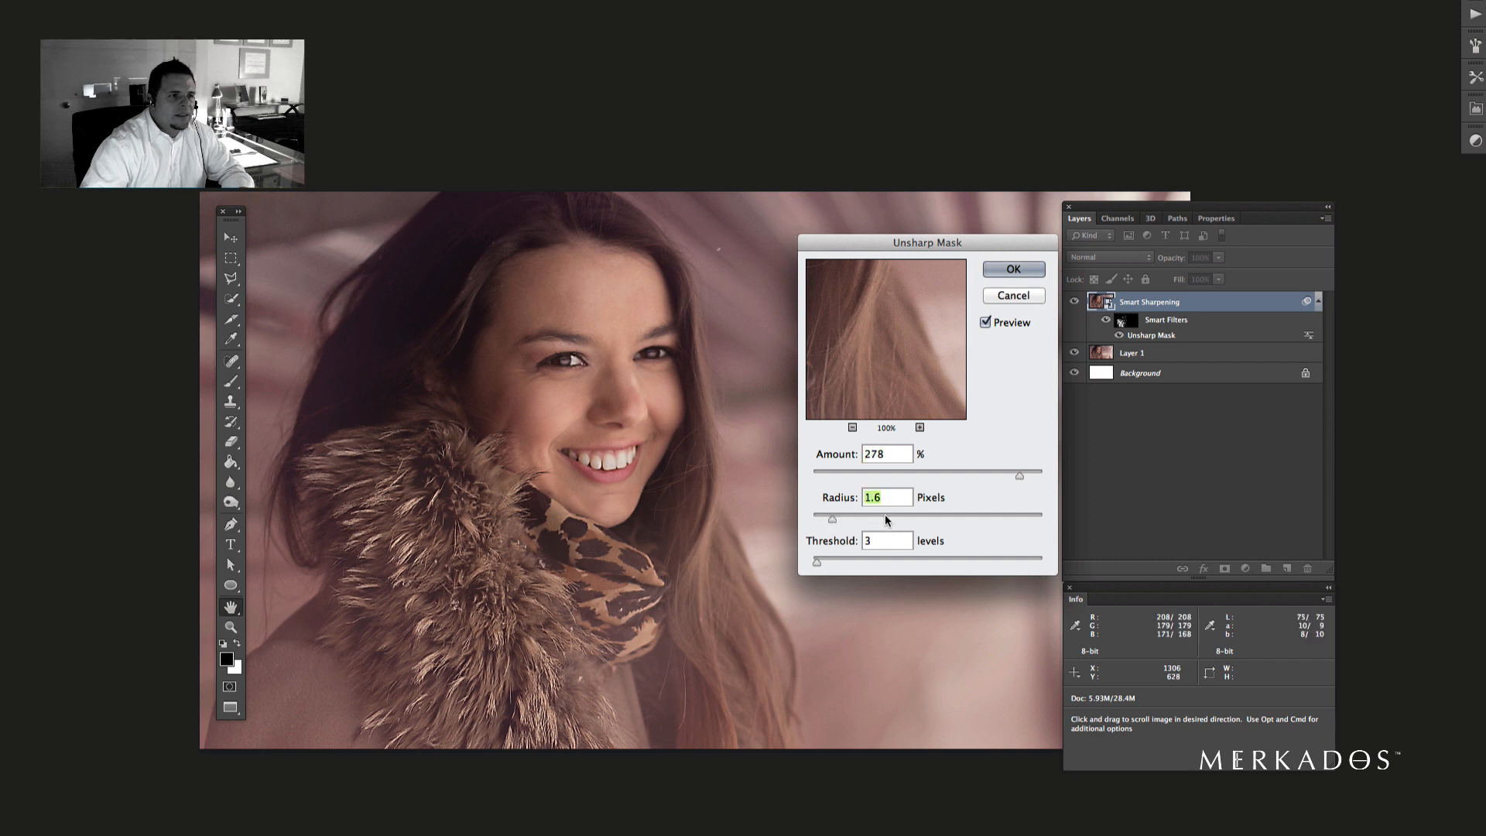
{"action": "left_click_drag", "start_coordinate": [833, 518], "coordinate": [984, 518]}
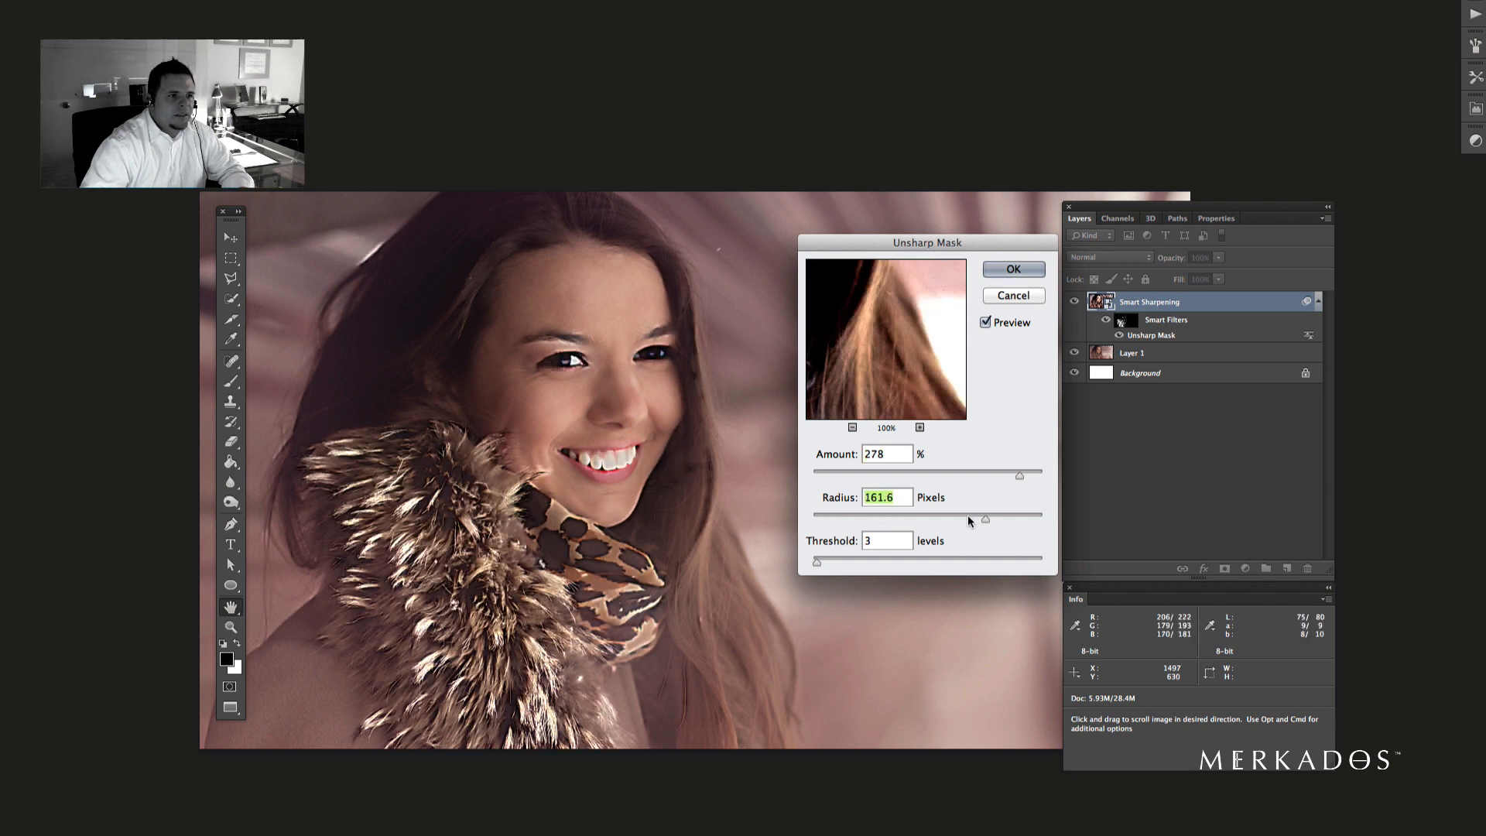
{"action": "left_click_drag", "start_coordinate": [984, 518], "coordinate": [834, 518]}
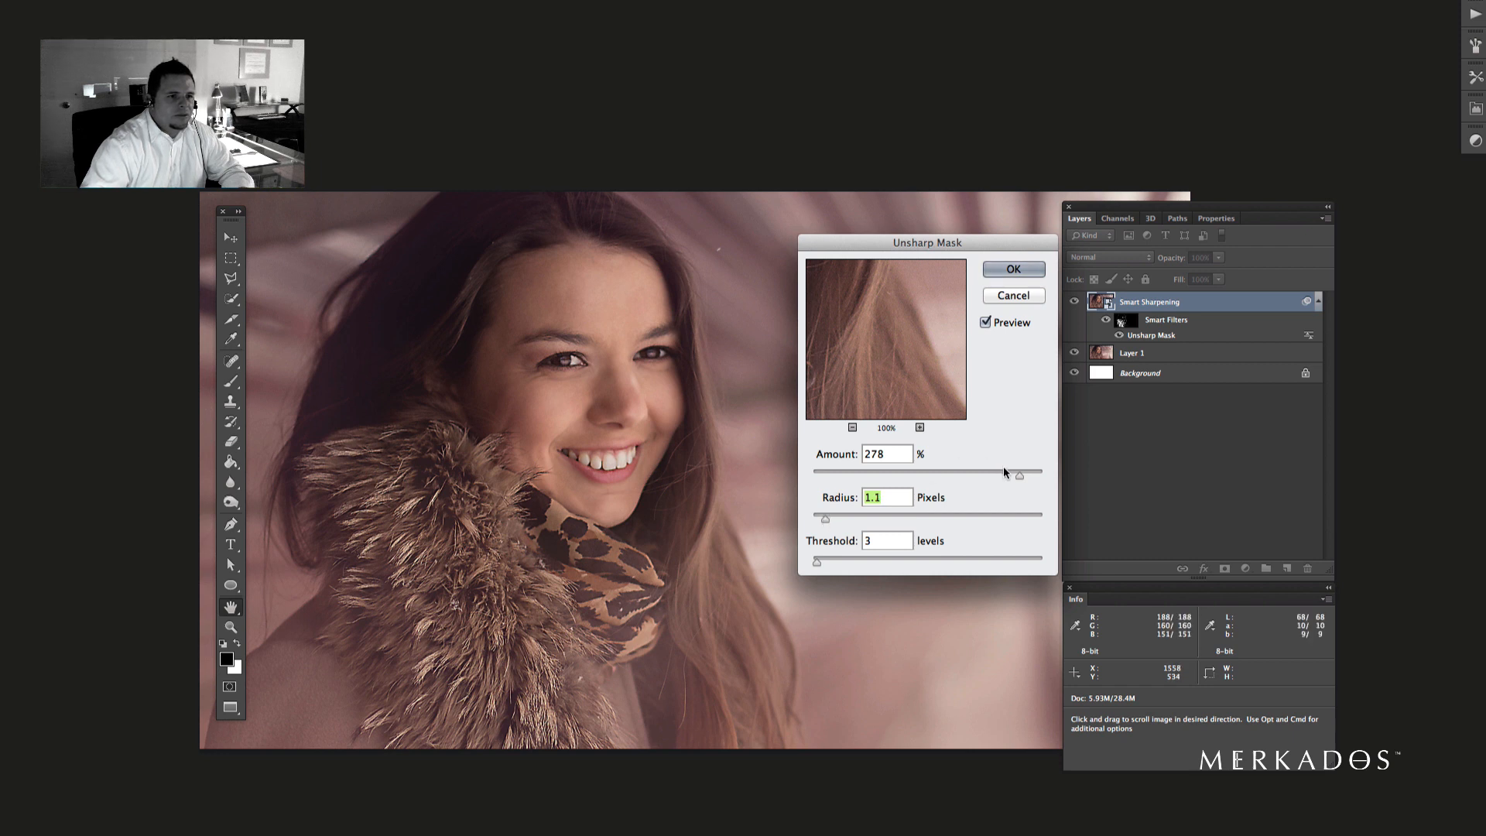
{"action": "left_click_drag", "start_coordinate": [1018, 473], "coordinate": [995, 474]}
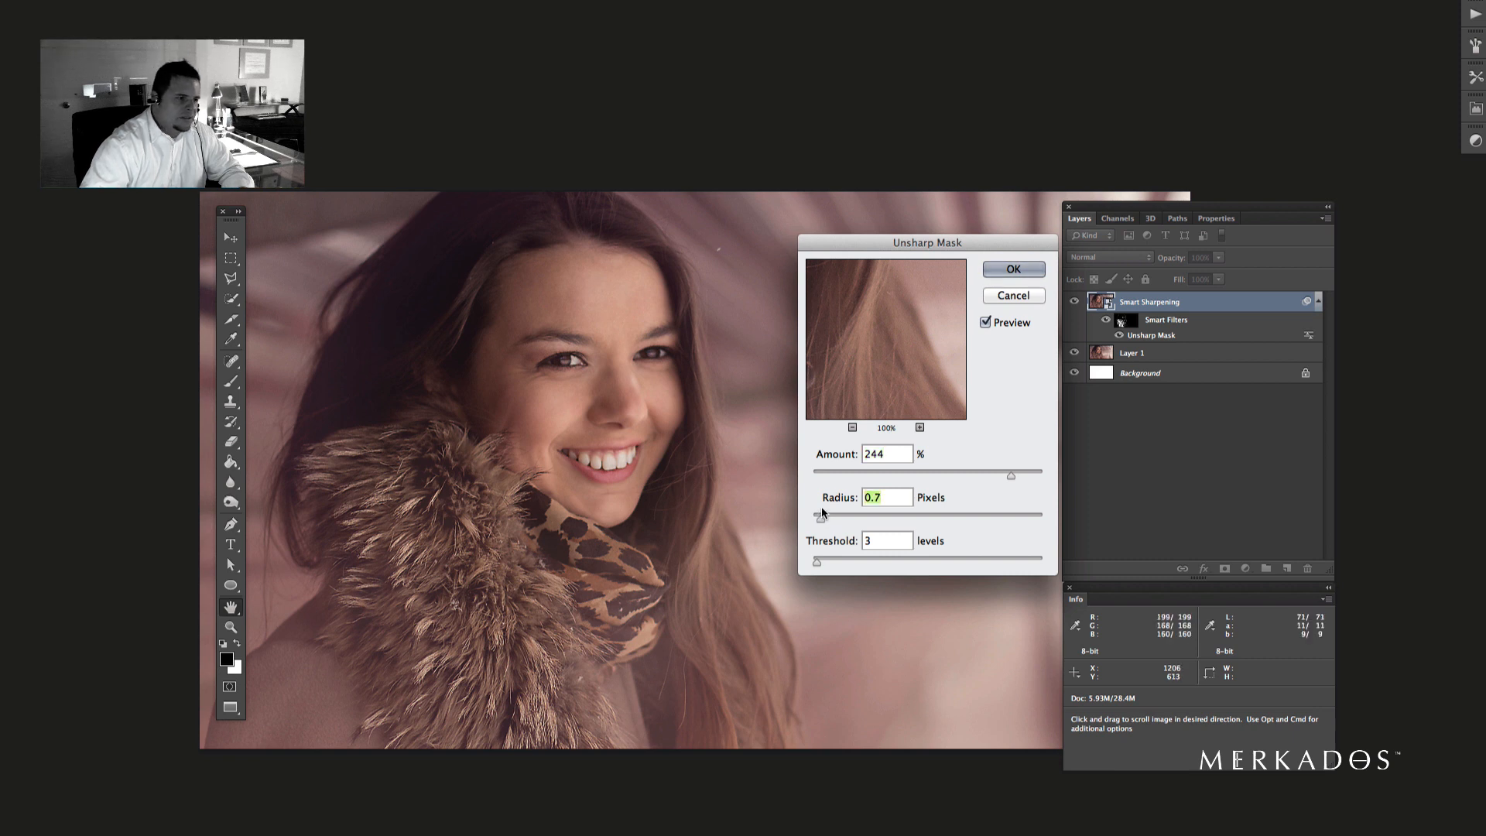
{"action": "mouse_move", "coordinate": [849, 344]}
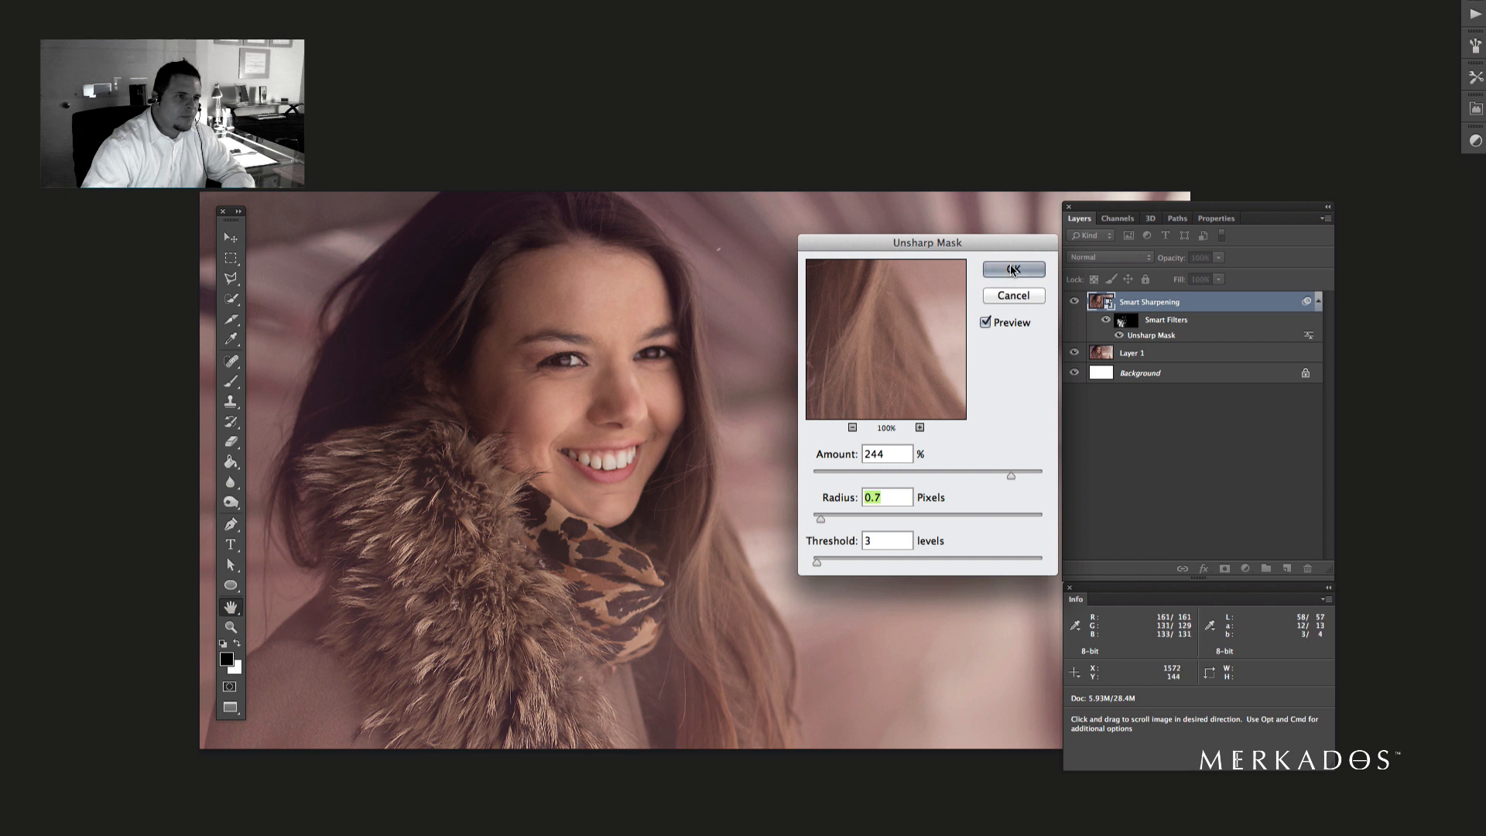
{"action": "left_click", "coordinate": [1012, 268]}
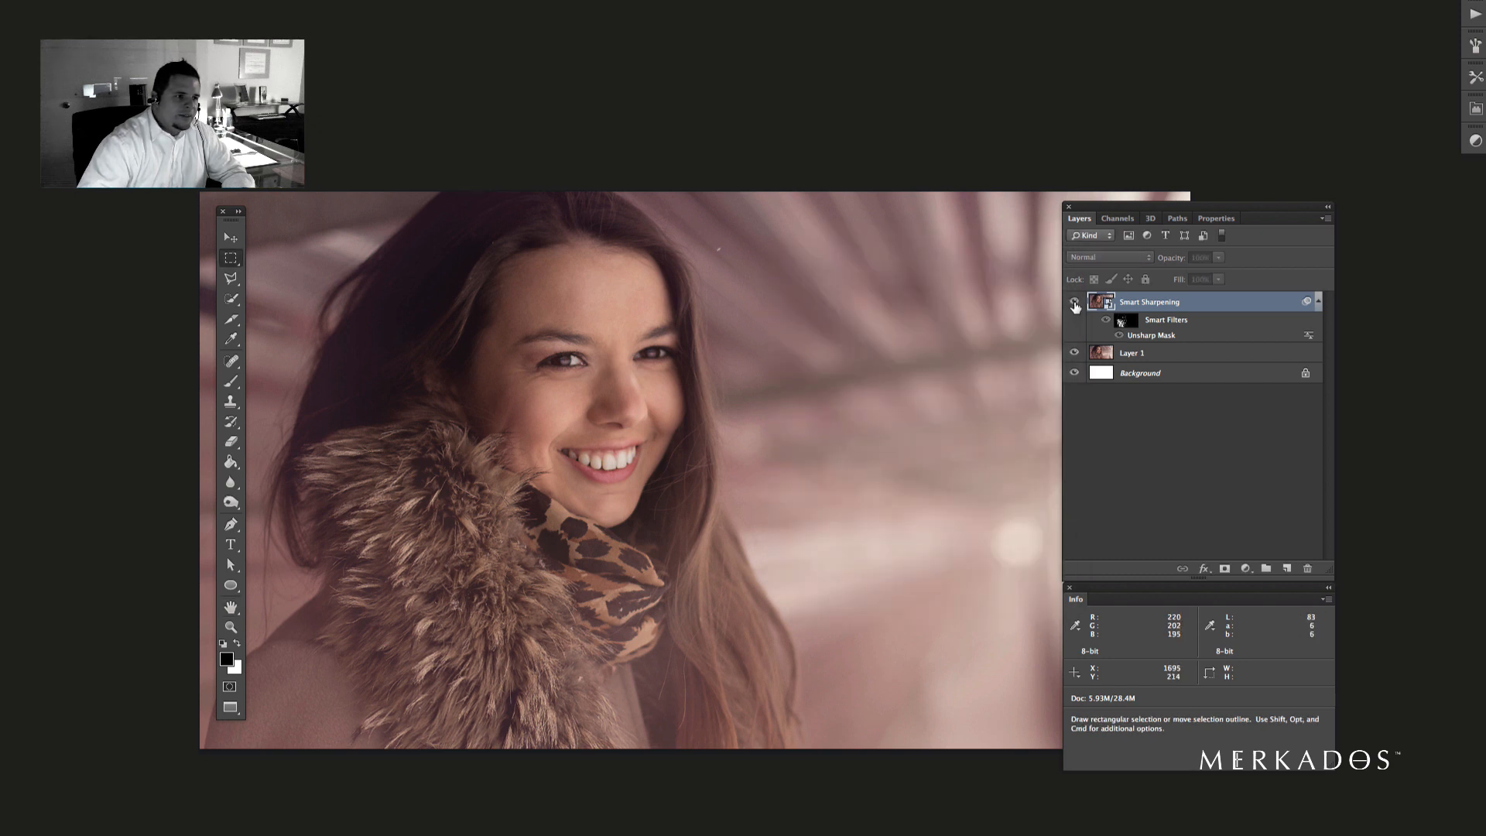